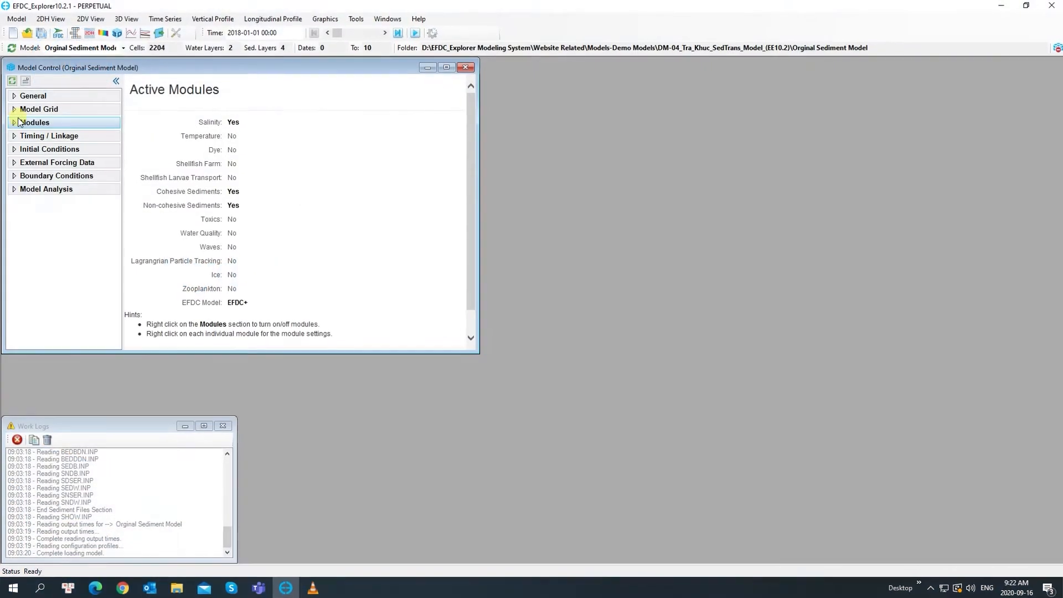
# Step: Show the hydrodynamics Numerical Options summary from the Modules list in Model Control
pyautogui.click(13, 122)
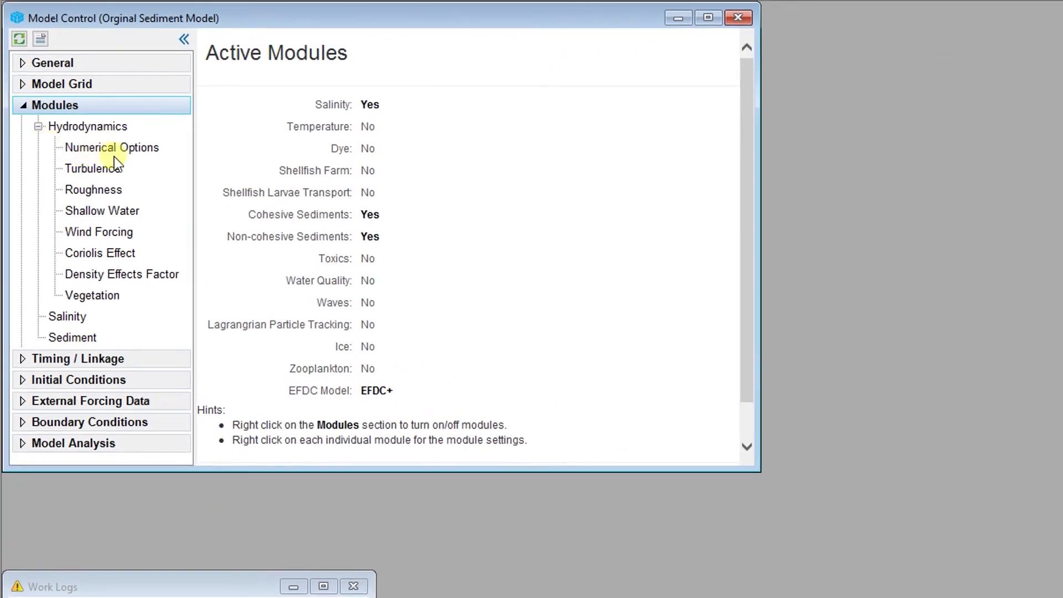
pyautogui.click(111, 147)
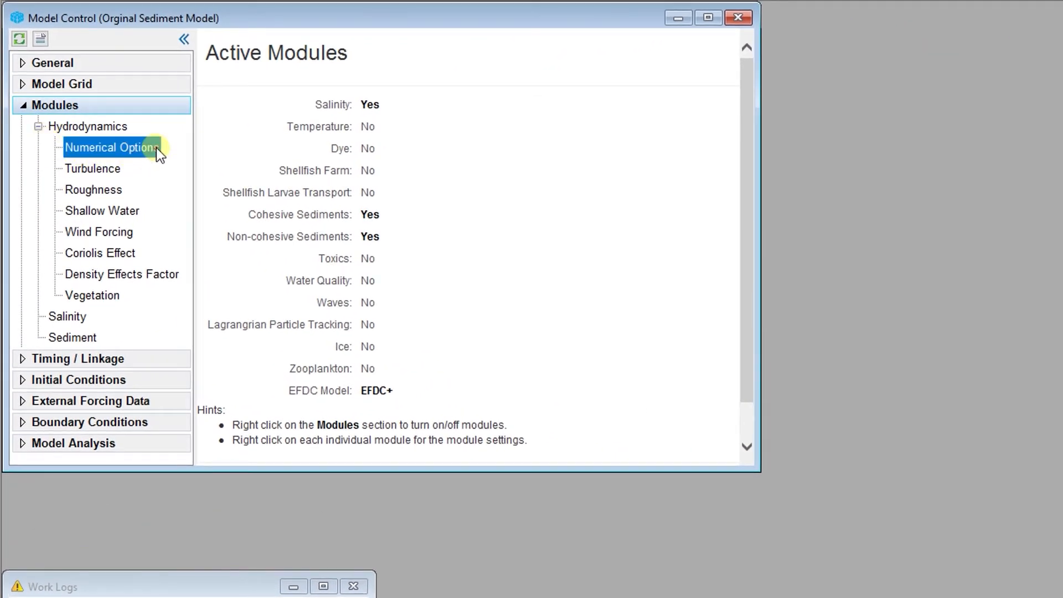
pyautogui.click(111, 147)
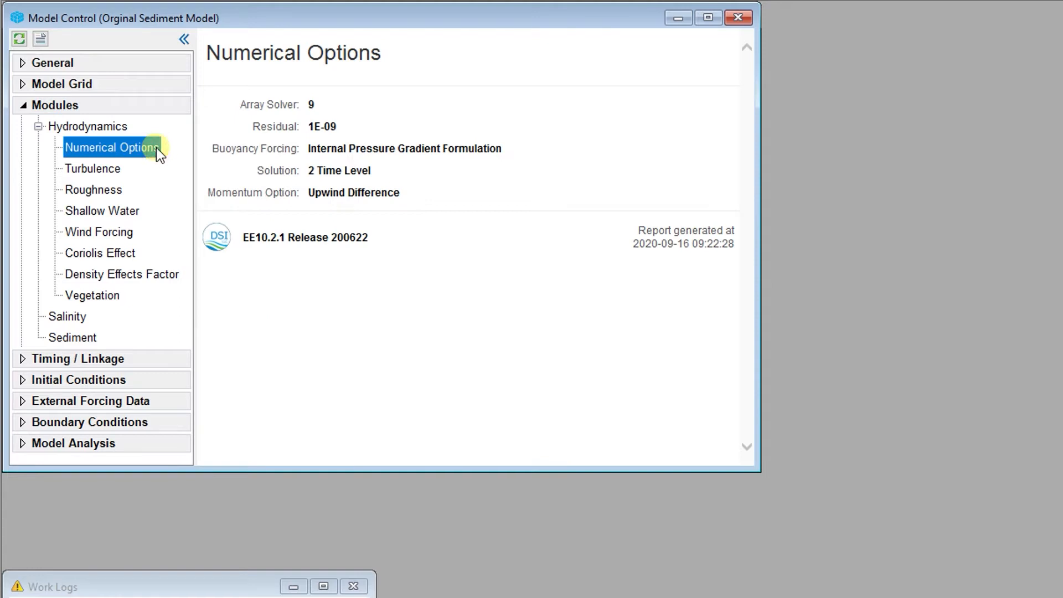
# Step: Try the 3-time level solution and keep Upwind Difference as the momentum option
pyautogui.doubleClick(111, 147)
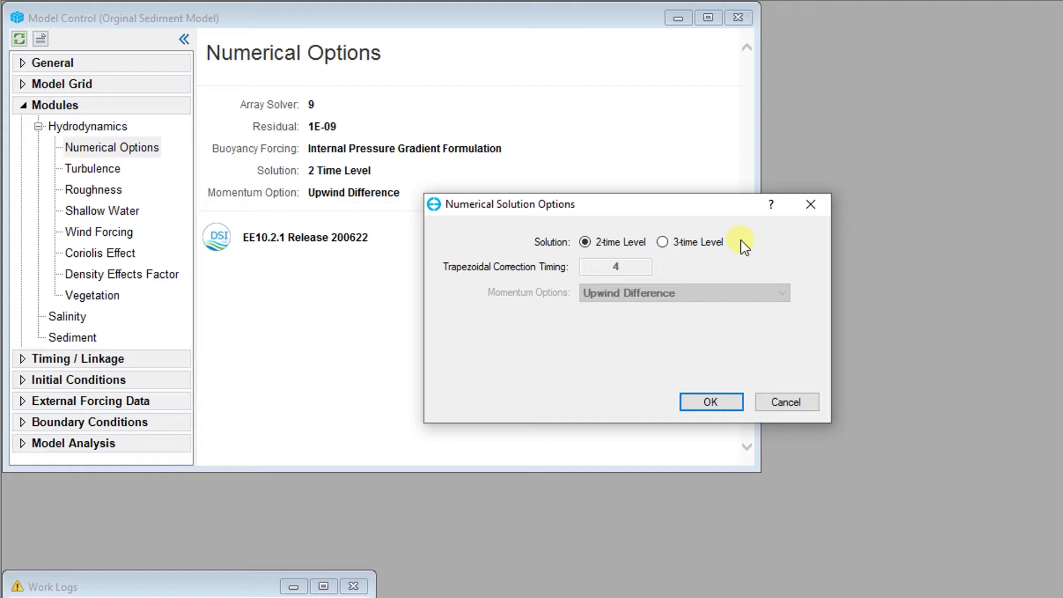
pyautogui.moveTo(687, 265)
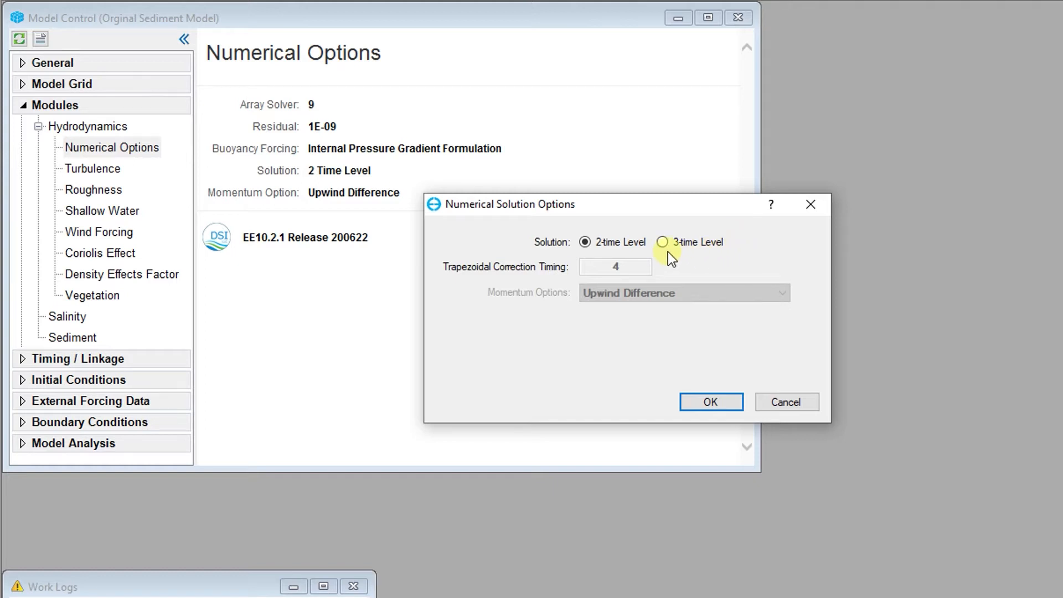
pyautogui.click(662, 243)
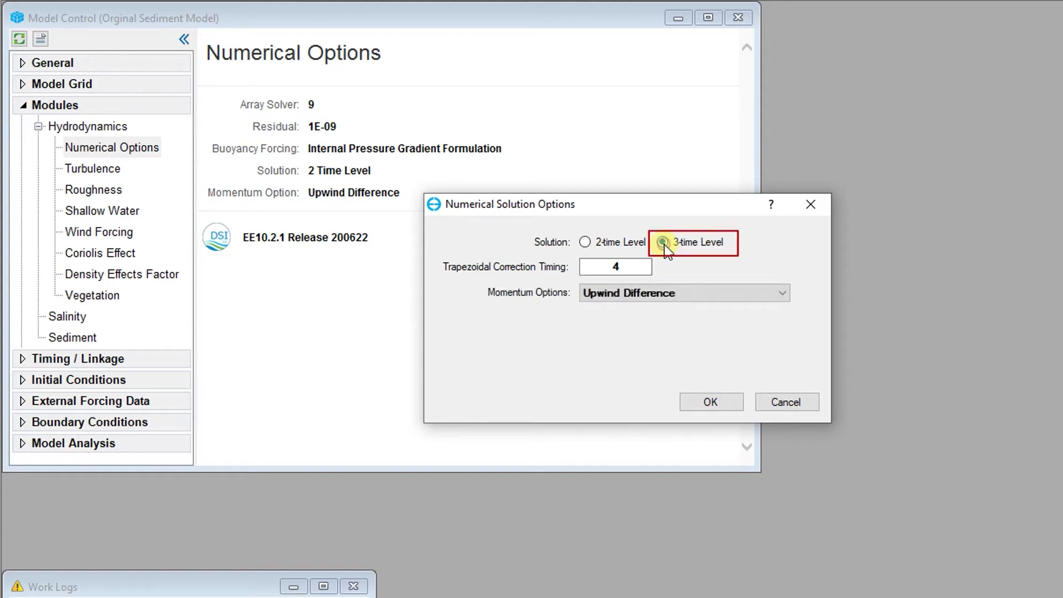
pyautogui.click(662, 242)
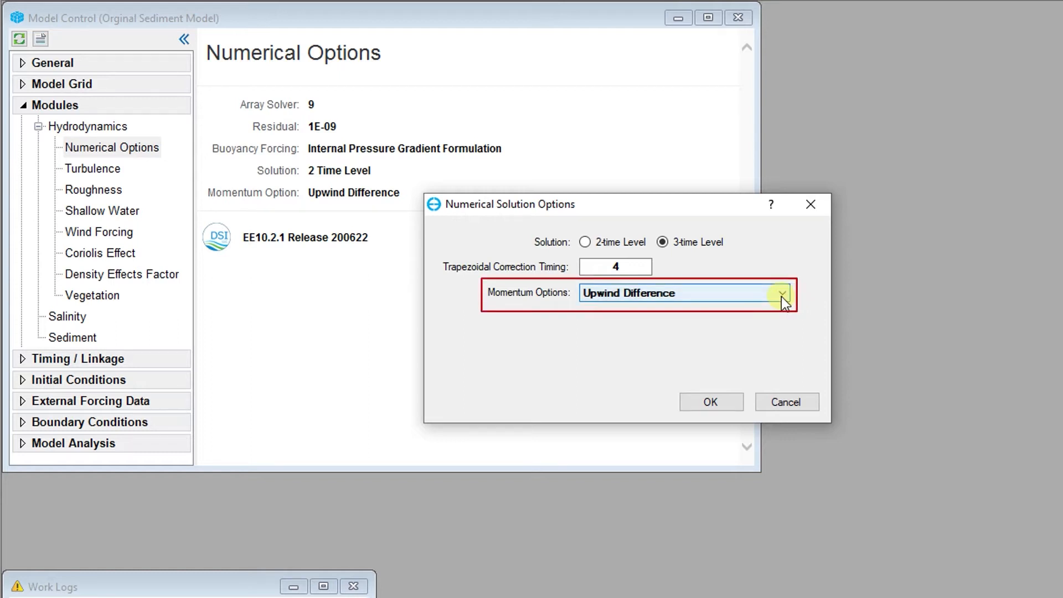
pyautogui.click(782, 293)
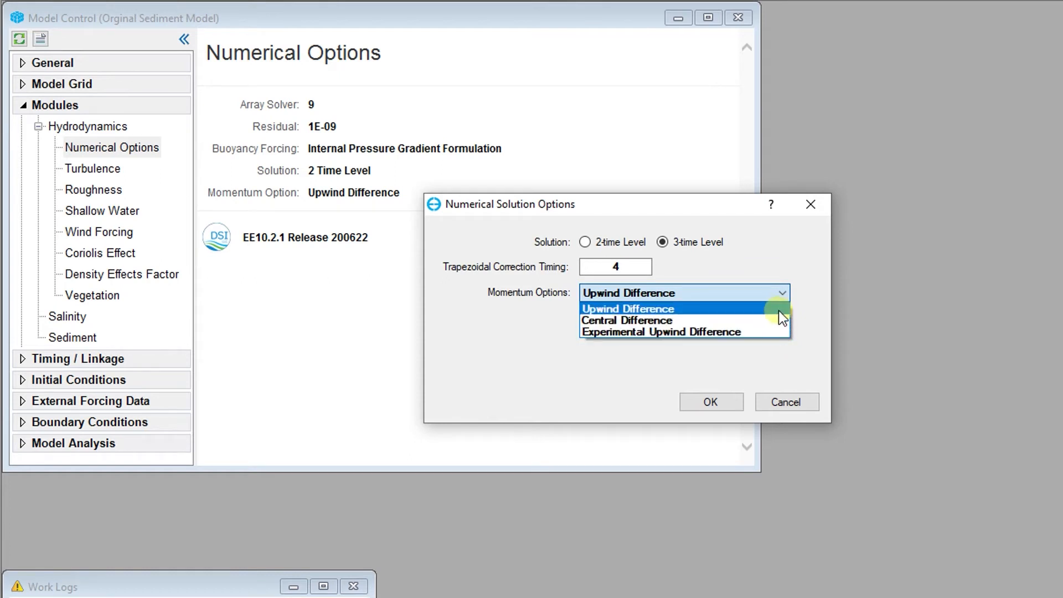
pyautogui.click(626, 309)
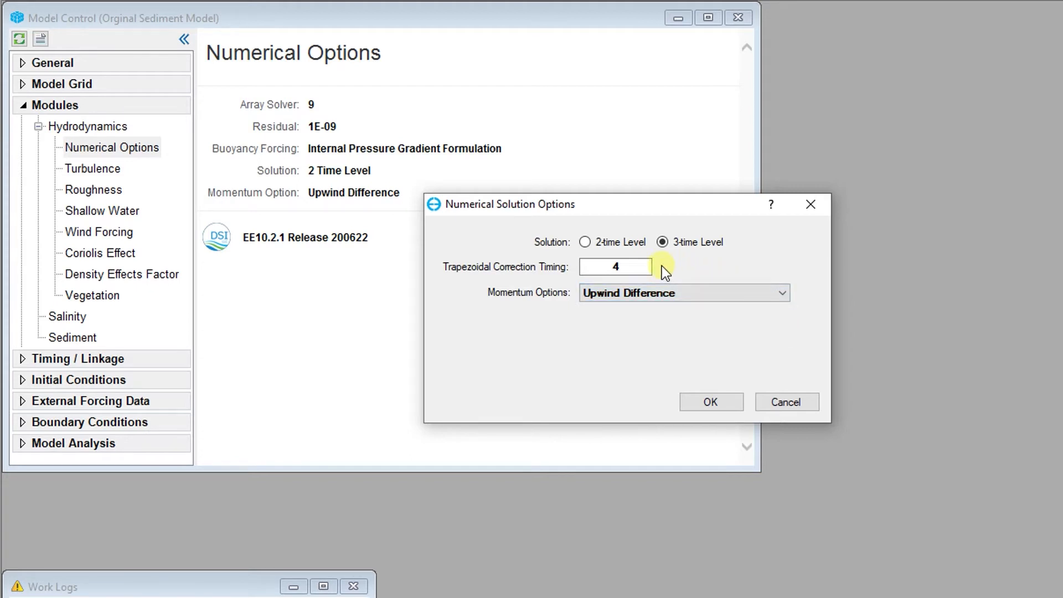
pyautogui.click(615, 266)
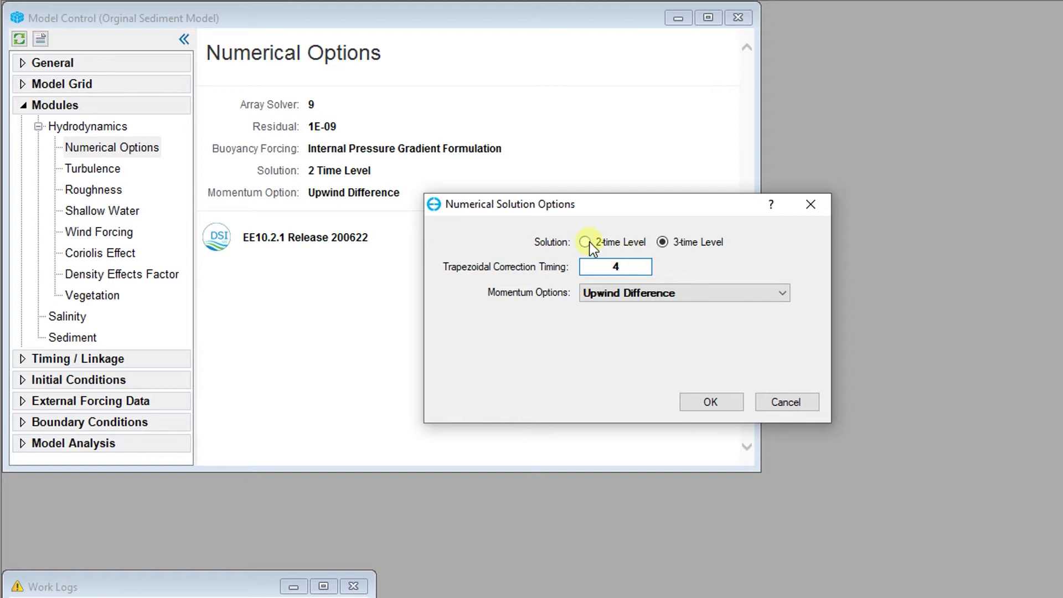
# Step: Revert to the 2-time level solution, cancel the dialog and bring up the Turbulence options
pyautogui.click(588, 242)
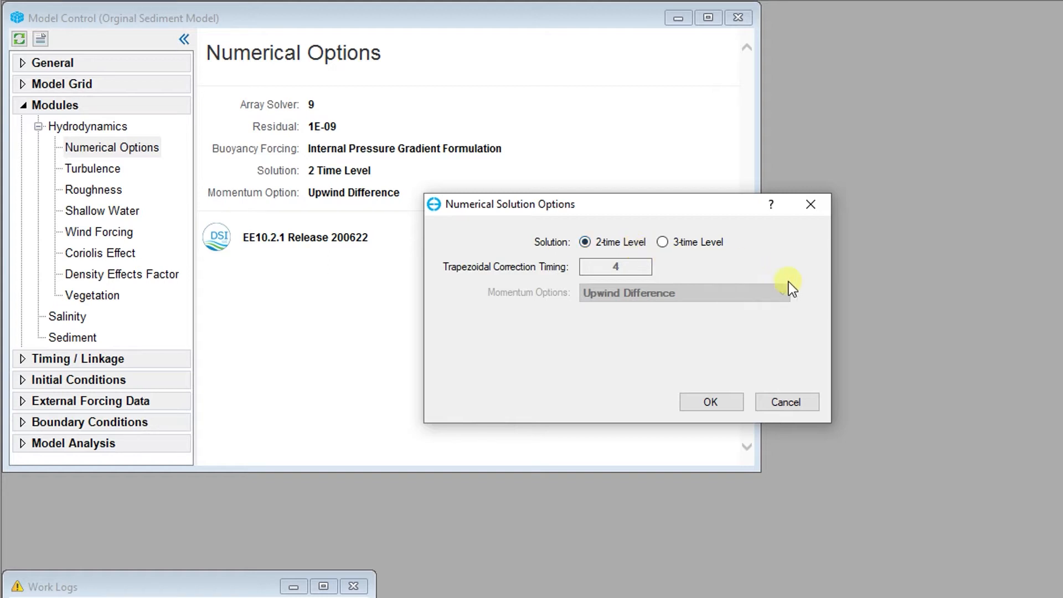
pyautogui.click(711, 401)
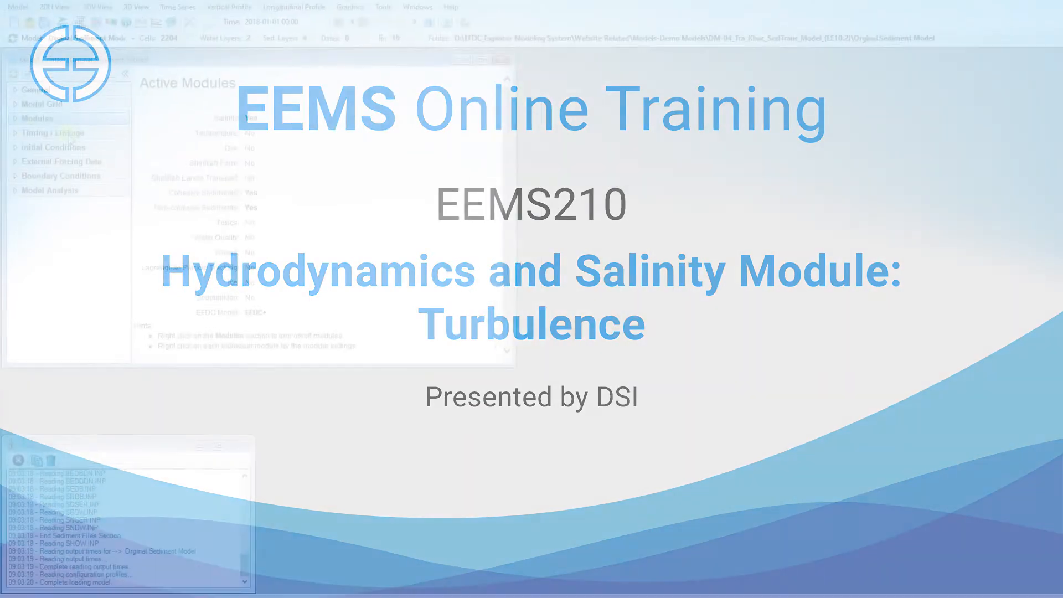
pyautogui.click(86, 157)
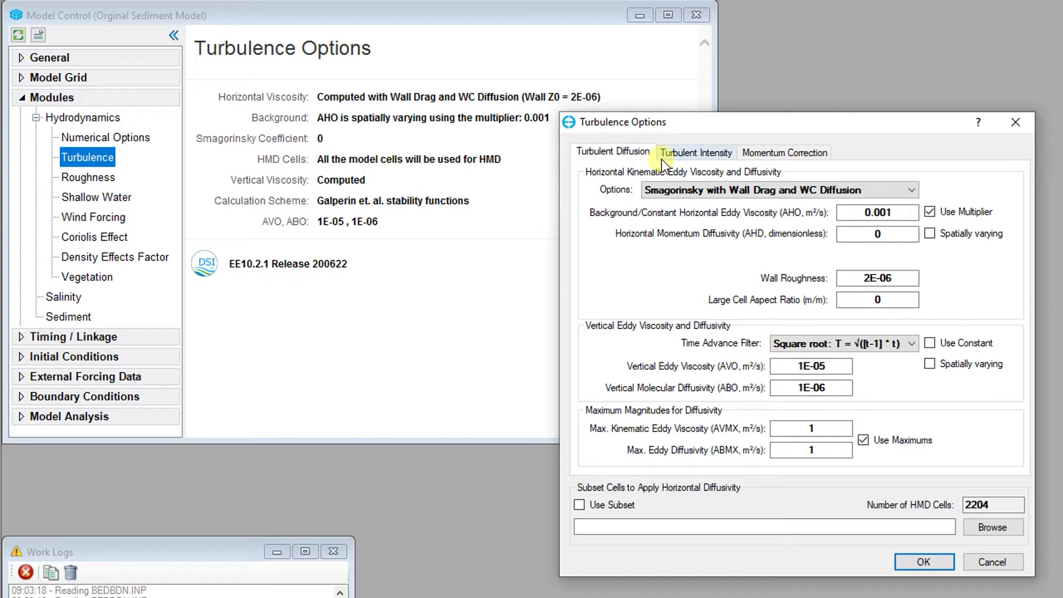
pyautogui.click(694, 152)
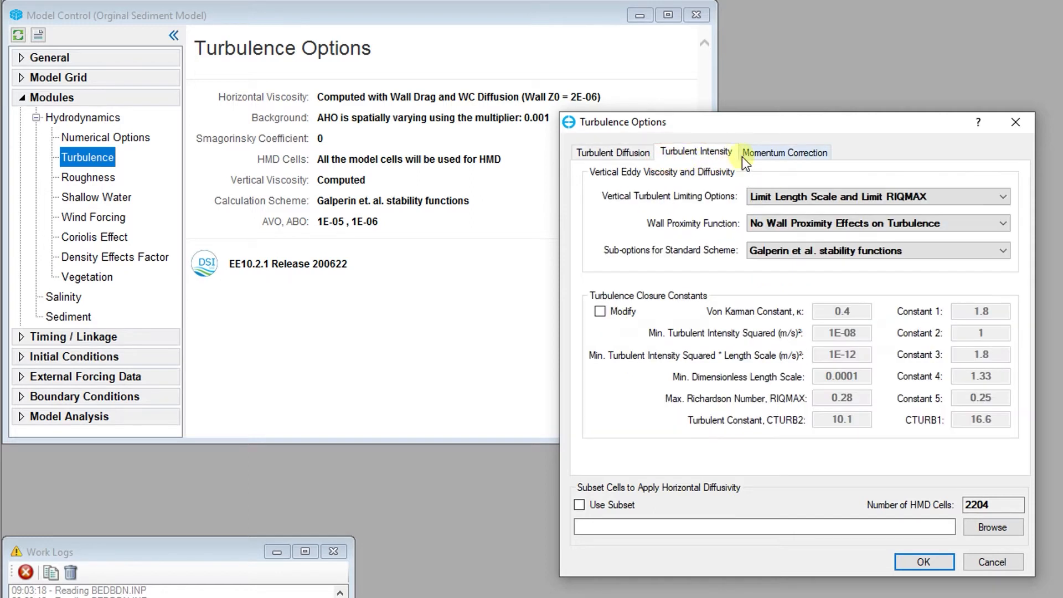
pyautogui.click(784, 151)
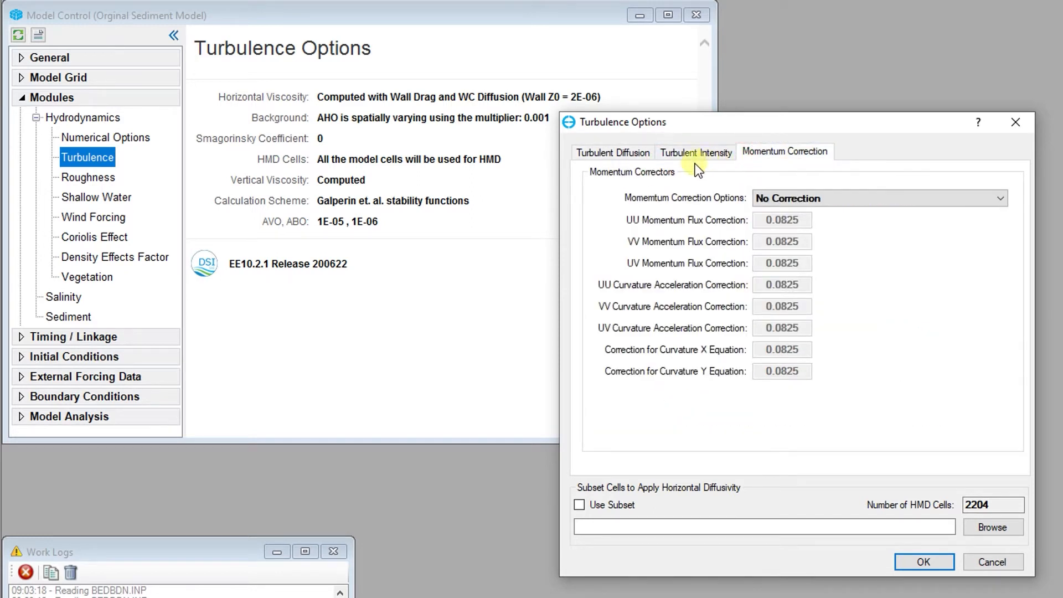
pyautogui.click(612, 152)
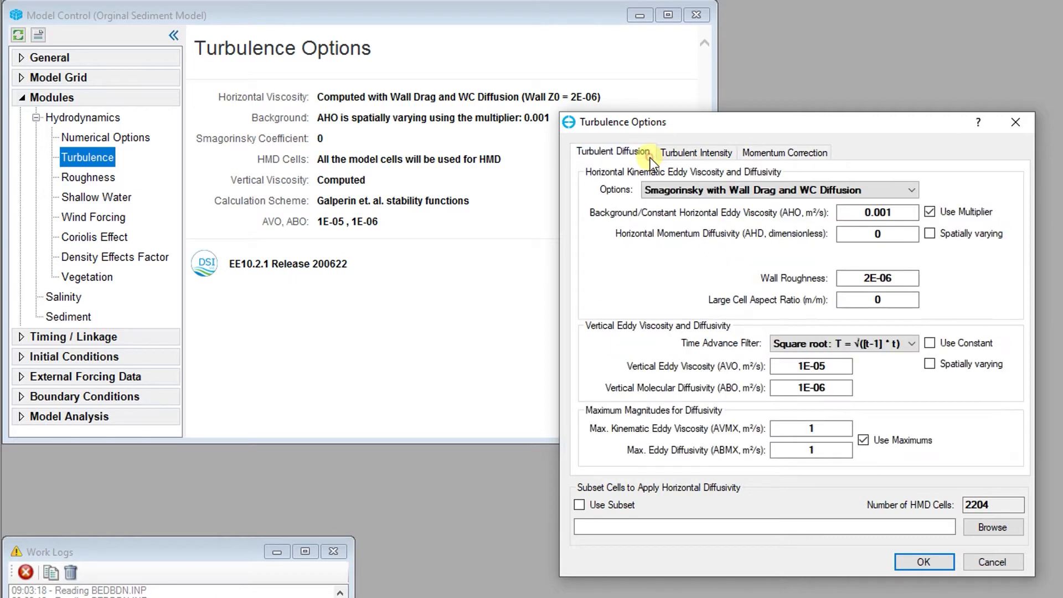
pyautogui.moveTo(947, 183)
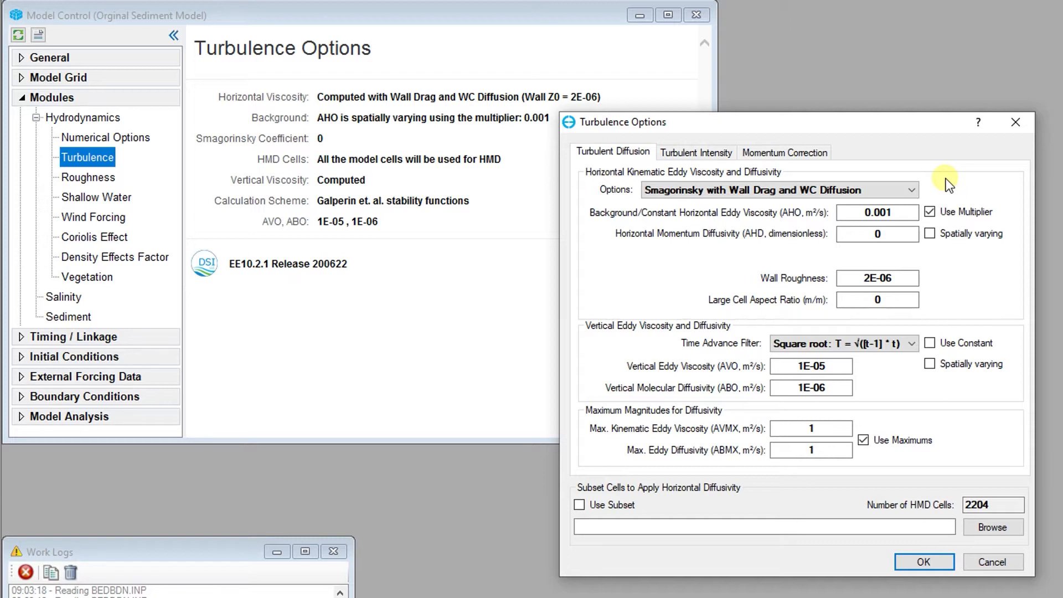
pyautogui.moveTo(931, 198)
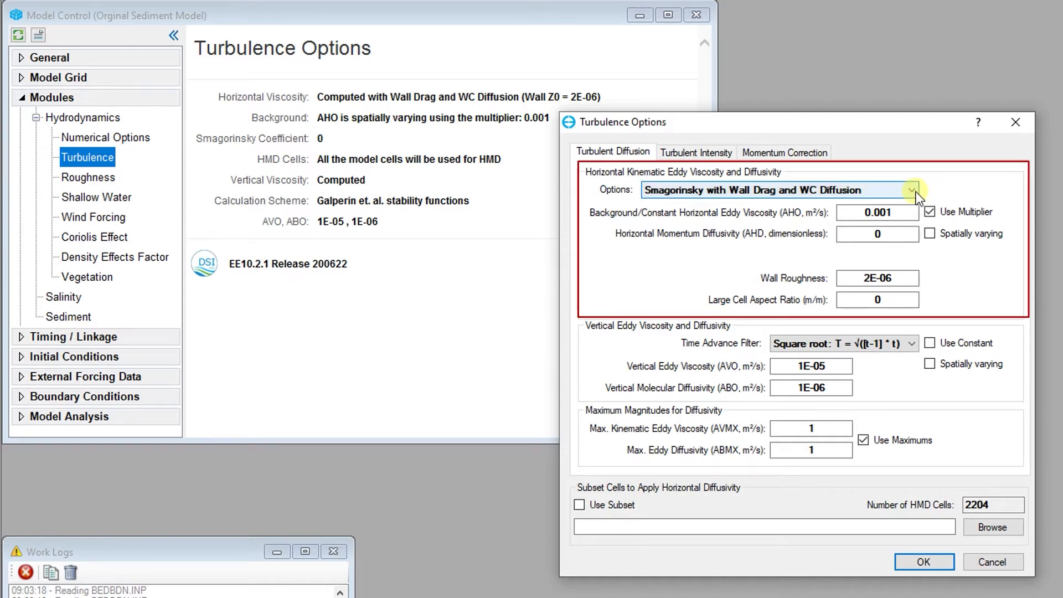
# Step: Try disabling horizontal eddy viscosity, then restore Smagorinsky with Wall Drag and WC Diffusion
pyautogui.click(914, 189)
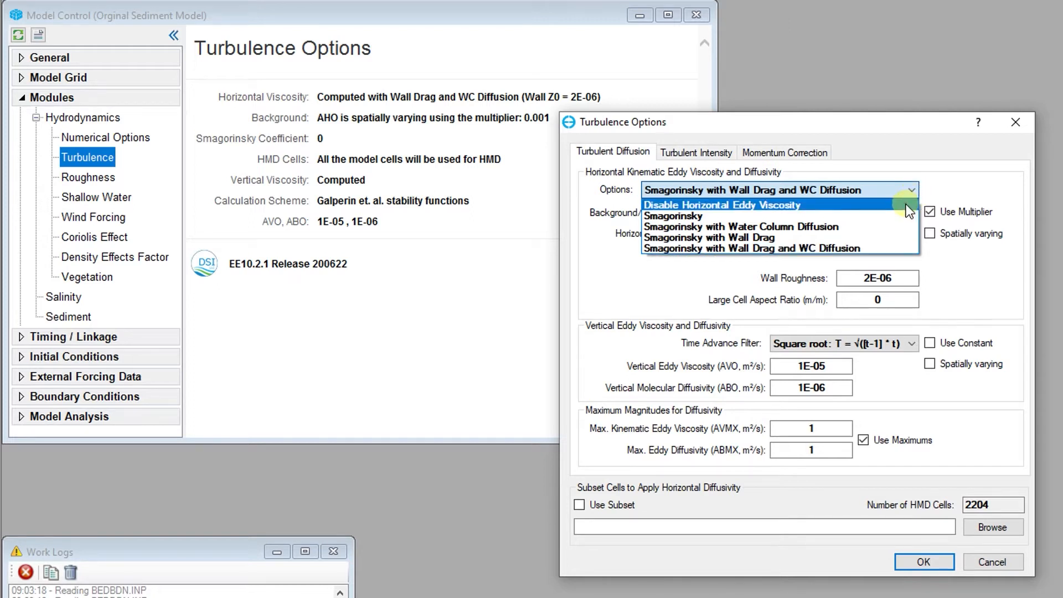
pyautogui.click(722, 204)
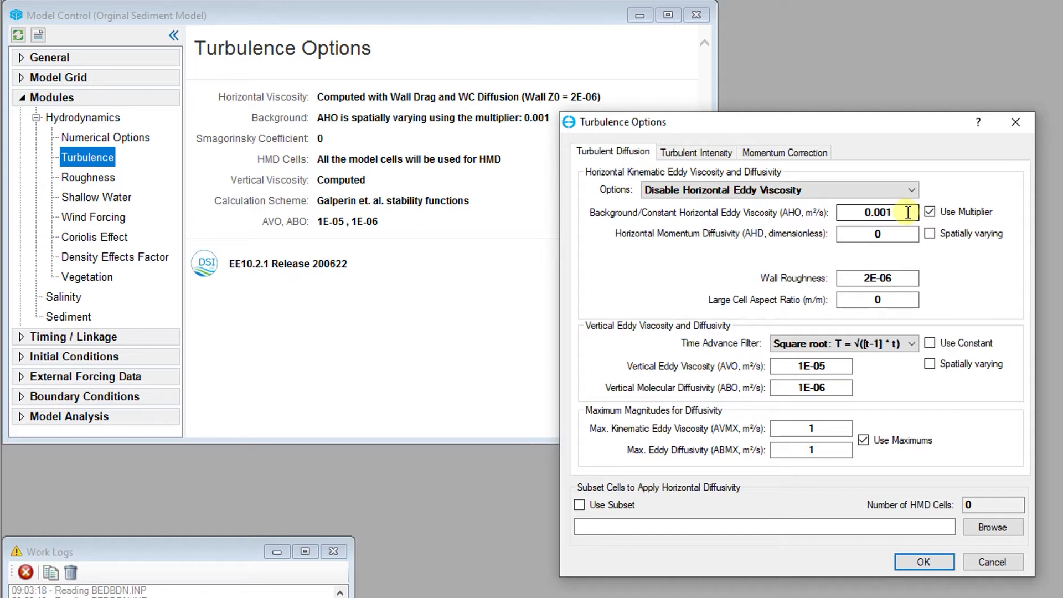
pyautogui.tripleClick(877, 213)
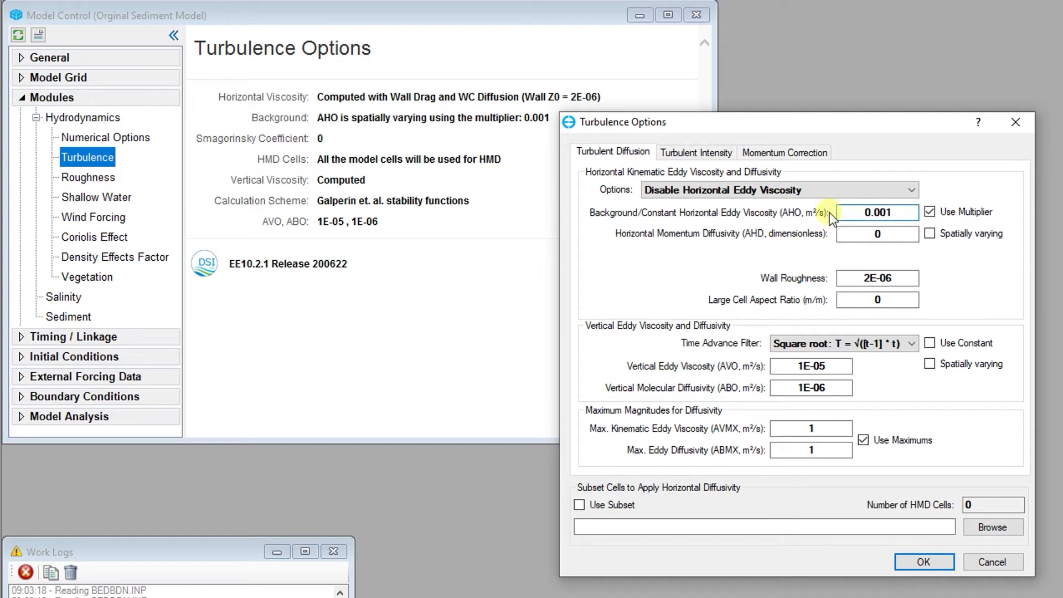
pyautogui.click(912, 189)
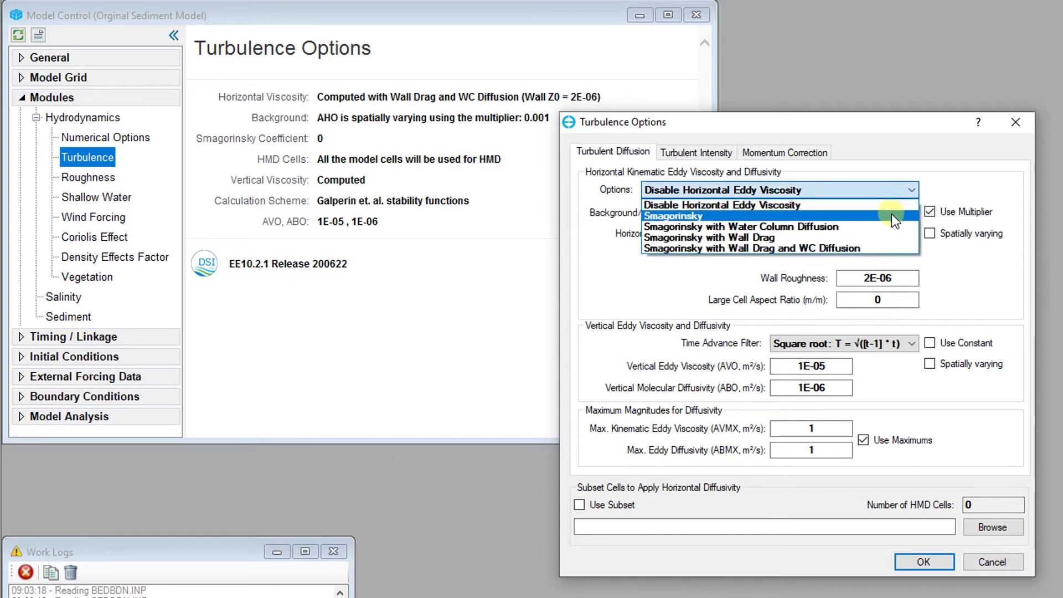
pyautogui.moveTo(888, 248)
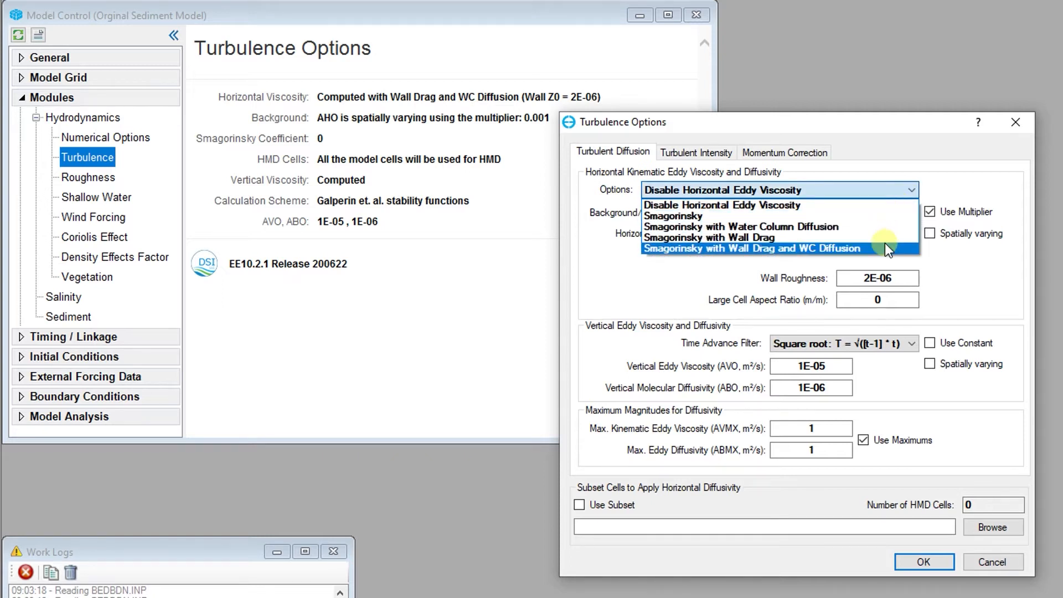
pyautogui.click(775, 248)
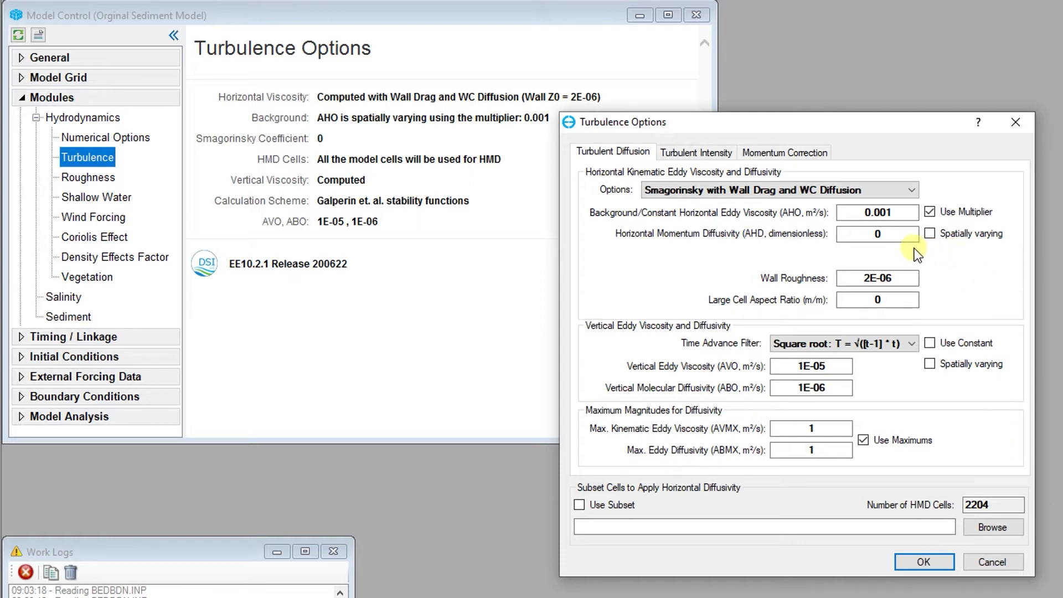
# Step: Set the horizontal momentum diffusivity AHD to 0.001
pyautogui.click(877, 234)
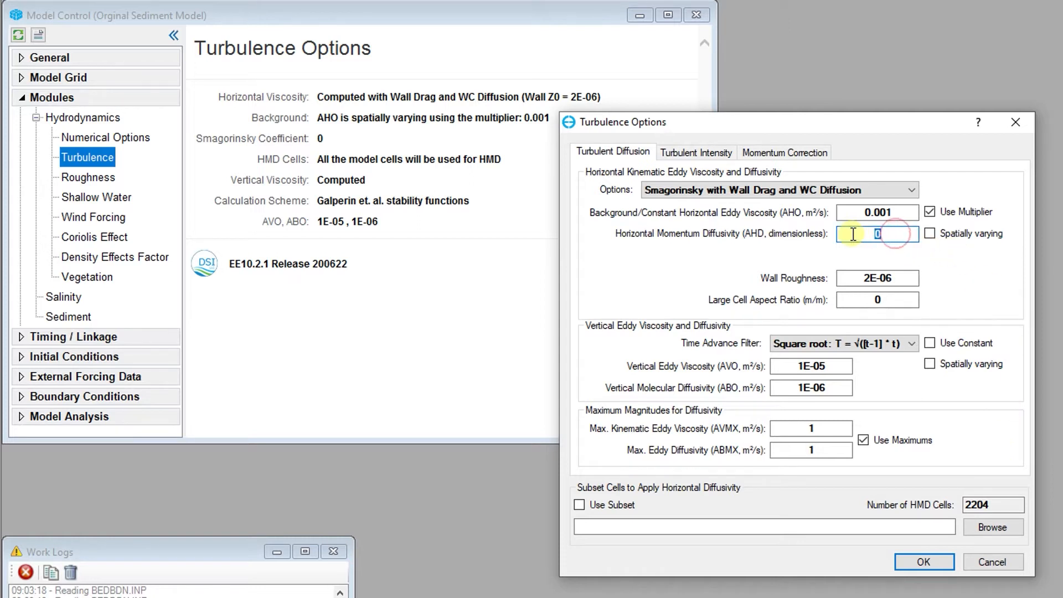
pyautogui.write('0.001')
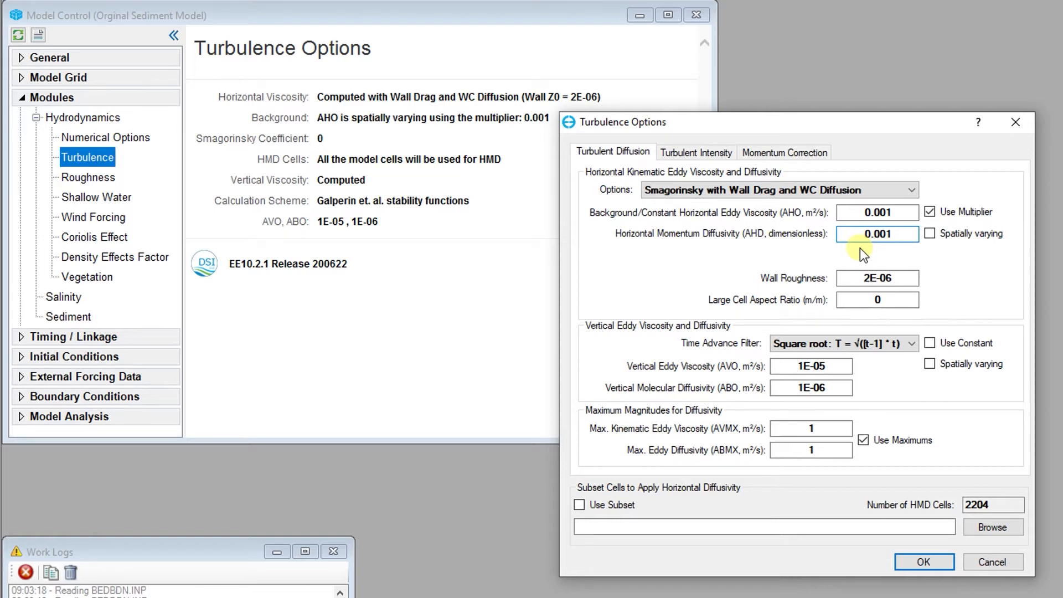
pyautogui.click(877, 233)
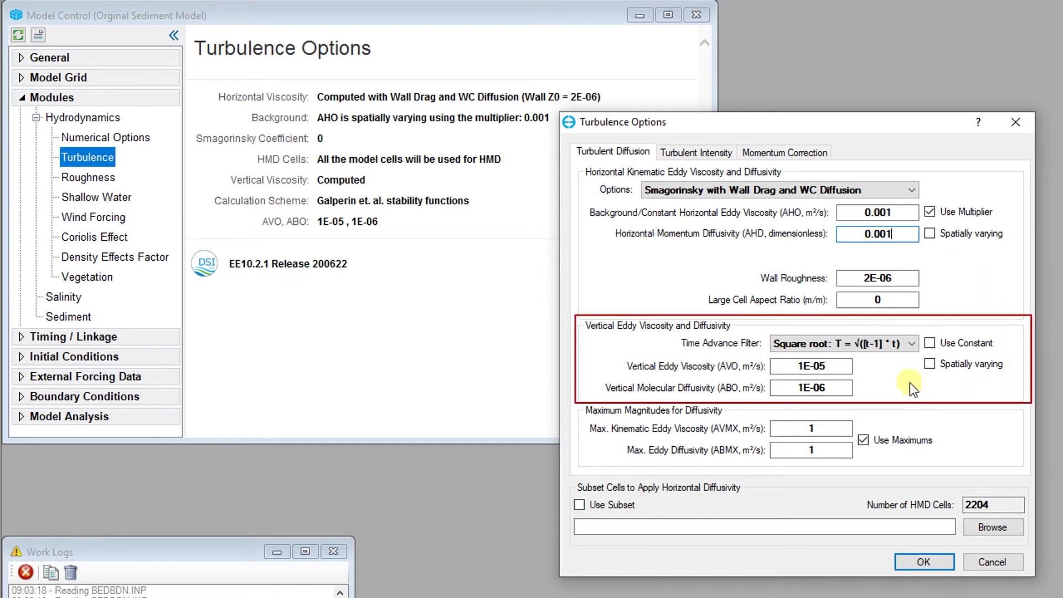
pyautogui.moveTo(913, 363)
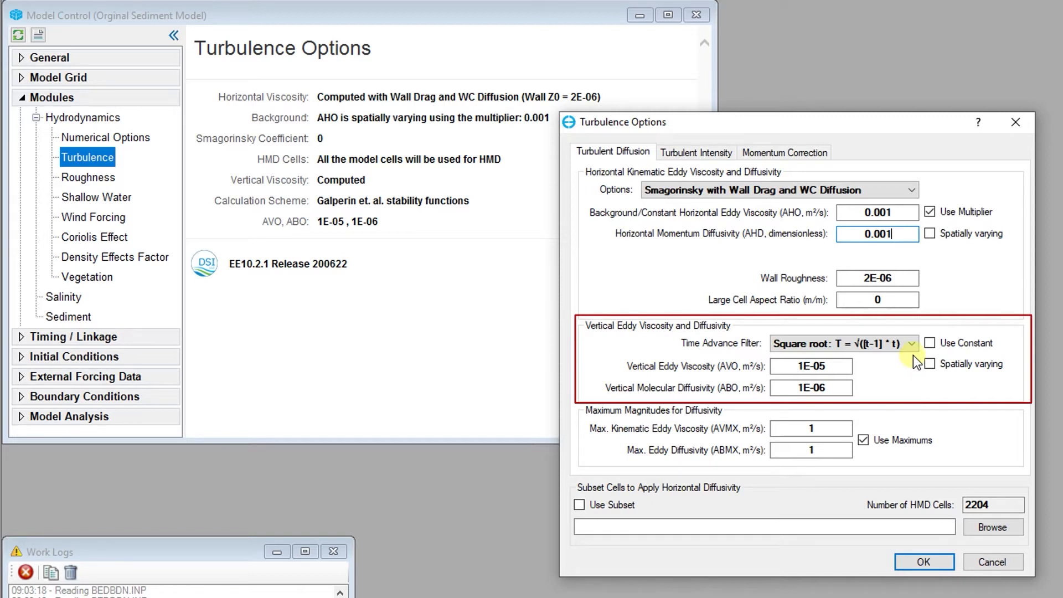
# Step: Keep the square root vertical time advance filter and start editing the maximum eddy viscosity
pyautogui.click(912, 344)
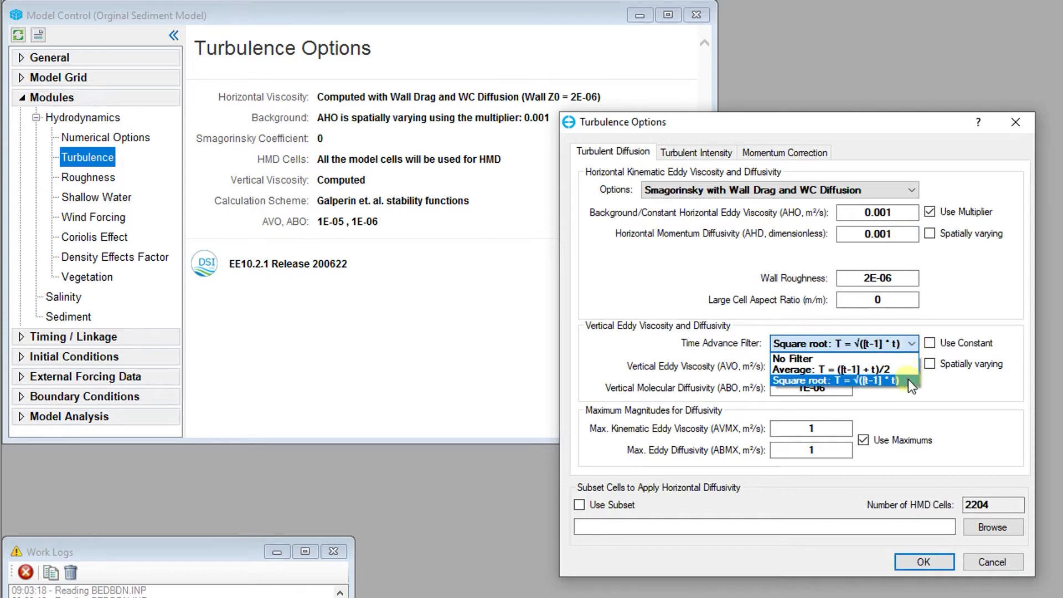
pyautogui.click(841, 380)
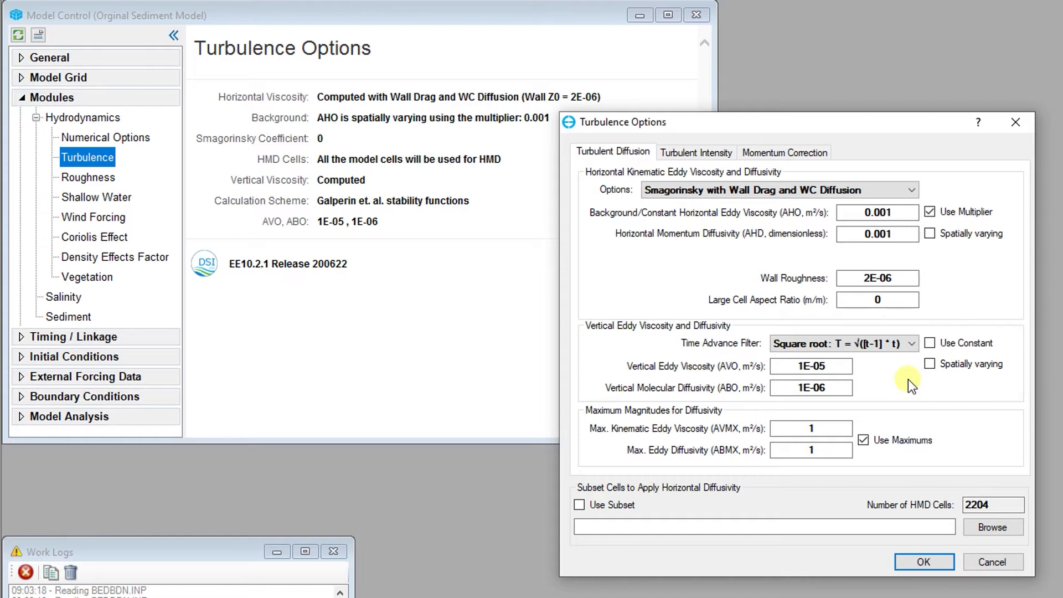
pyautogui.moveTo(875, 425)
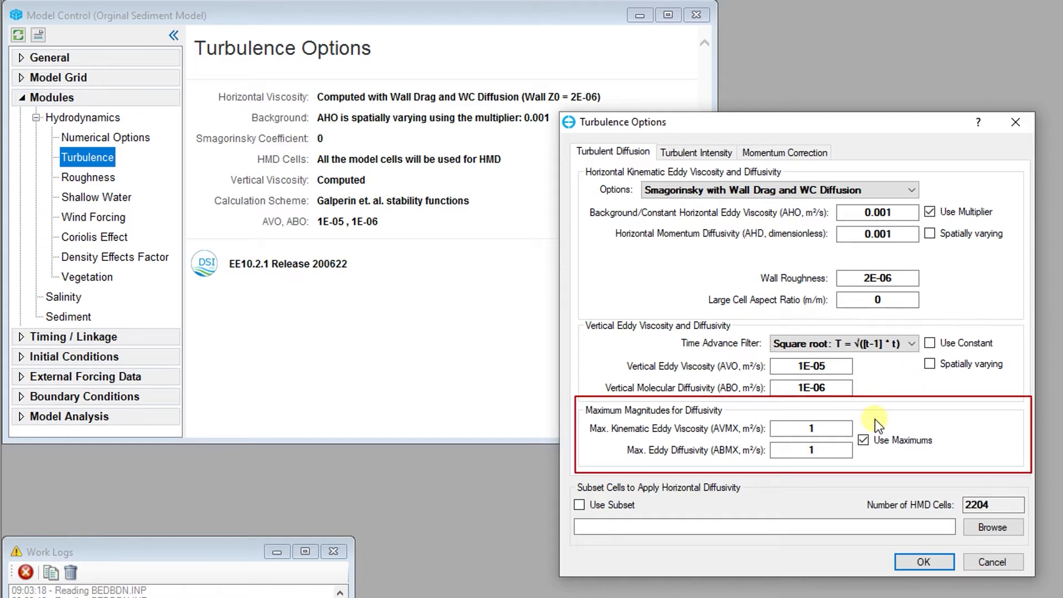
pyautogui.click(811, 427)
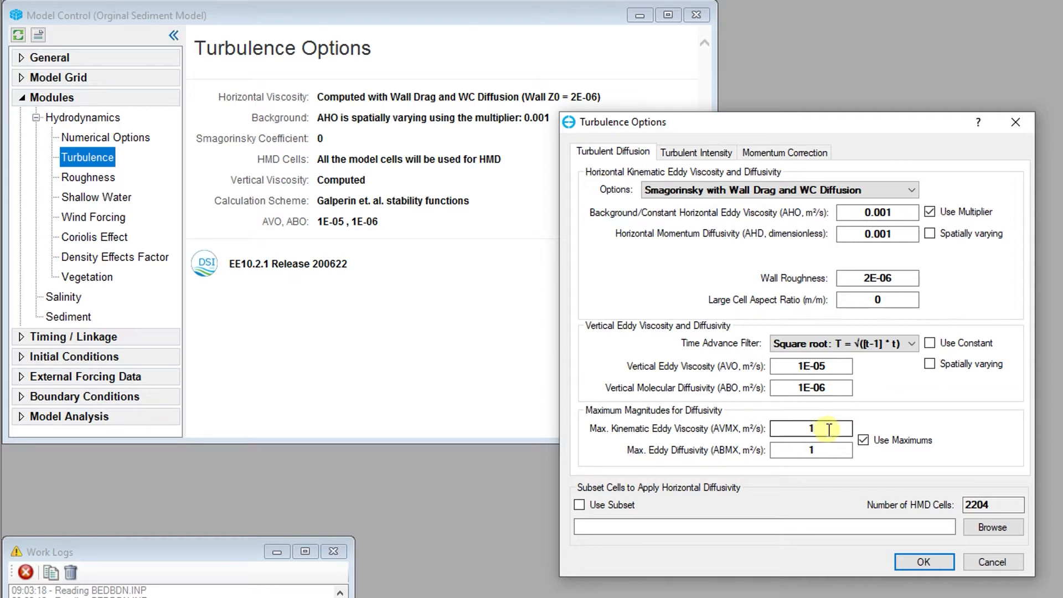
pyautogui.moveTo(878, 424)
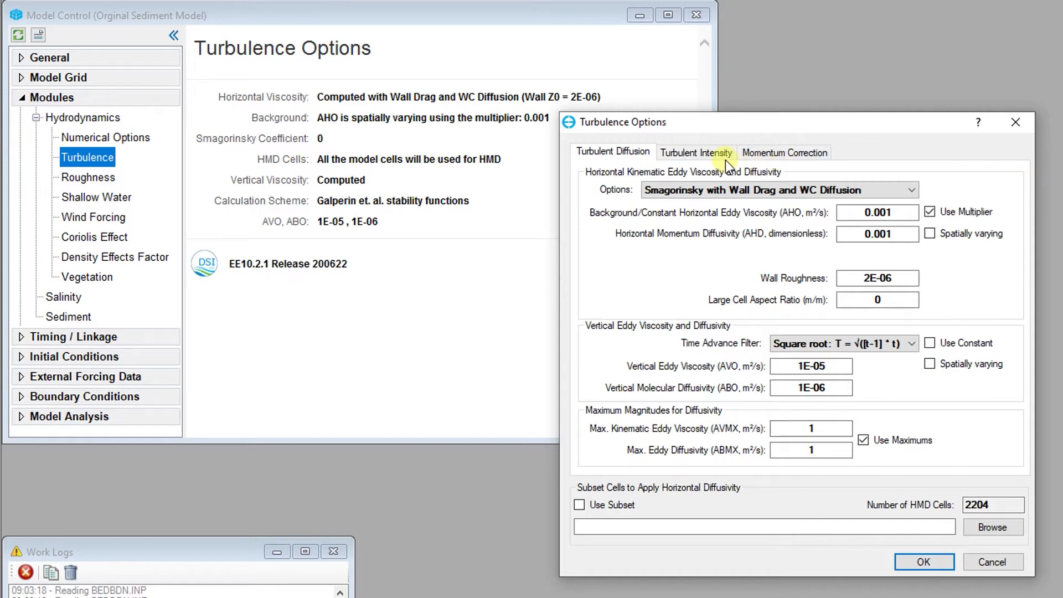
# Step: Review the standard scheme sub-options on the Turbulent Intensity page without changing them
pyautogui.click(695, 151)
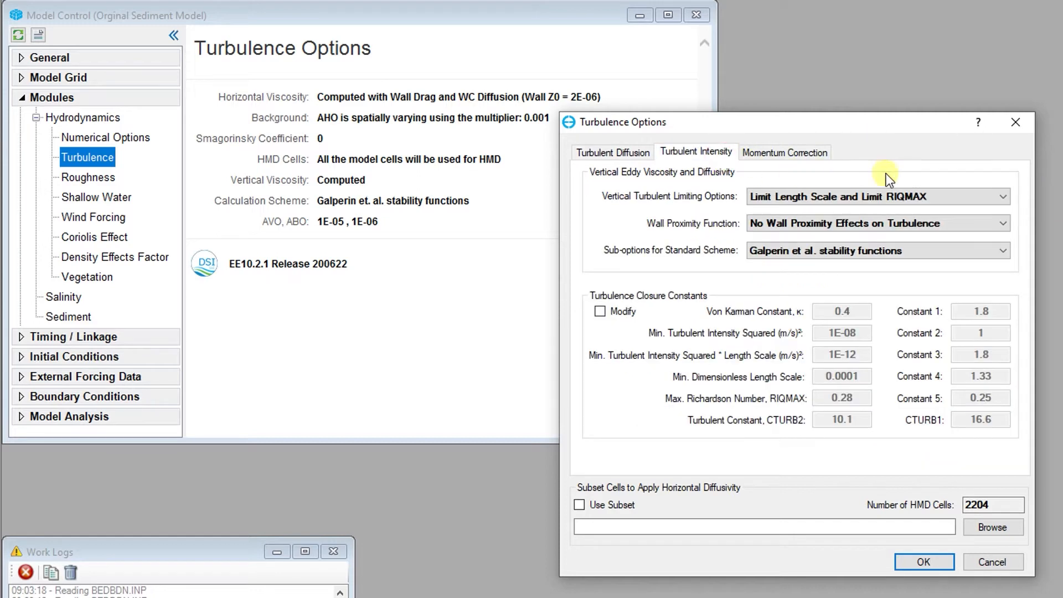
pyautogui.moveTo(1004, 264)
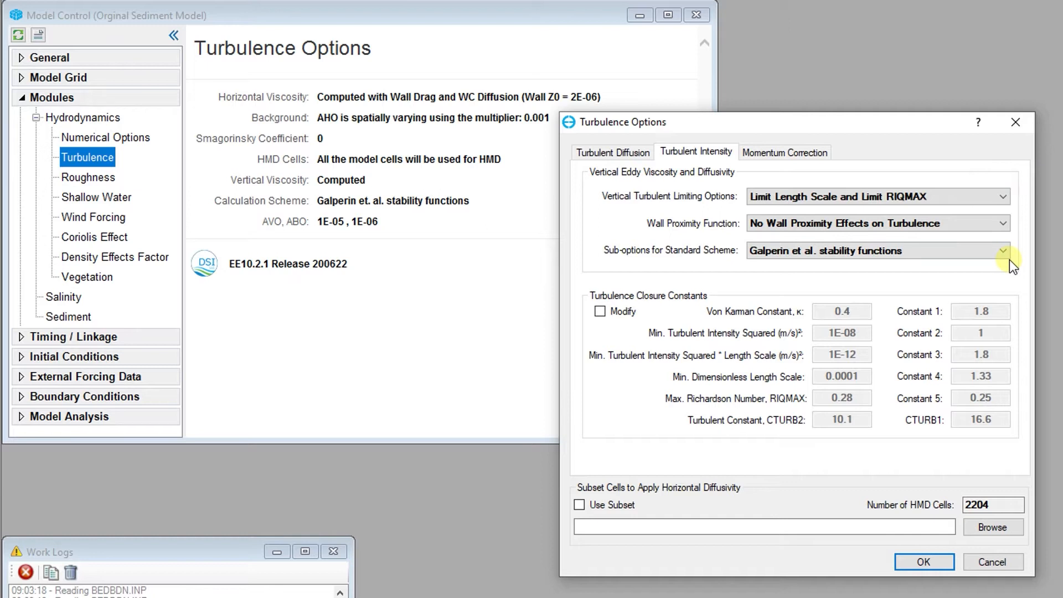
pyautogui.click(875, 251)
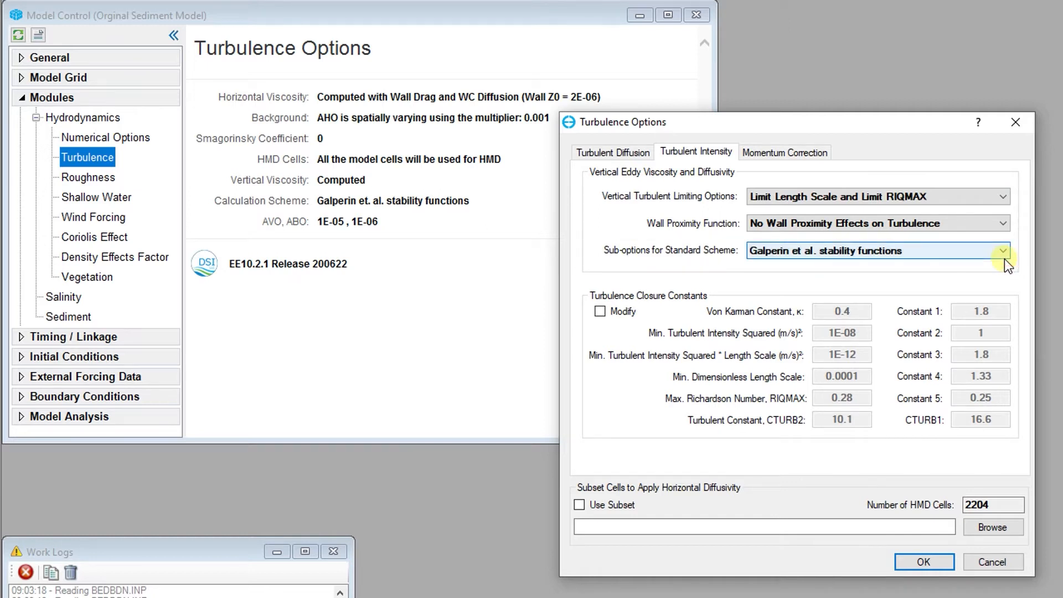
pyautogui.click(1004, 251)
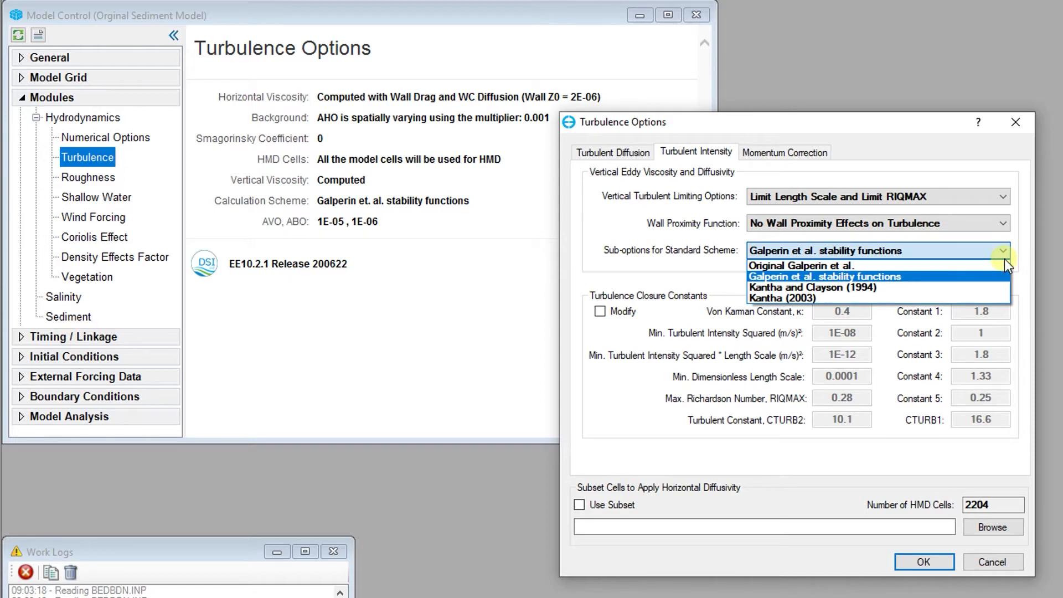
pyautogui.moveTo(972, 264)
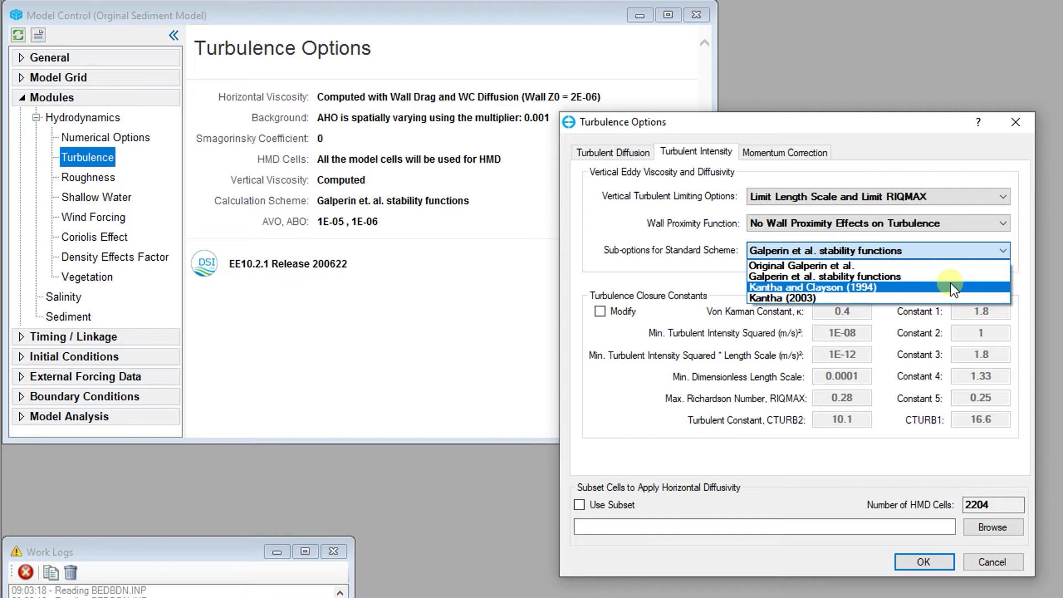
pyautogui.moveTo(949, 298)
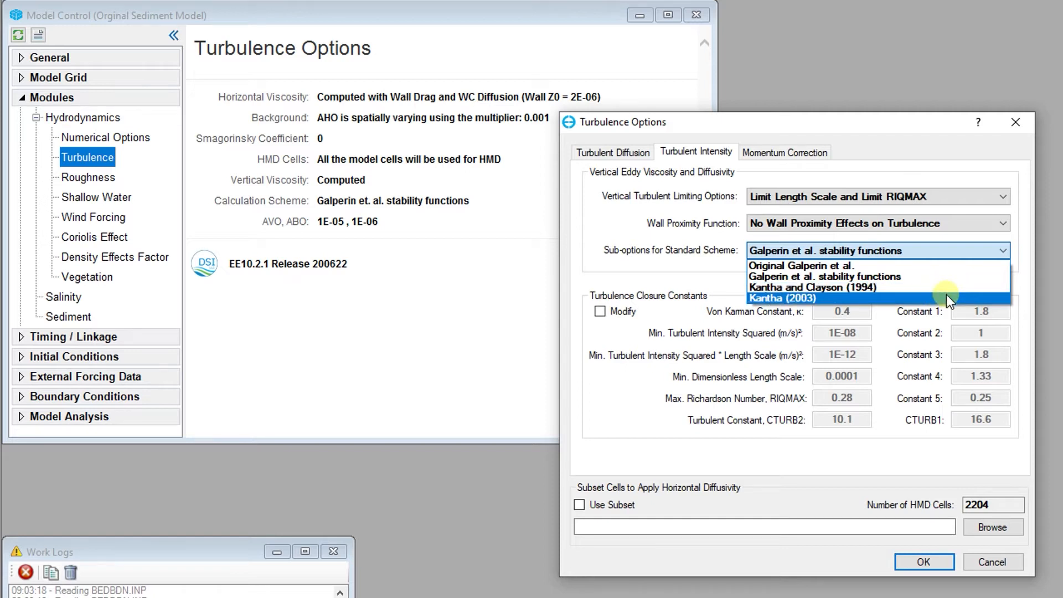
pyautogui.click(824, 275)
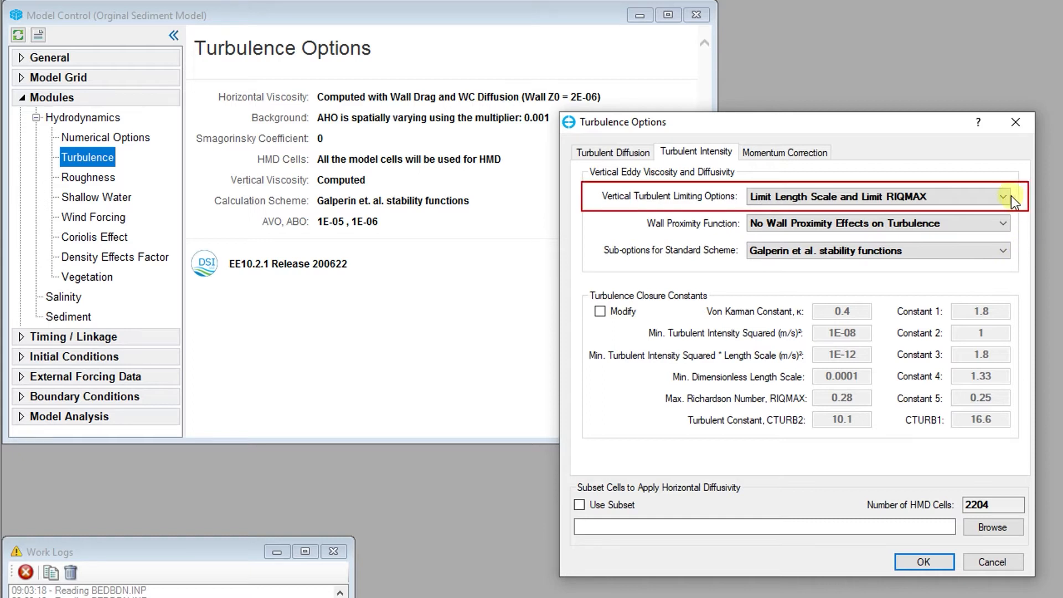
# Step: Keep Limit Length Scale and Limit RIQMAX and no wall proximity effects on turbulence
pyautogui.click(1005, 196)
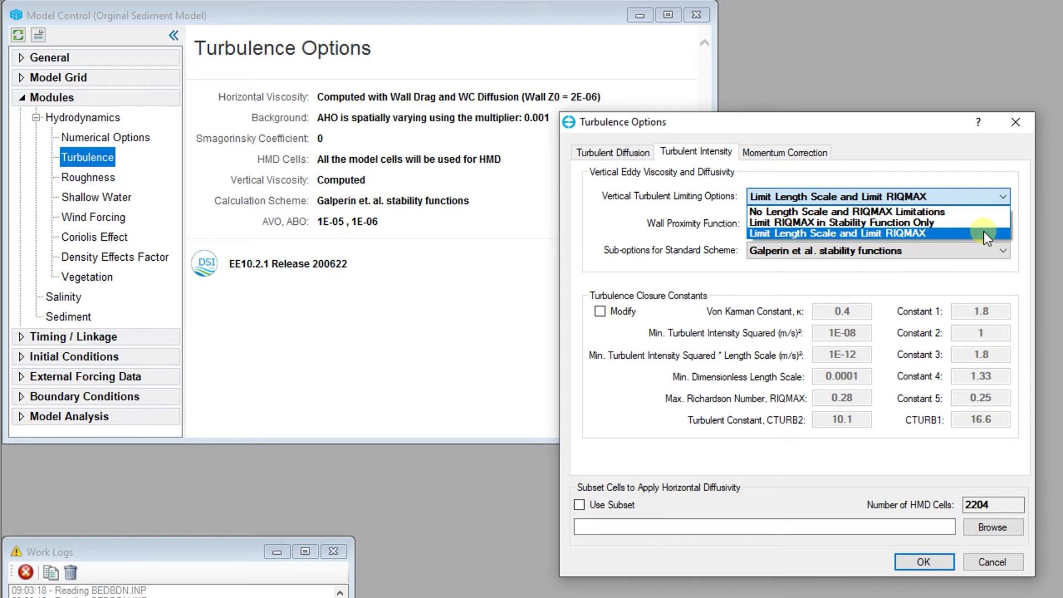
pyautogui.click(837, 233)
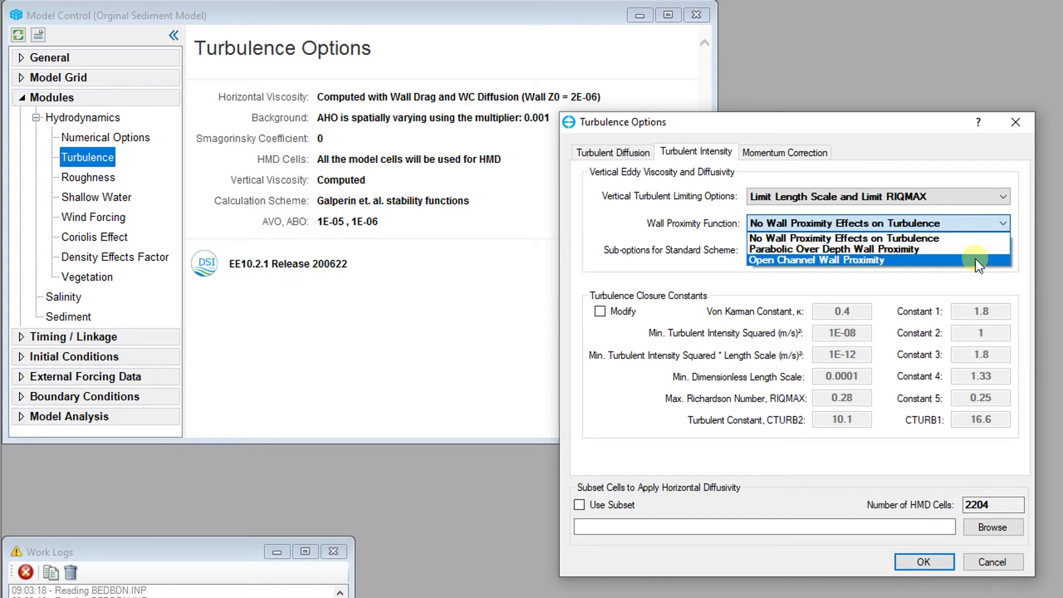
pyautogui.click(846, 237)
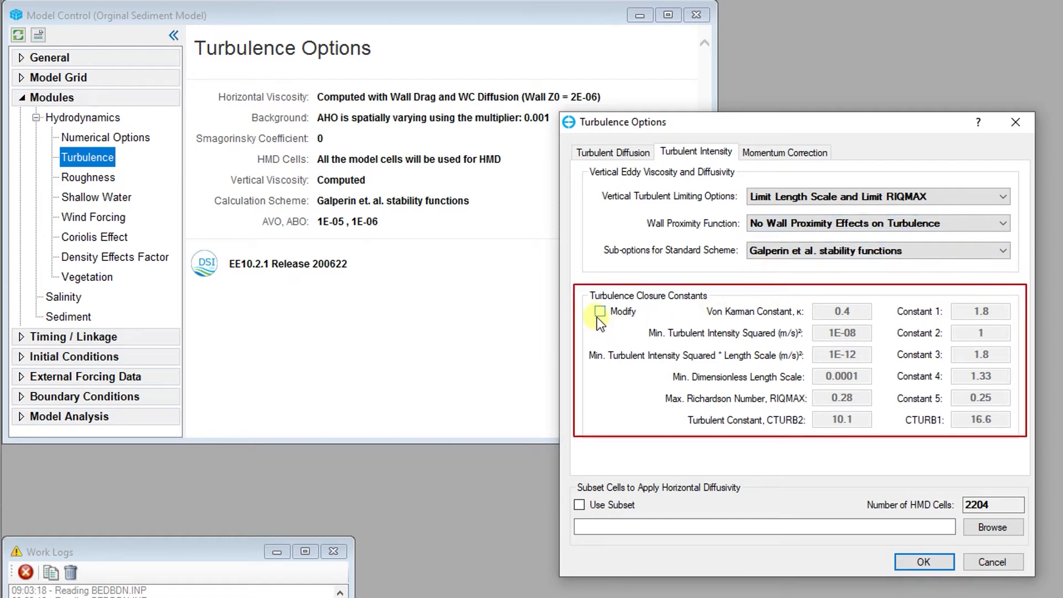
# Step: Enable Modify for the turbulence closure constants and show the Momentum Correction page
pyautogui.click(599, 311)
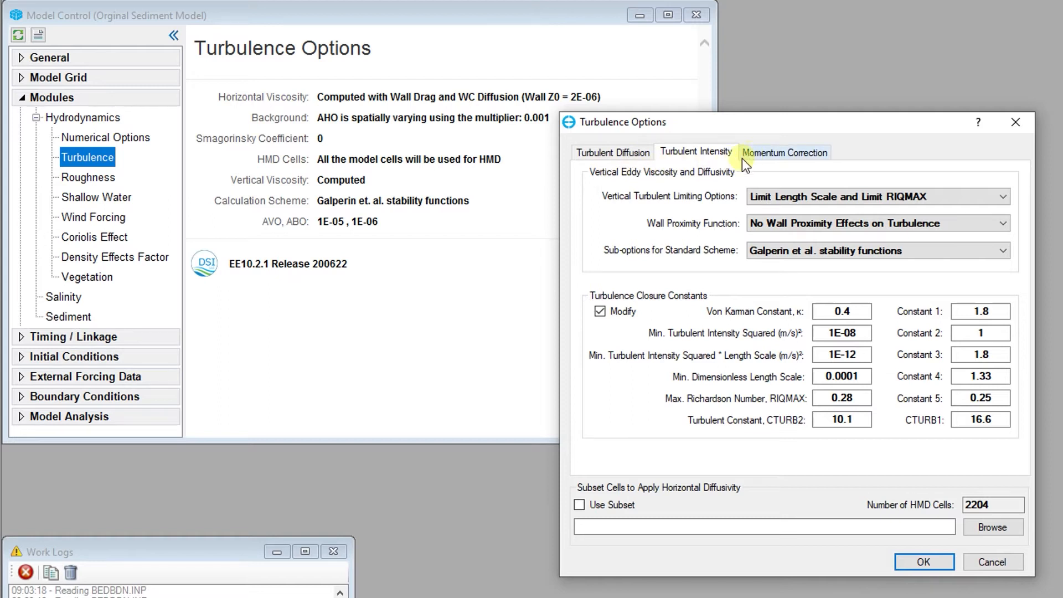
pyautogui.click(785, 151)
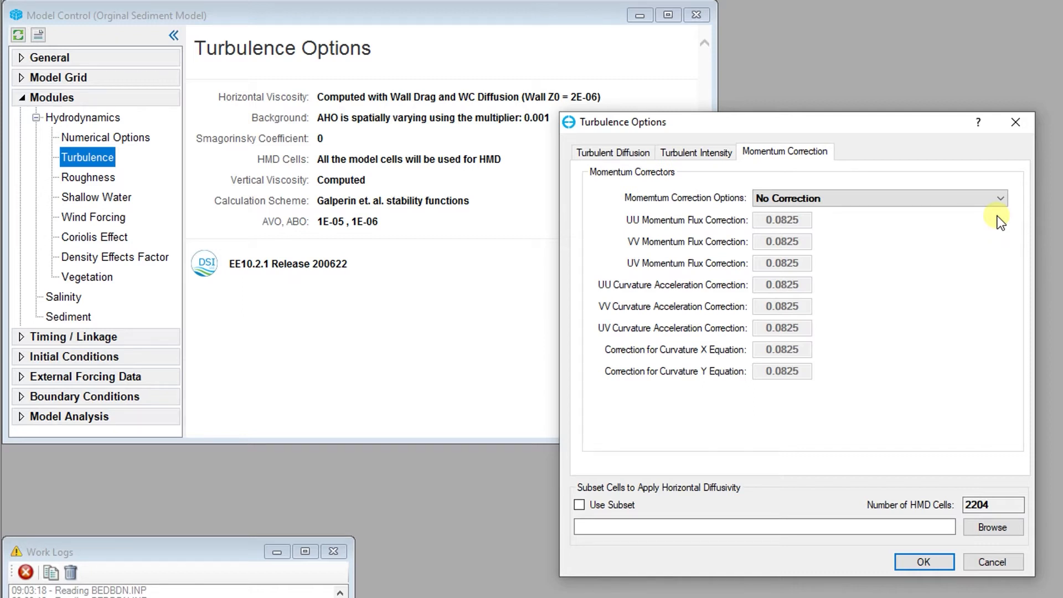
# Step: Review the momentum correction choices and leave No Correction selected
pyautogui.click(877, 199)
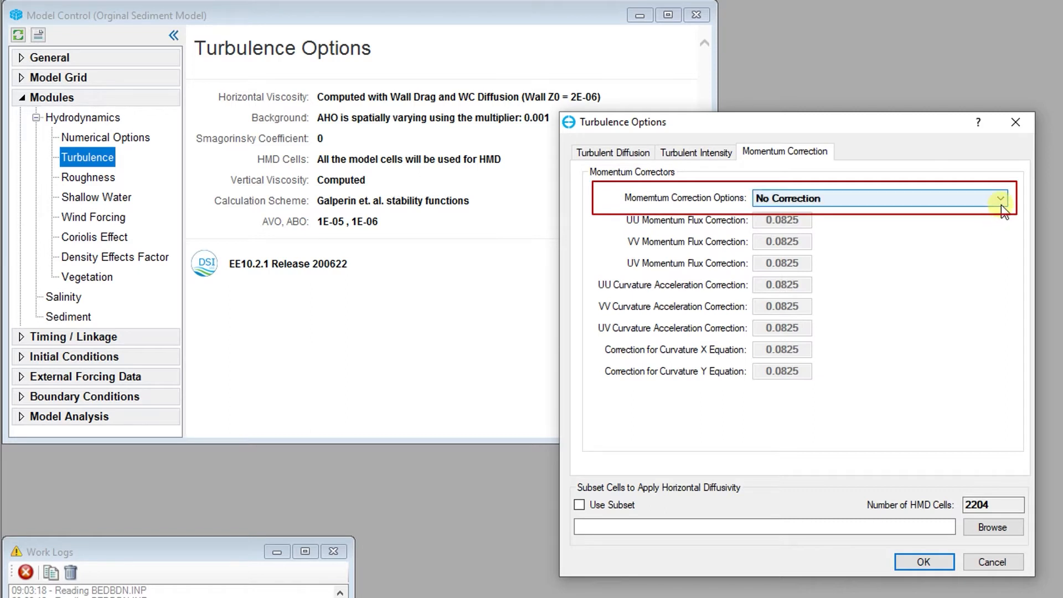
pyautogui.click(999, 198)
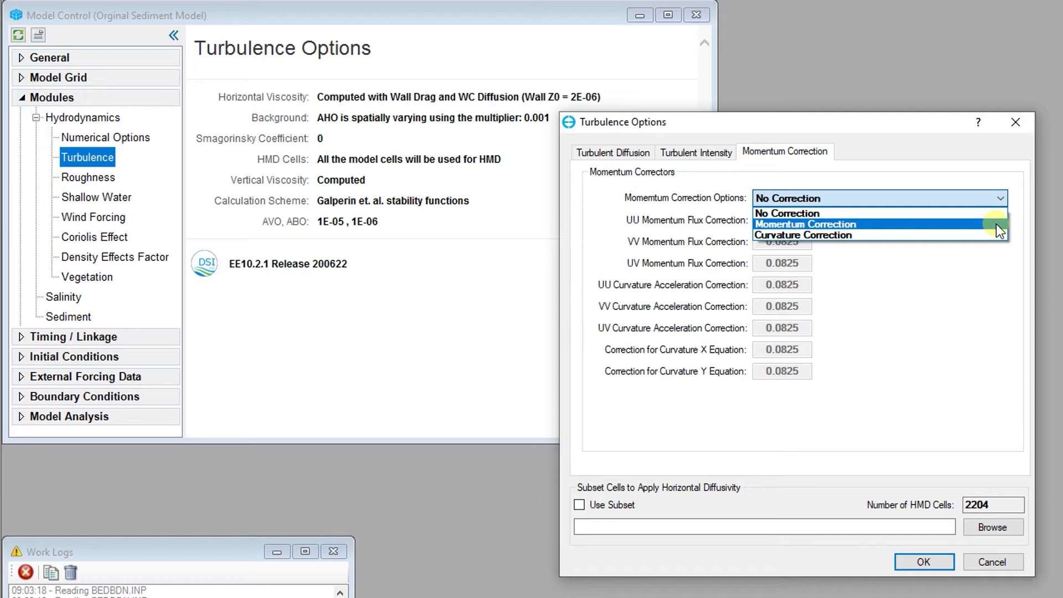
pyautogui.click(805, 224)
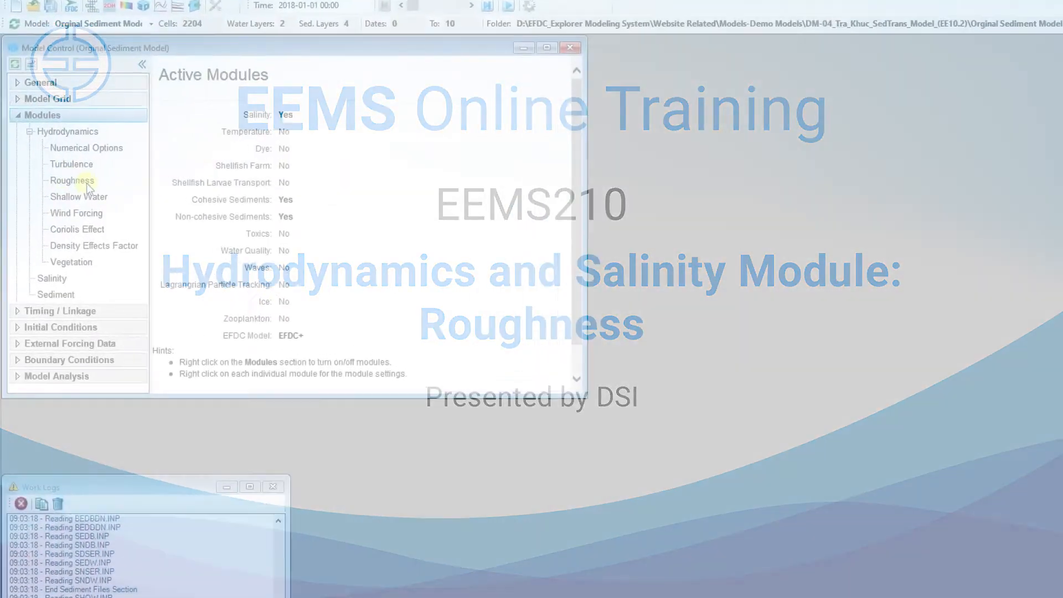
# Step: Bring up the Bottom Roughness settings and move the dialog beside the report
pyautogui.click(71, 180)
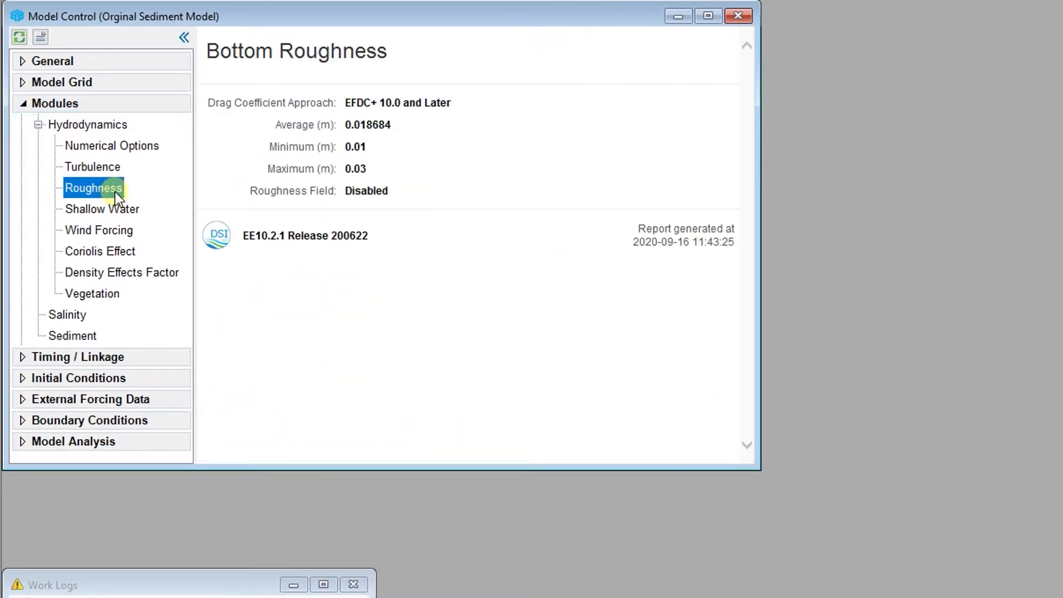
pyautogui.doubleClick(93, 188)
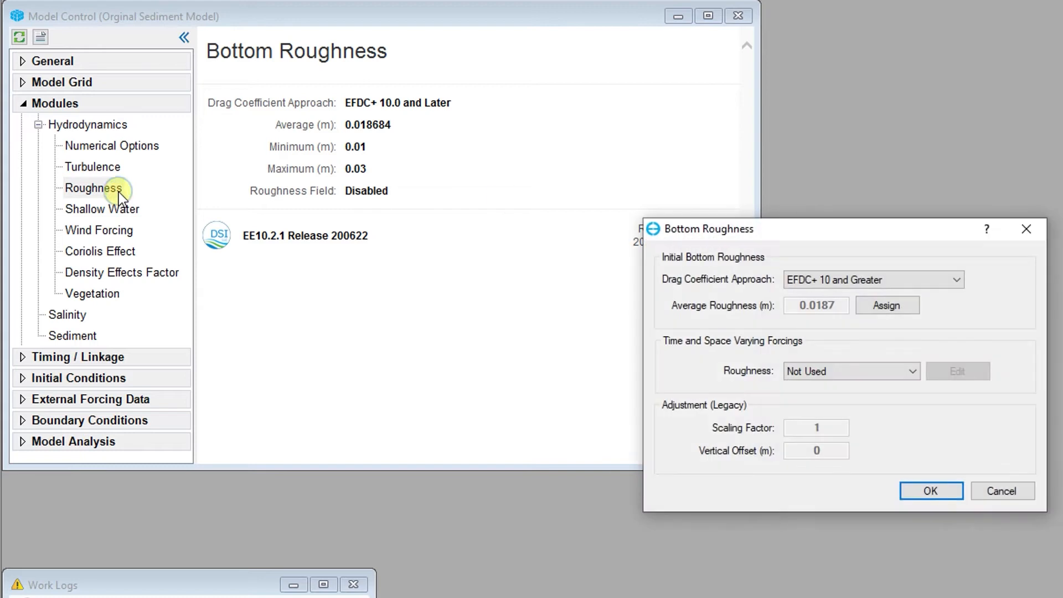
pyautogui.moveTo(708, 228); pyautogui.dragTo(507, 162)
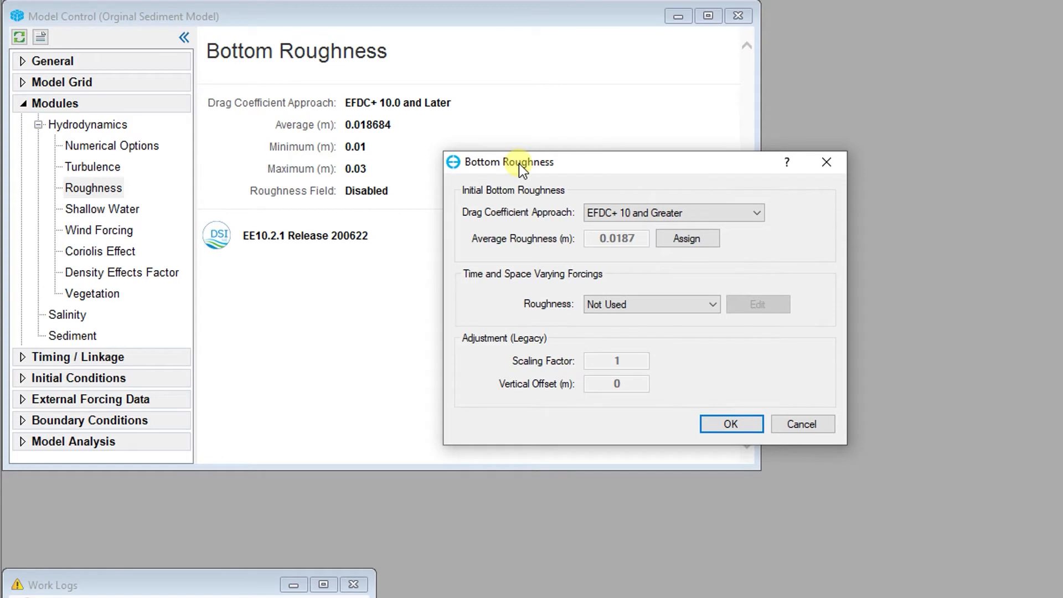
pyautogui.moveTo(812, 202)
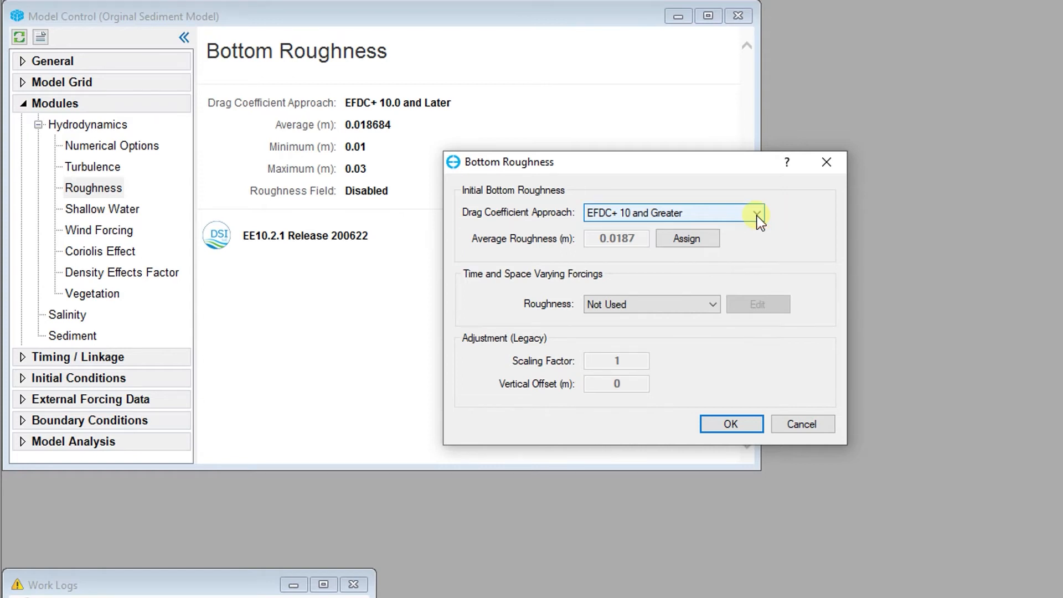
# Step: Set the drag coefficient approach to Legacy EFDC Versions and start assigning roughness values
pyautogui.click(759, 213)
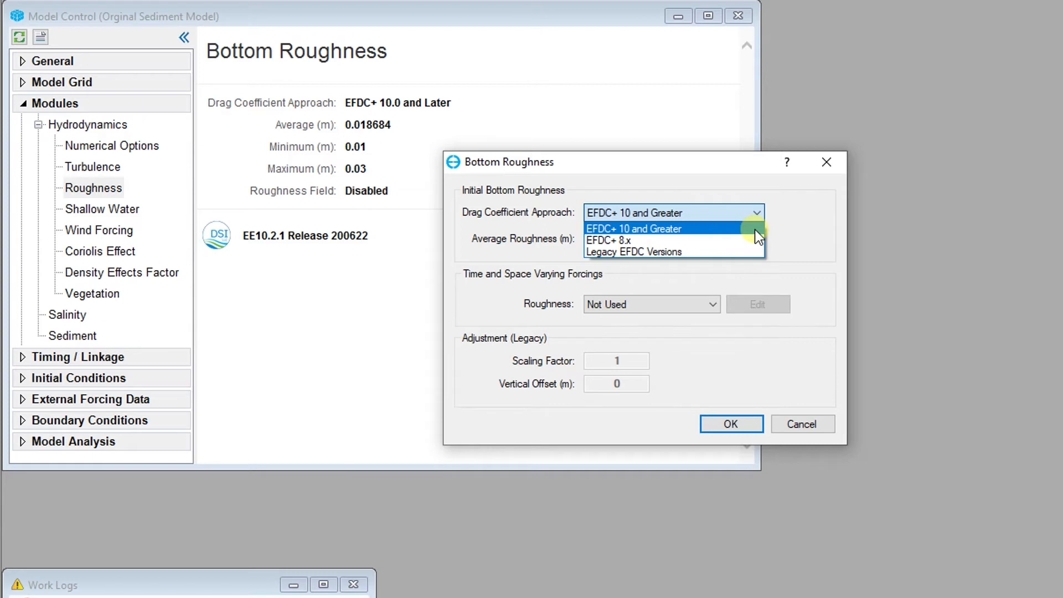
pyautogui.click(607, 241)
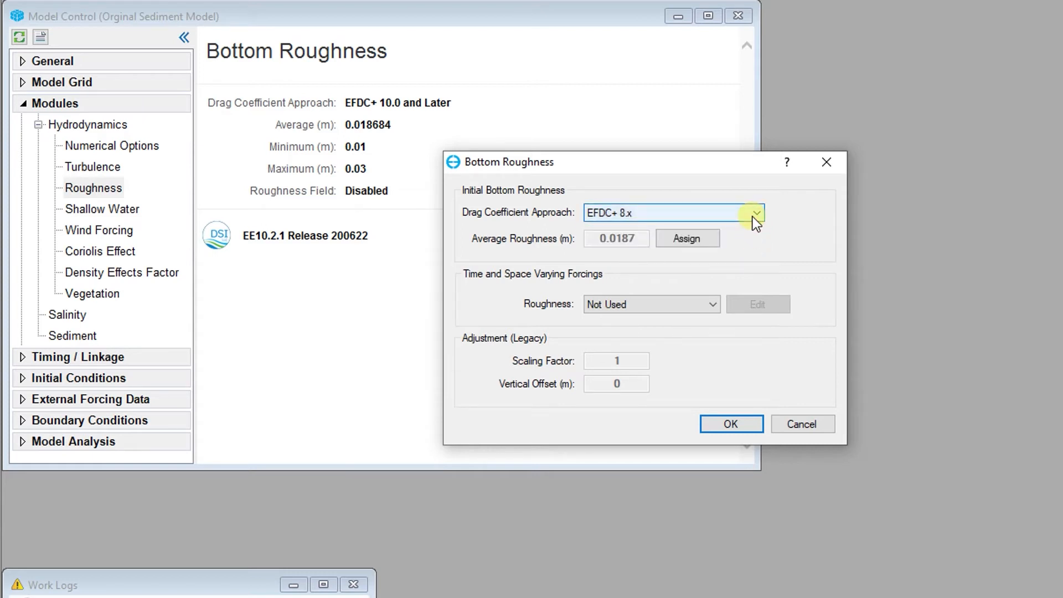
pyautogui.click(756, 213)
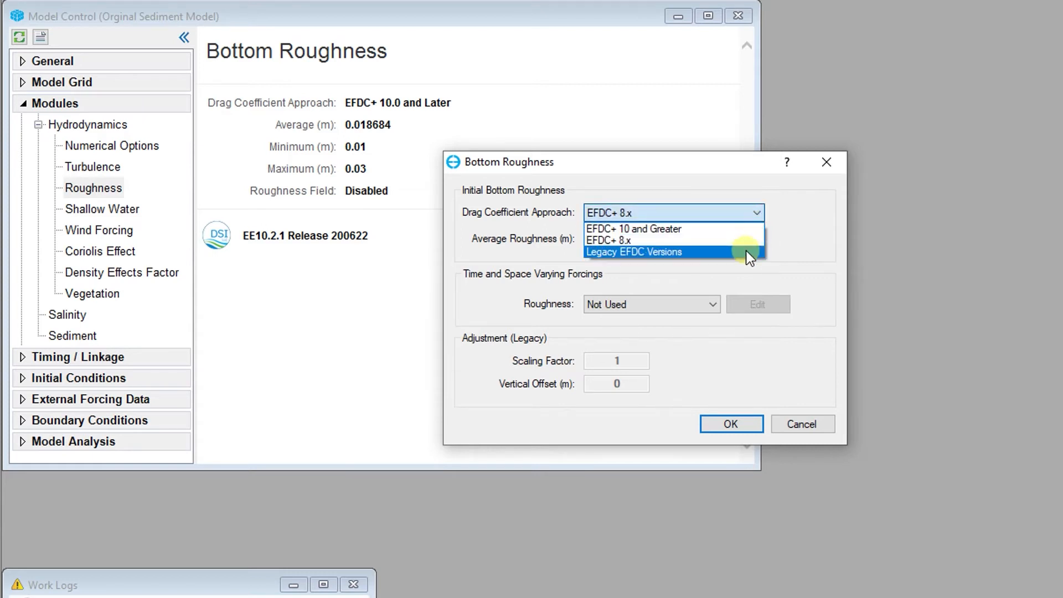
pyautogui.click(634, 252)
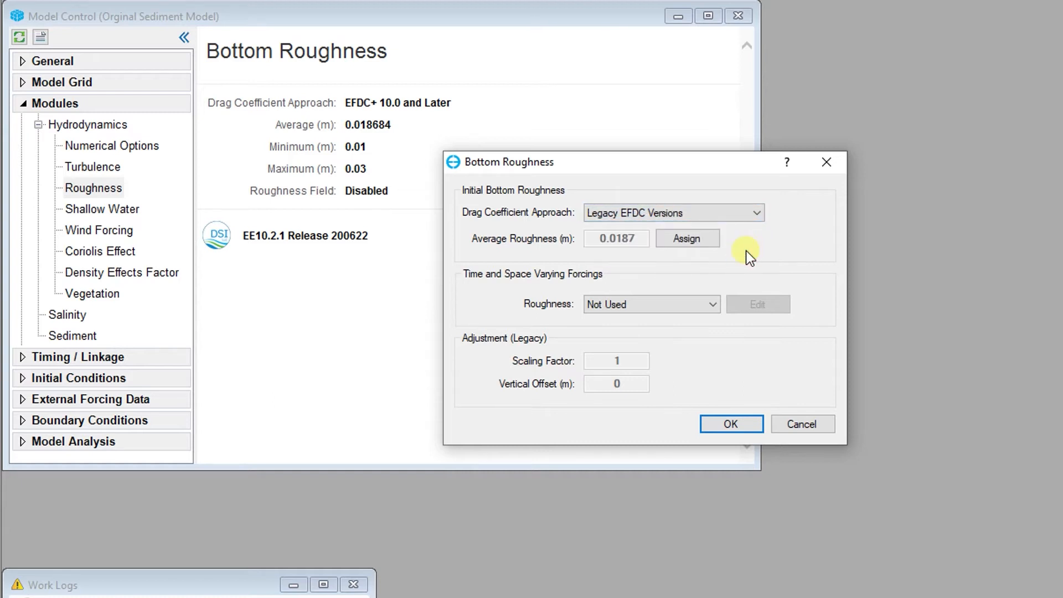
pyautogui.moveTo(732, 263)
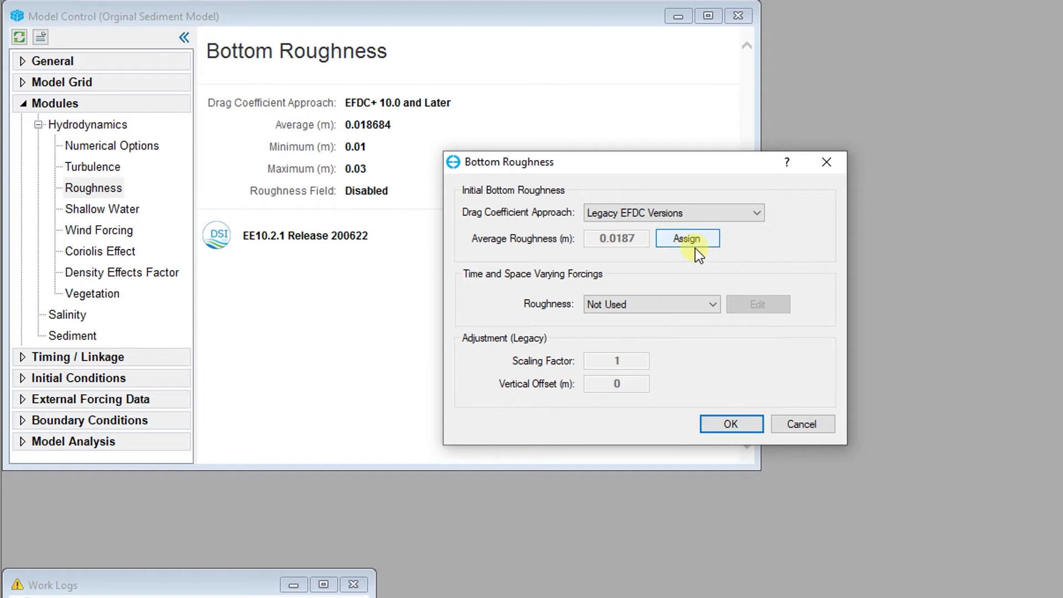
pyautogui.click(687, 238)
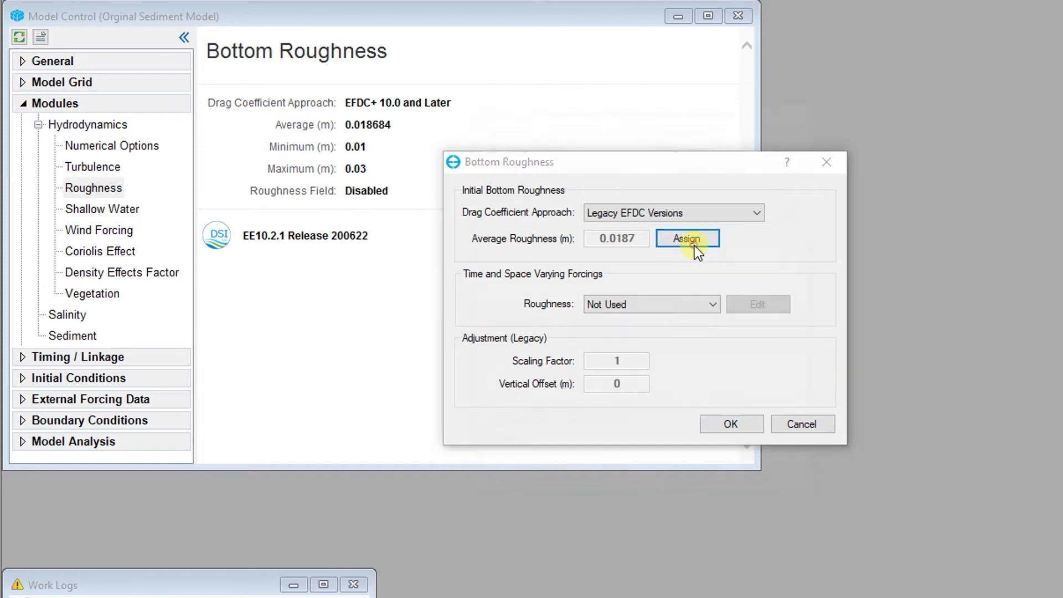
# Step: Choose All grid cells with a Constant value in Apply Cell Properties via Polygons
pyautogui.click(687, 238)
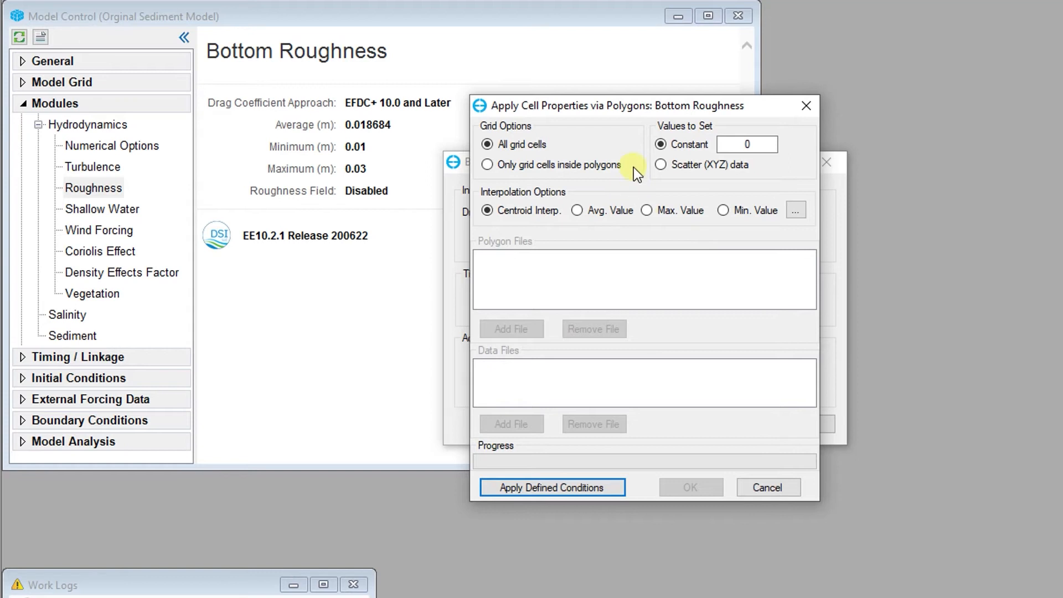
pyautogui.moveTo(636, 157)
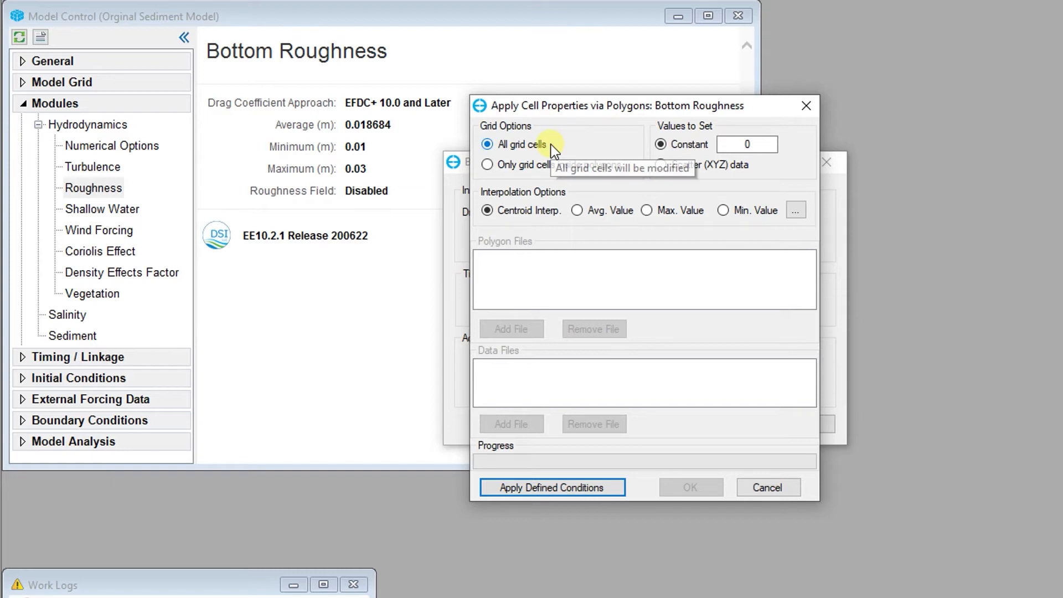
pyautogui.click(487, 164)
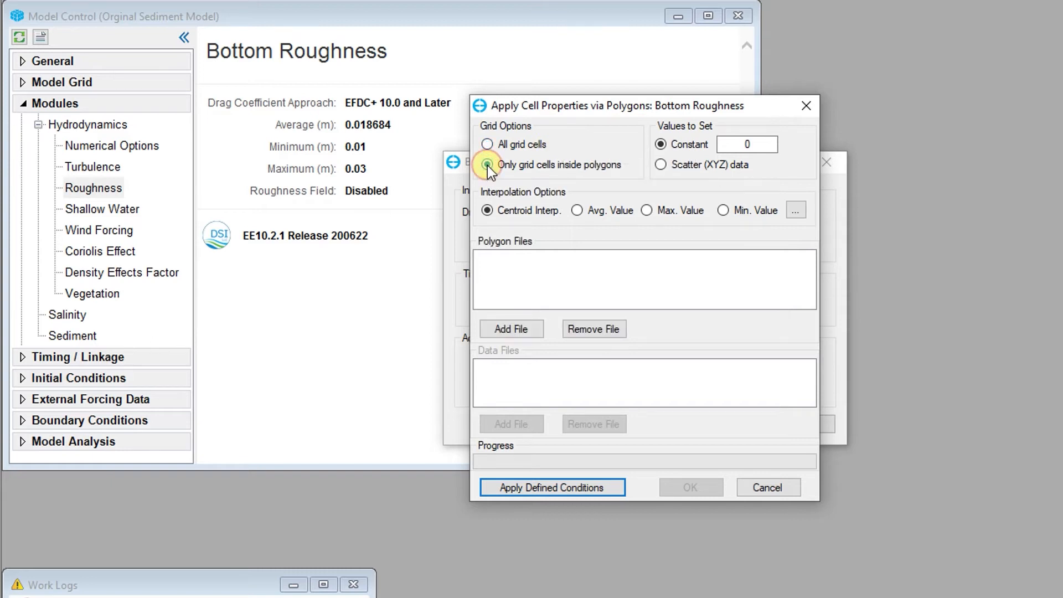
pyautogui.click(487, 164)
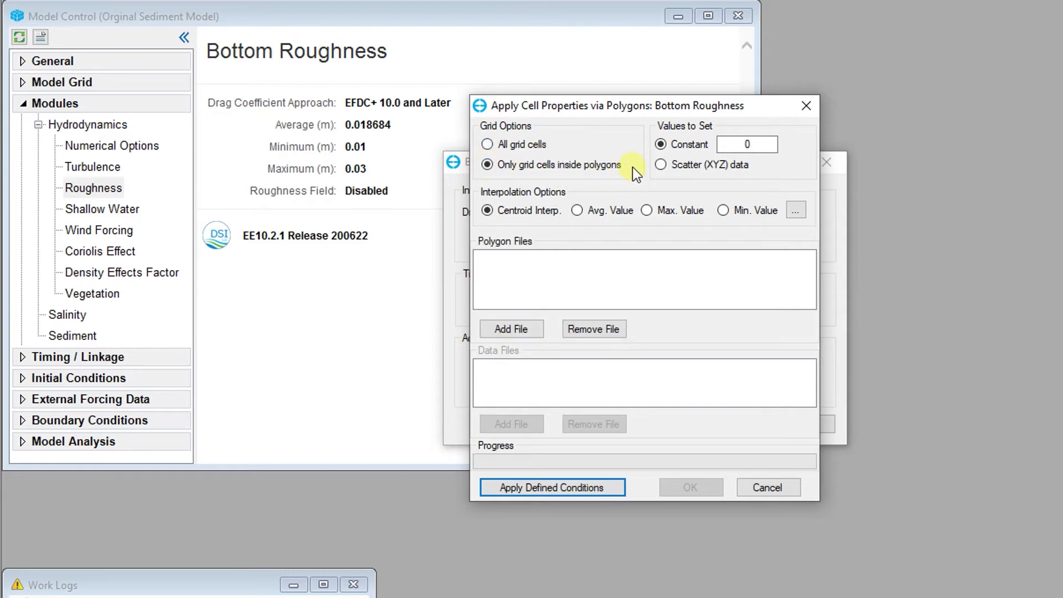
pyautogui.click(487, 144)
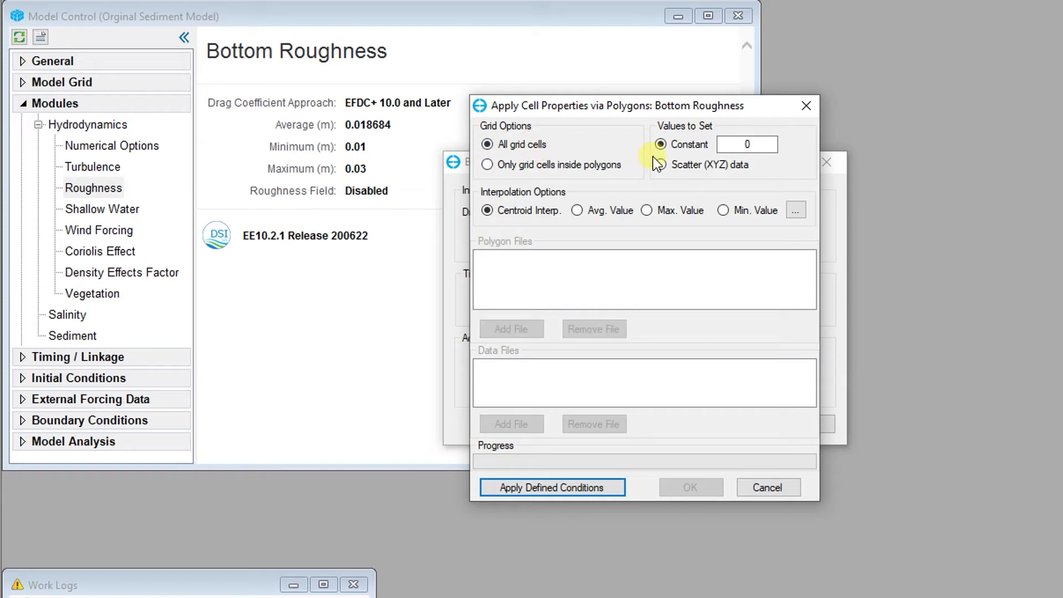
pyautogui.moveTo(661, 157)
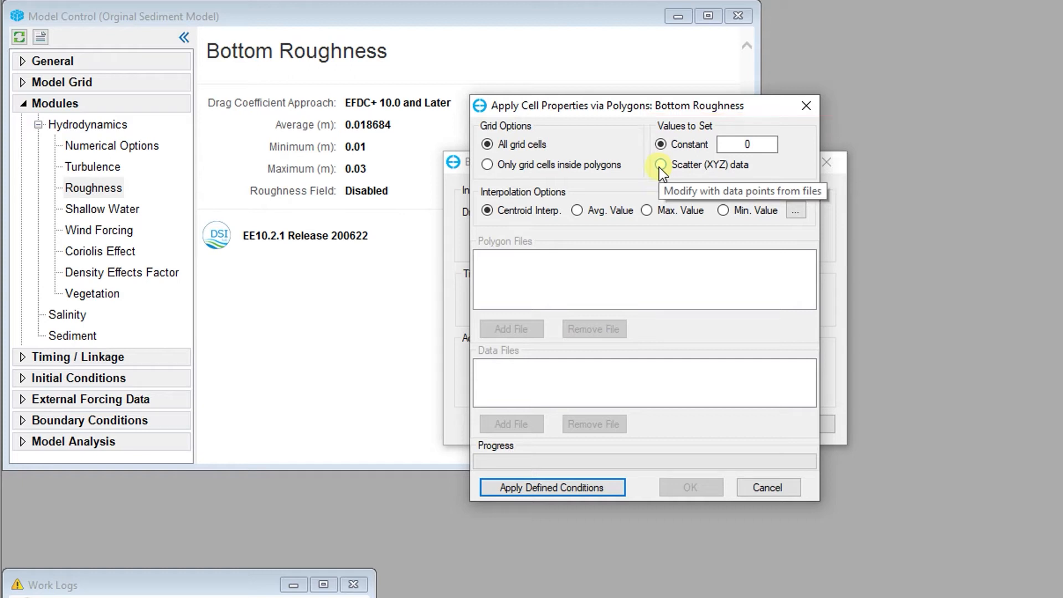
pyautogui.click(660, 164)
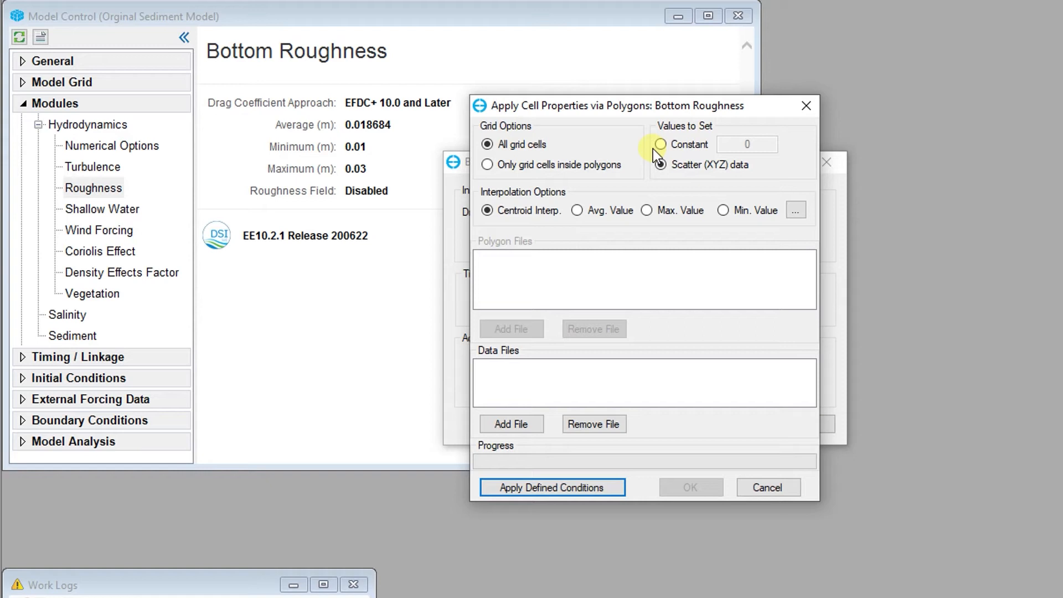
pyautogui.click(660, 144)
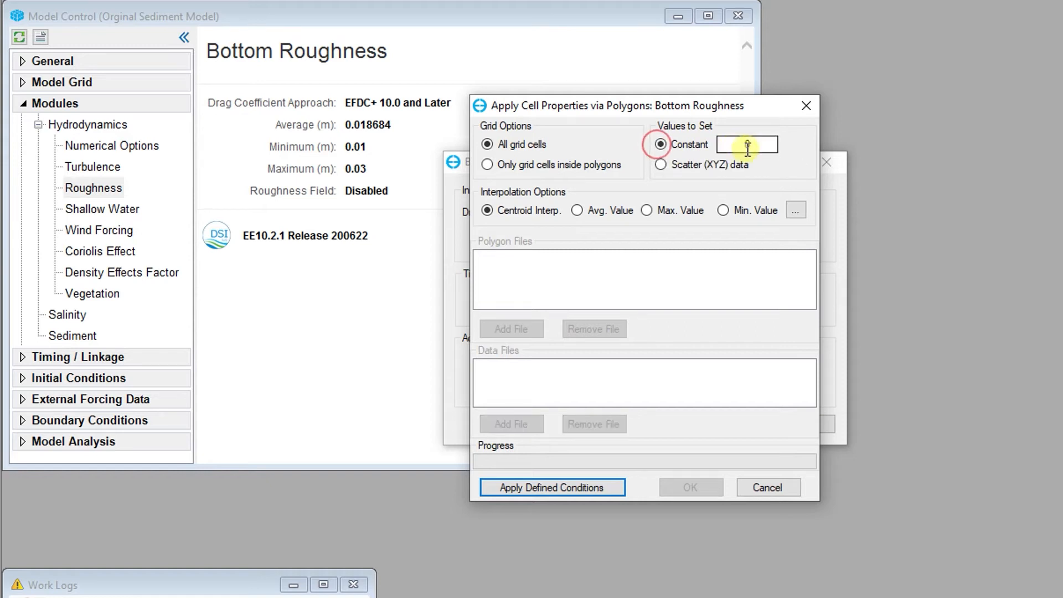
# Step: Apply the constant roughness 1.5 to all 2204 grid cells and dismiss the message
pyautogui.click(552, 487)
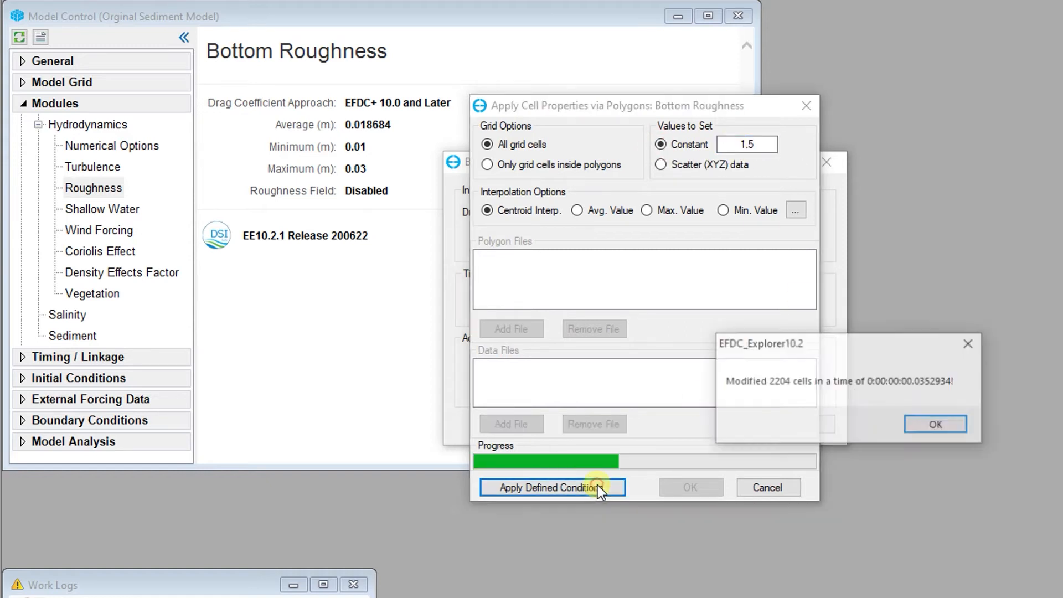
pyautogui.click(935, 424)
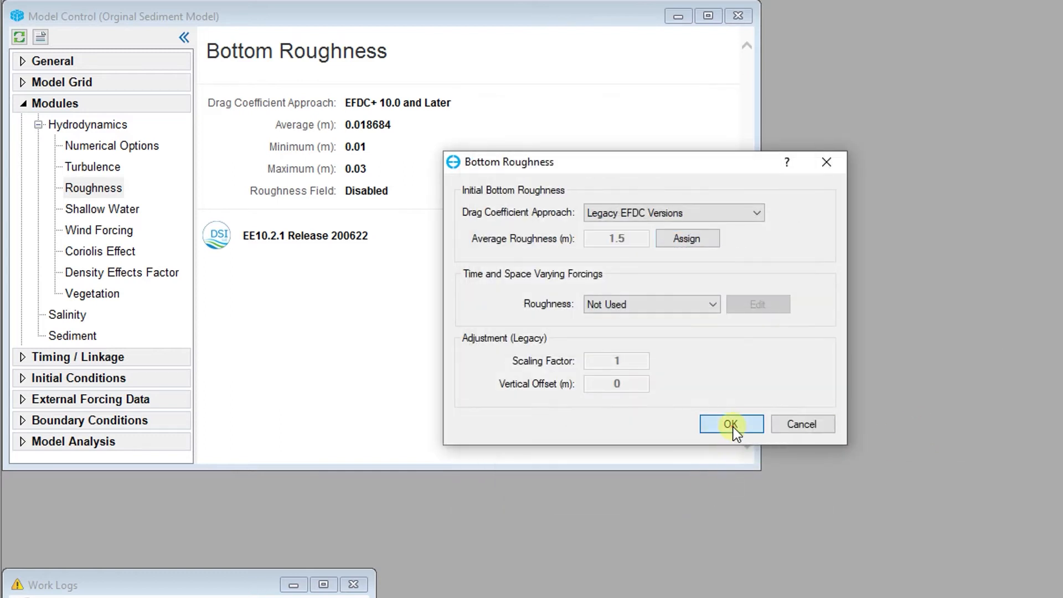
# Step: Accept the 1.5 bottom roughness and list the wetting and drying choices in Shallow Water Options
pyautogui.click(731, 424)
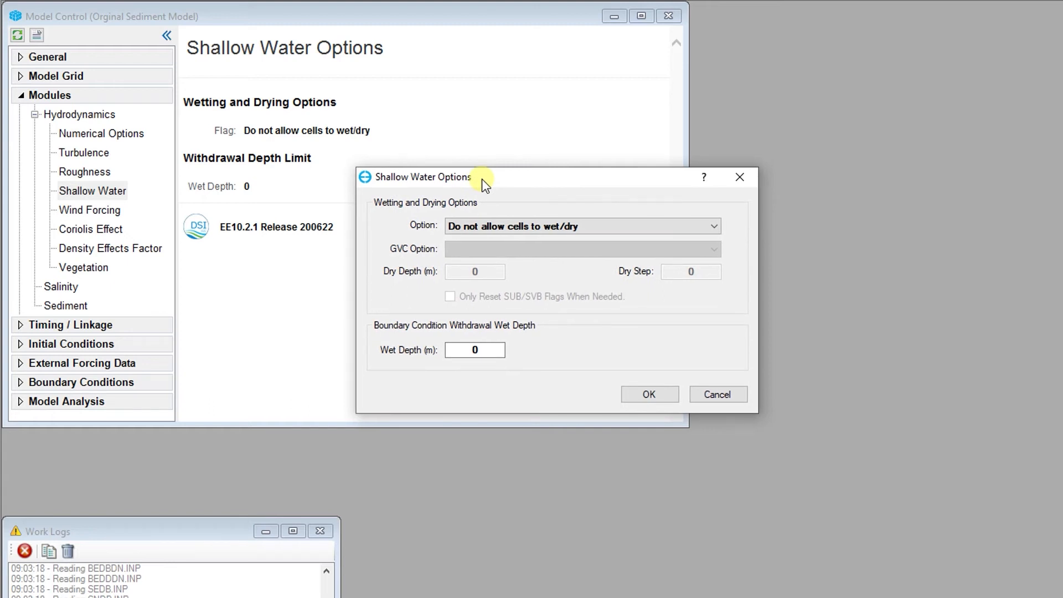
pyautogui.moveTo(722, 217)
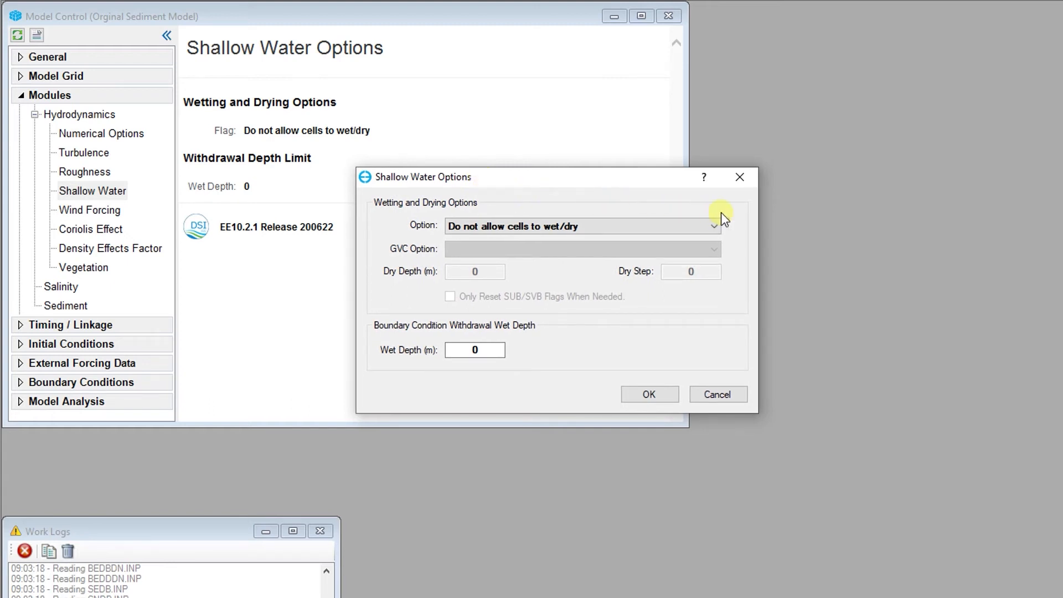
pyautogui.moveTo(735, 221)
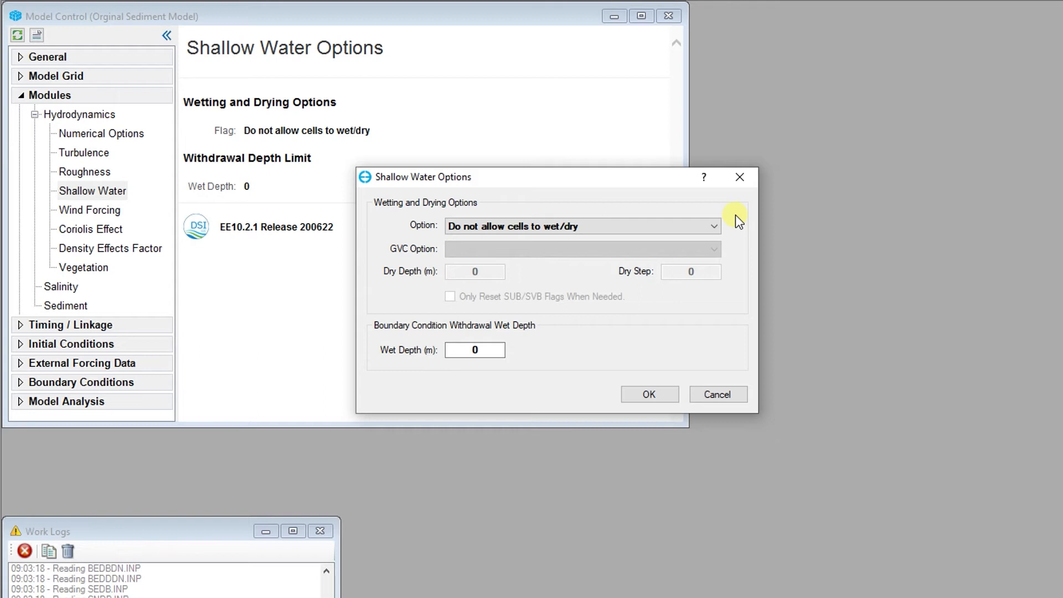
pyautogui.moveTo(735, 234)
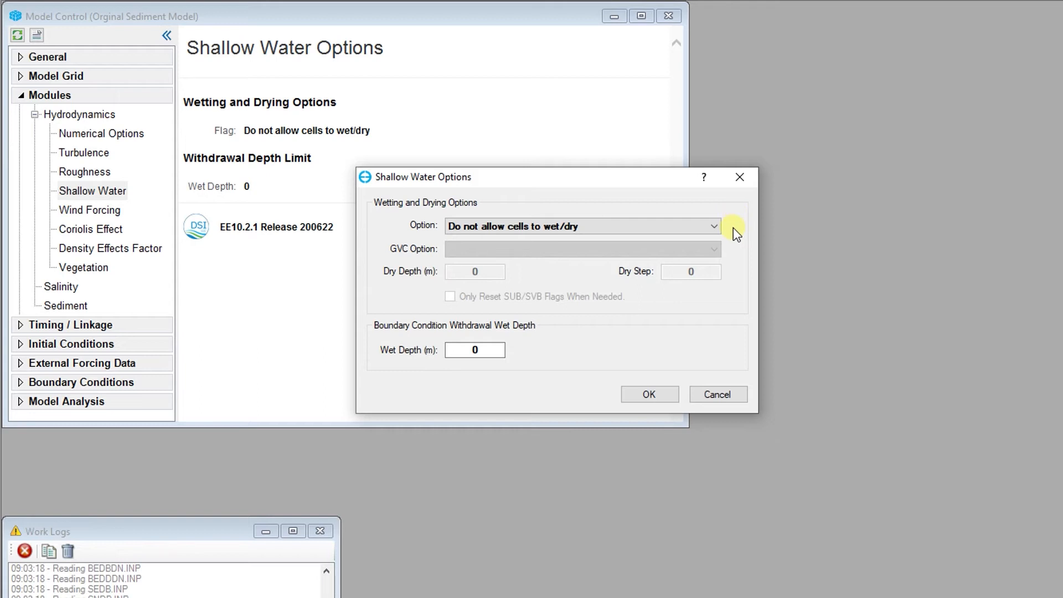
pyautogui.click(714, 226)
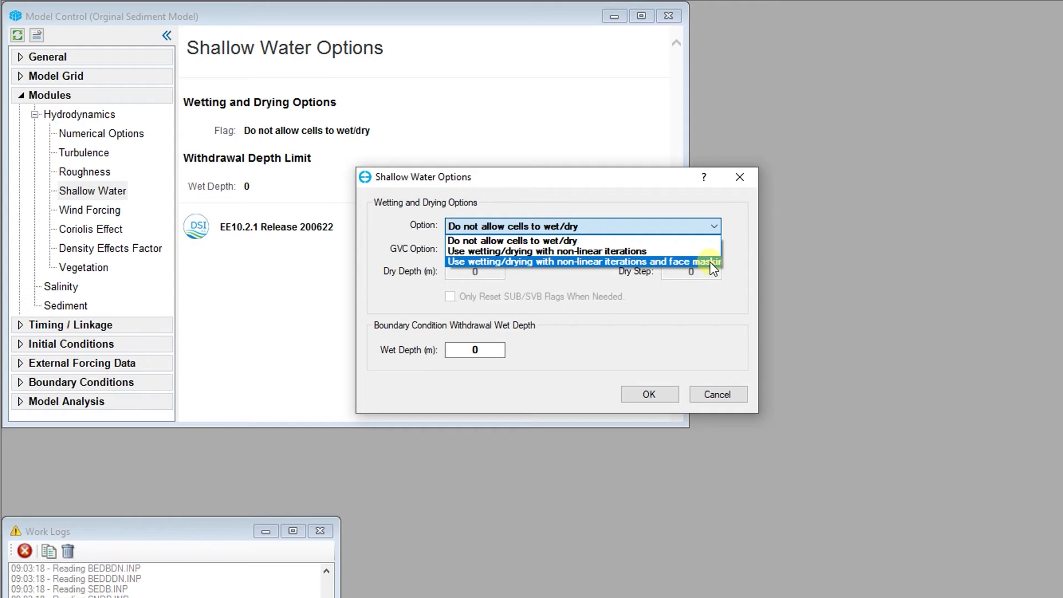
# Step: Choose non-linear iteration wetting/drying with dry depth 0.005 m and wet depth 0.01 m, then confirm
pyautogui.click(583, 262)
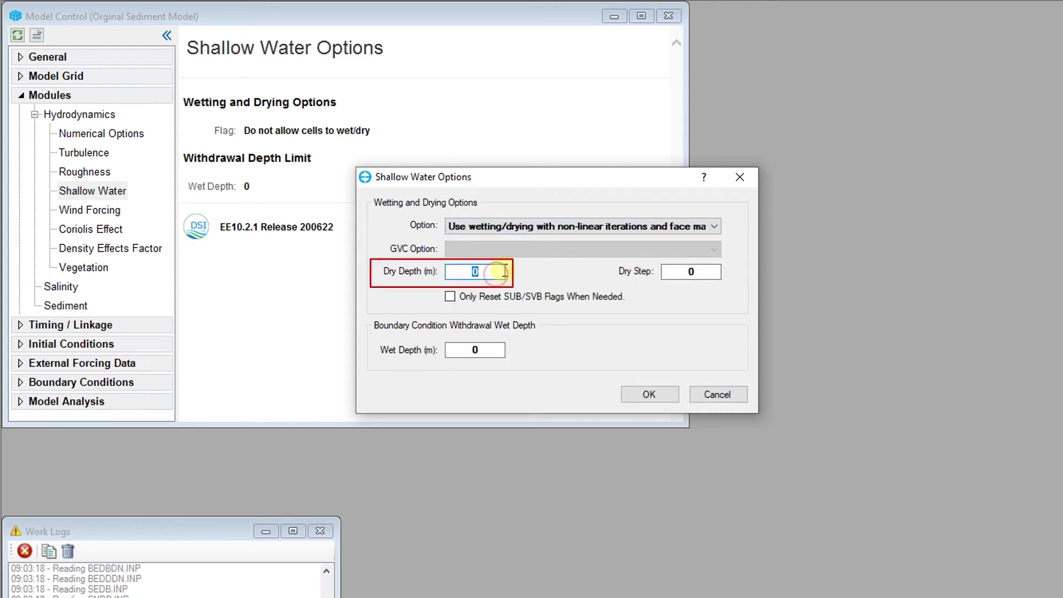
pyautogui.write('0.005')
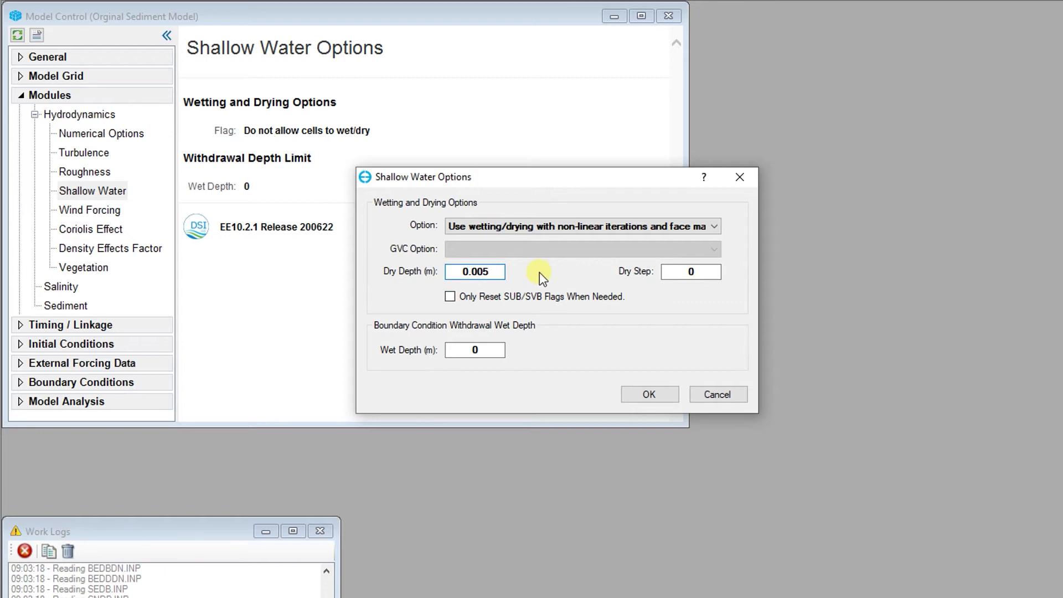
pyautogui.click(691, 272)
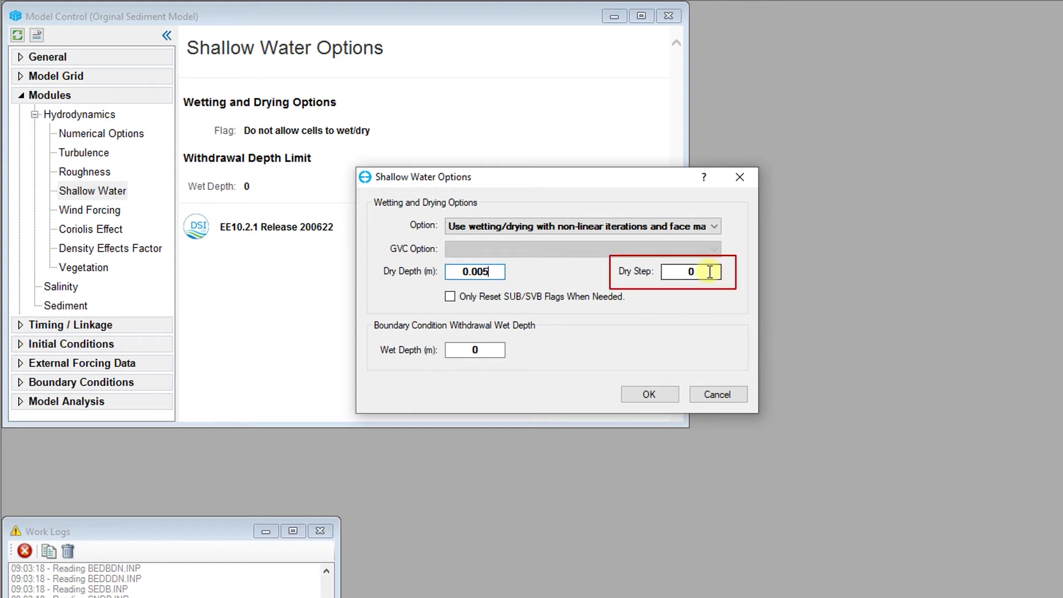
pyautogui.moveTo(652, 281)
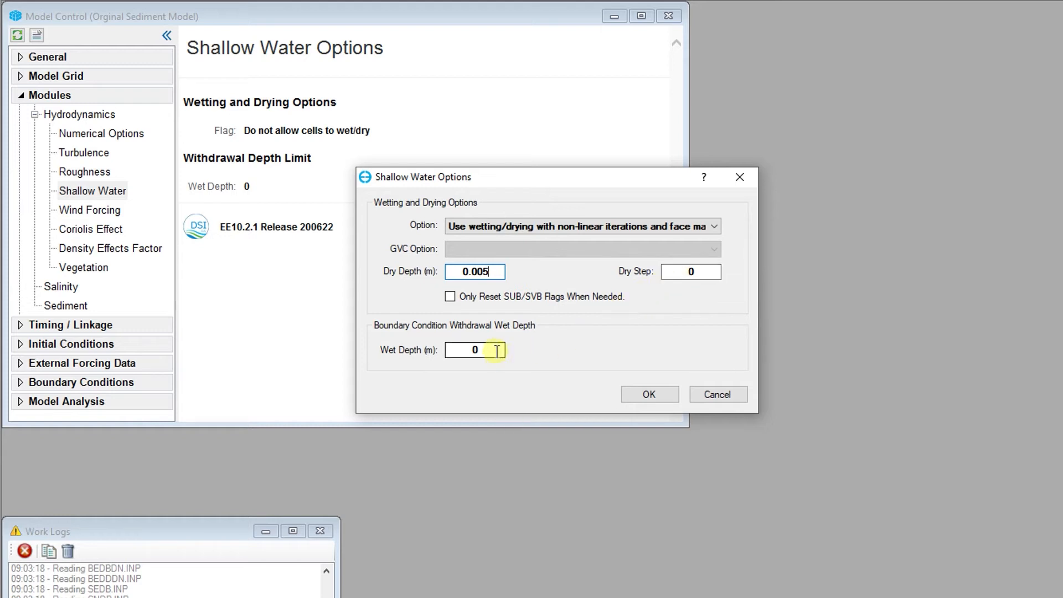
pyautogui.click(475, 350)
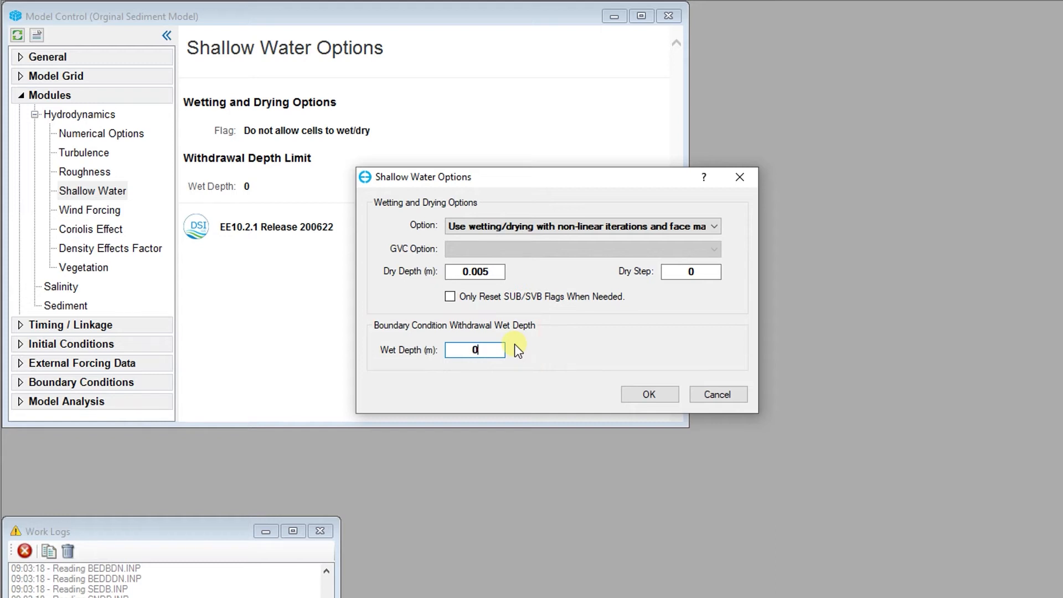
pyautogui.write('.0')
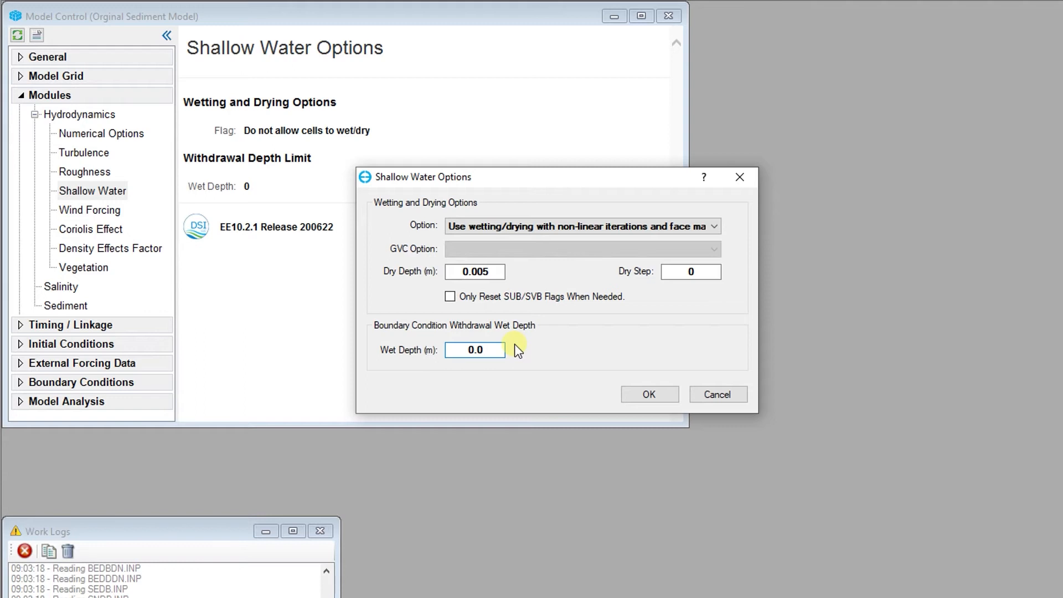
pyautogui.write('0.01')
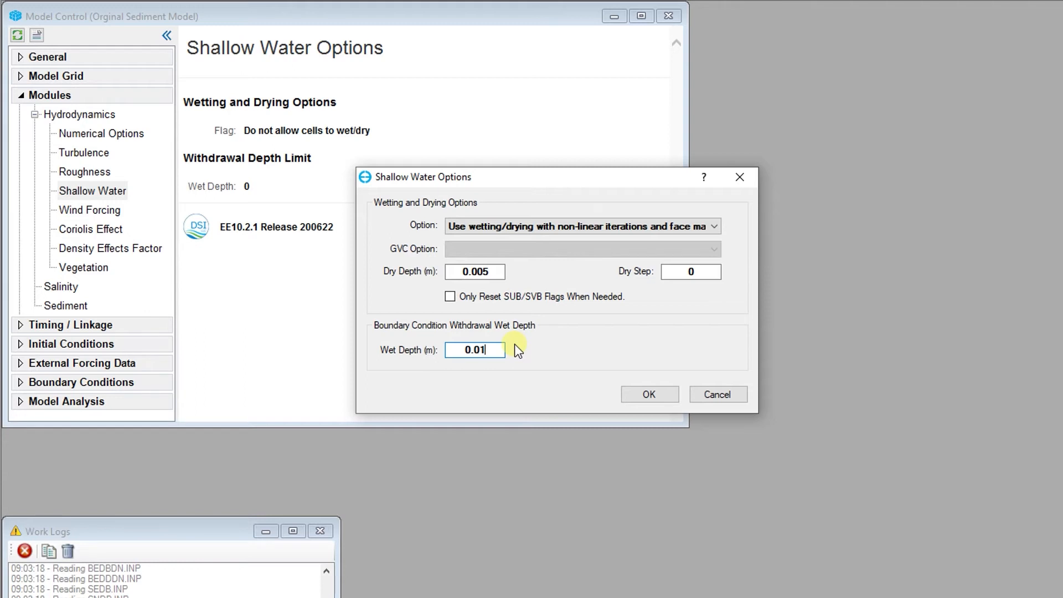
pyautogui.moveTo(520, 351)
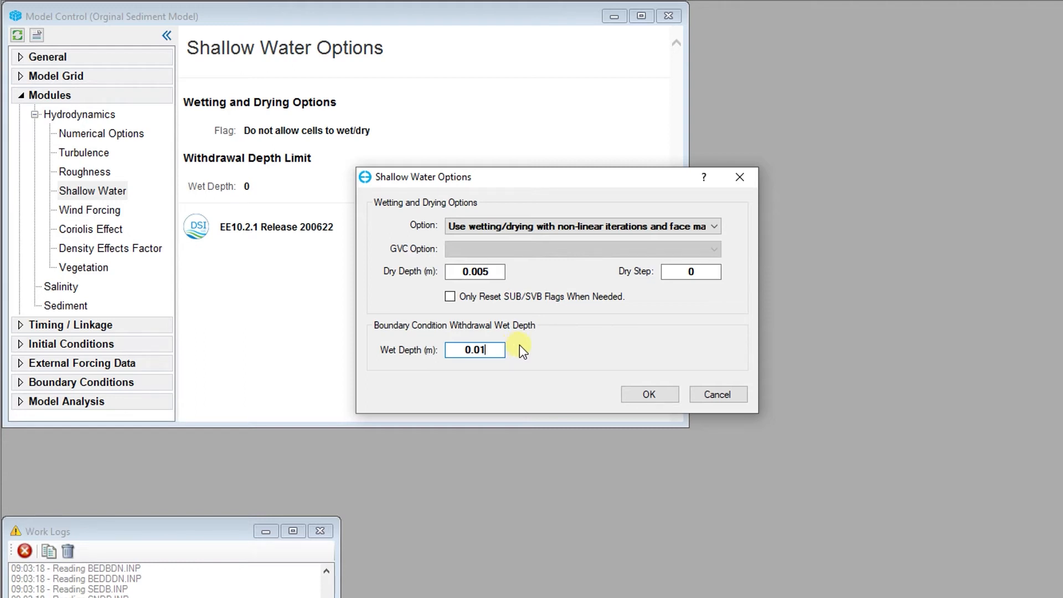
pyautogui.click(647, 394)
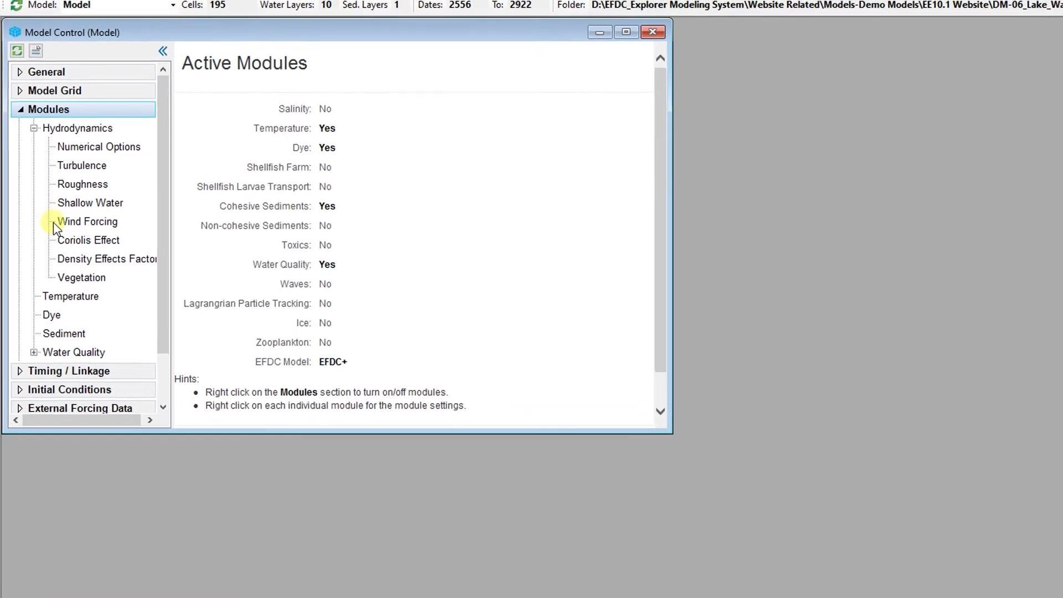
# Step: From Wind Forcing, bring up the Wind Data dialog and list the surface drag approaches, leaving Original
pyautogui.click(88, 222)
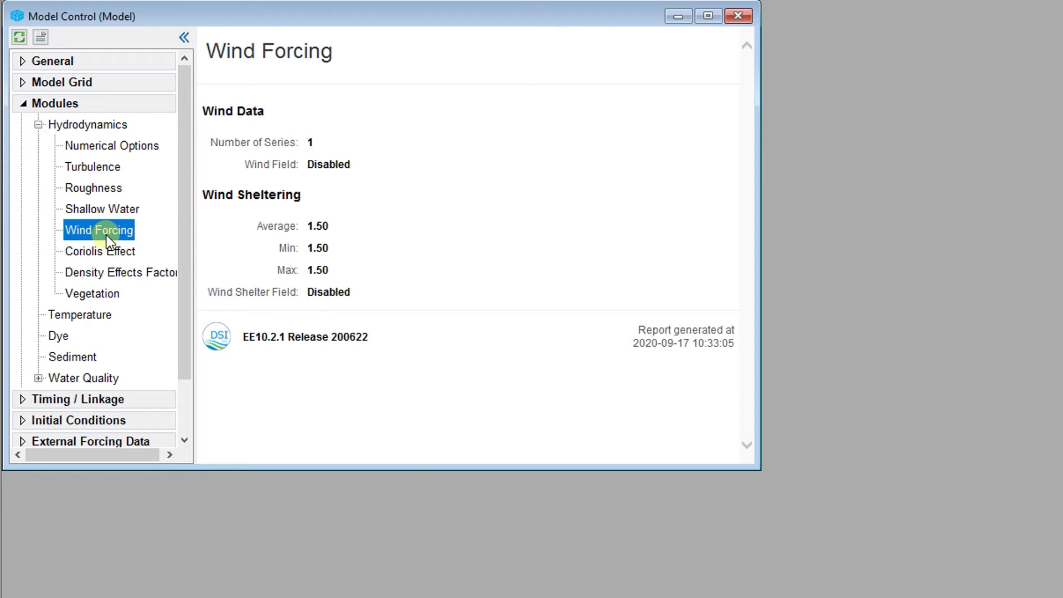
pyautogui.doubleClick(99, 231)
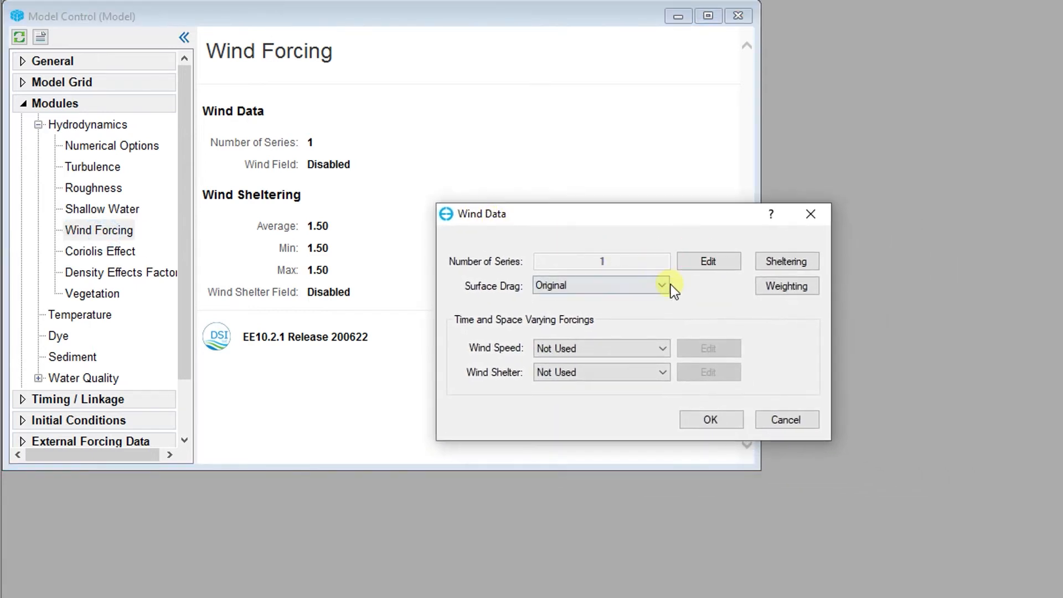
pyautogui.moveTo(664, 291)
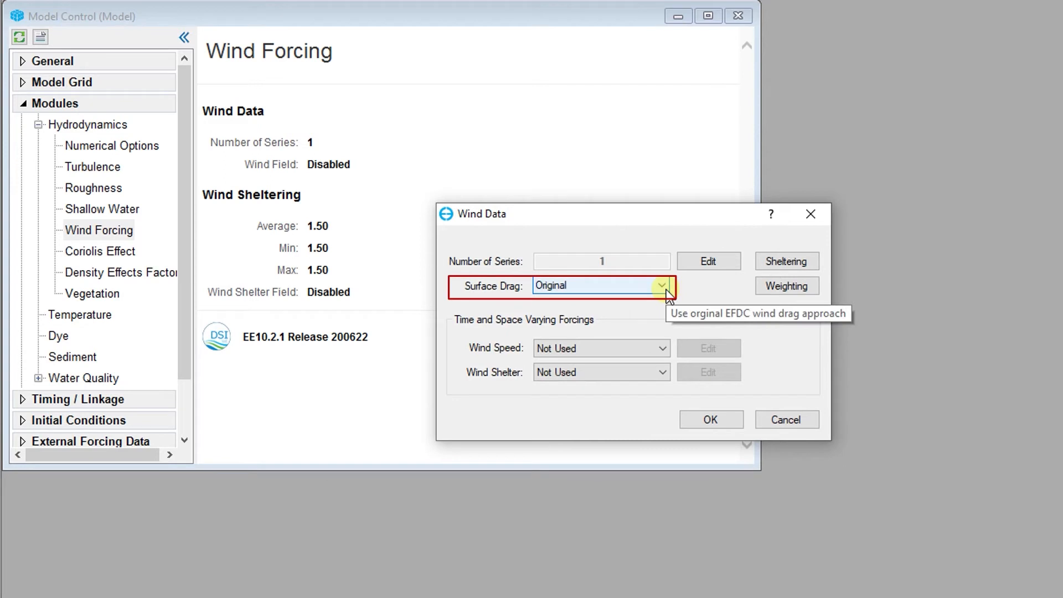
pyautogui.click(662, 286)
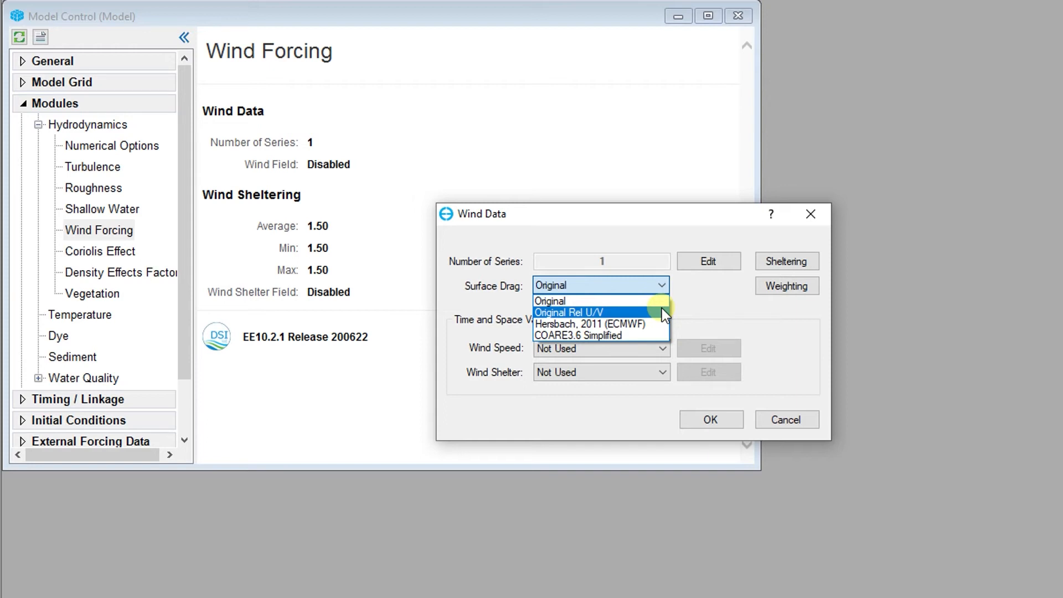
pyautogui.moveTo(591, 325)
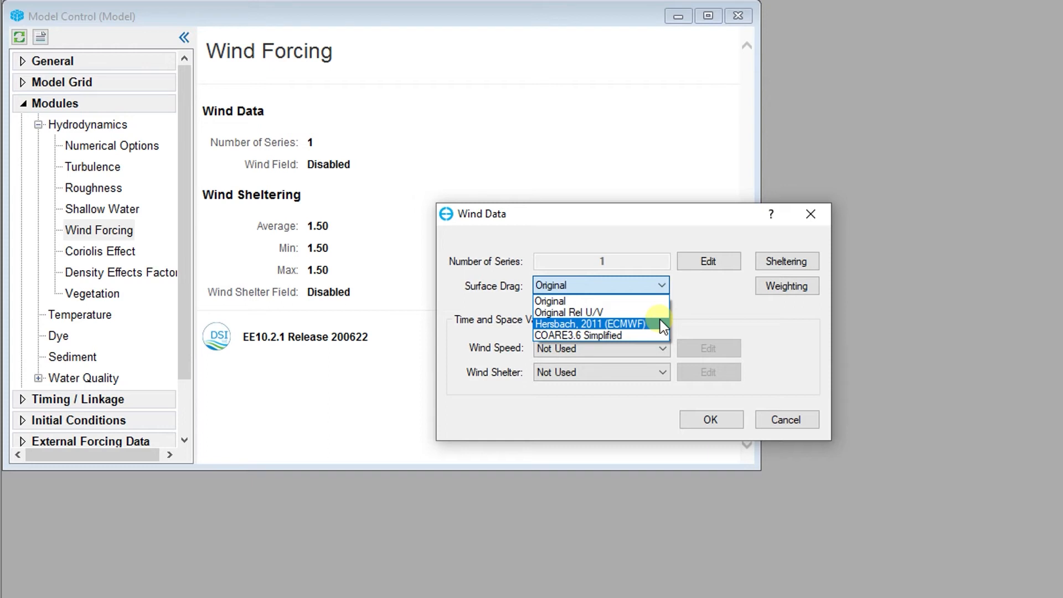
pyautogui.moveTo(661, 329)
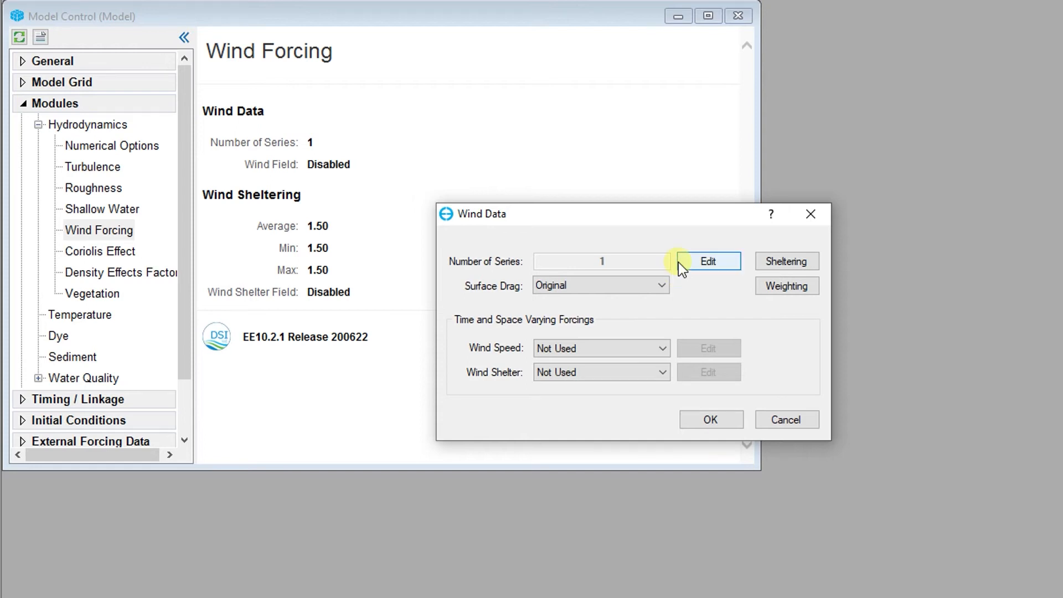
pyautogui.click(707, 261)
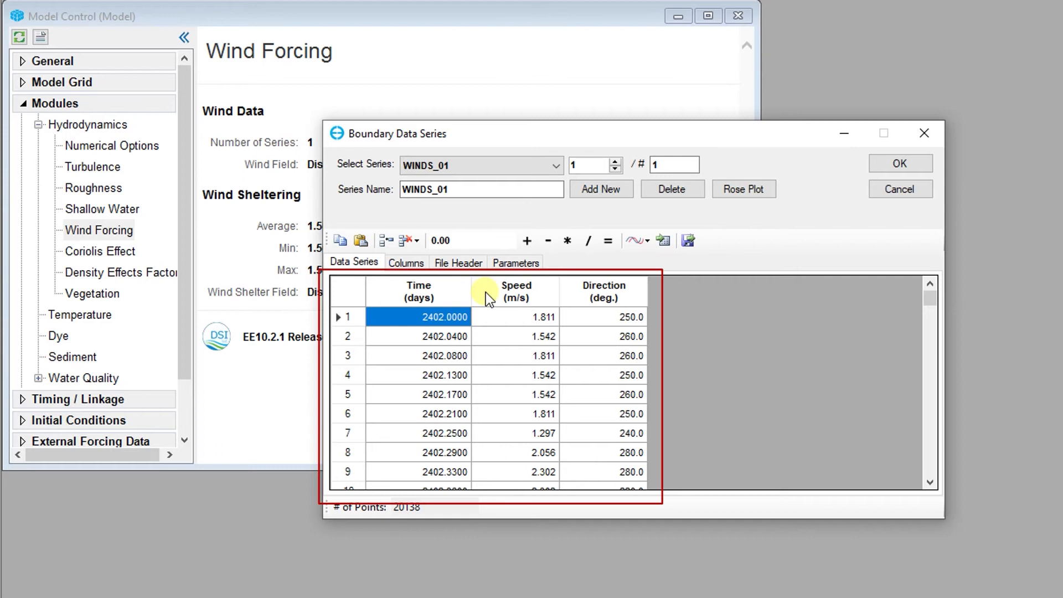
pyautogui.moveTo(568, 300)
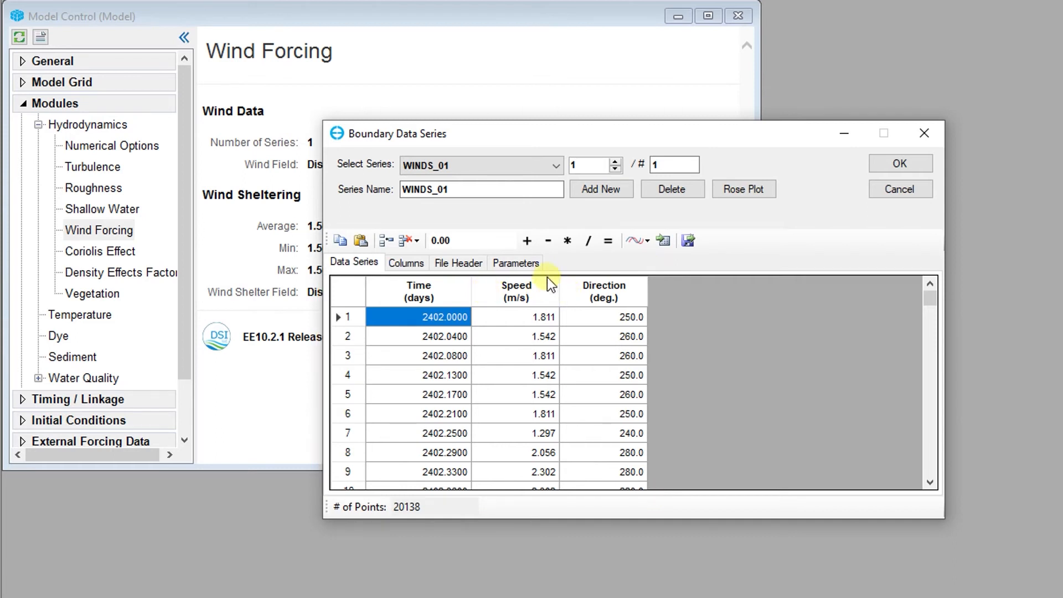
pyautogui.click(515, 264)
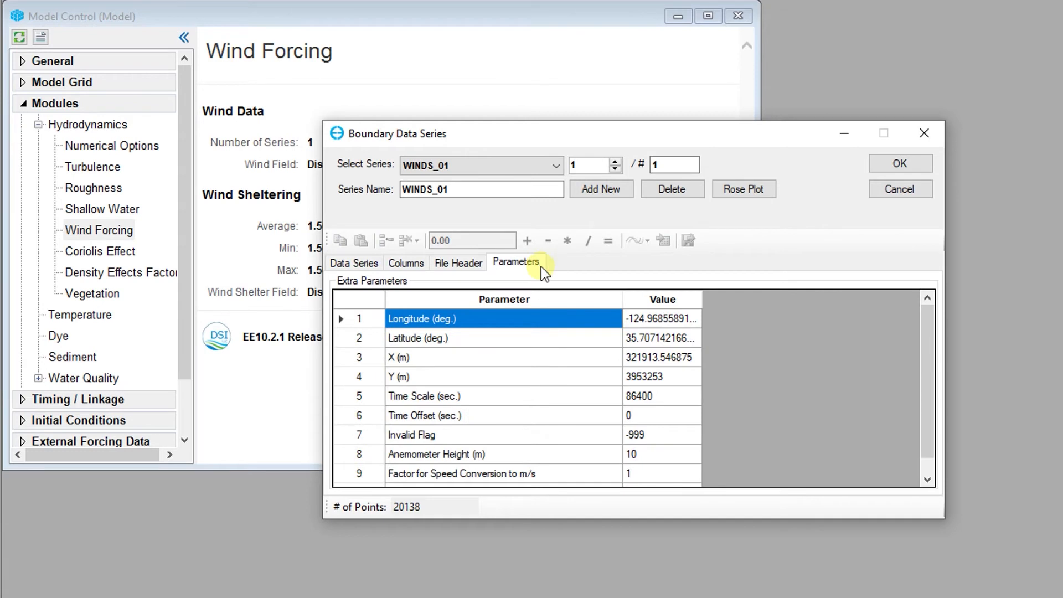
pyautogui.moveTo(559, 291)
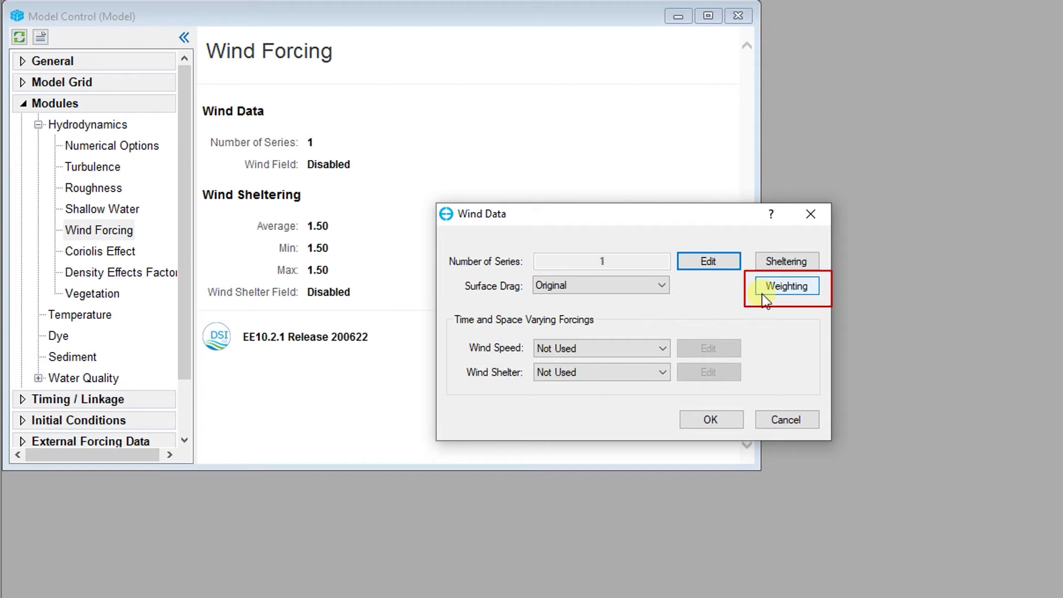
# Step: Generate the wind map spatial weighting from the WINDS_01 time series and accept the single map
pyautogui.click(786, 286)
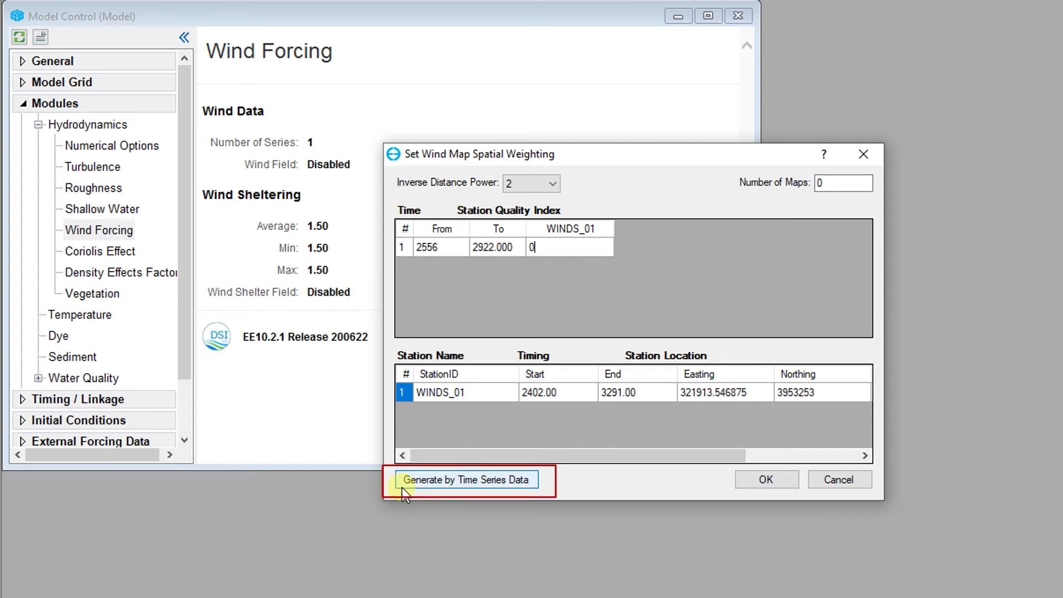
pyautogui.click(466, 480)
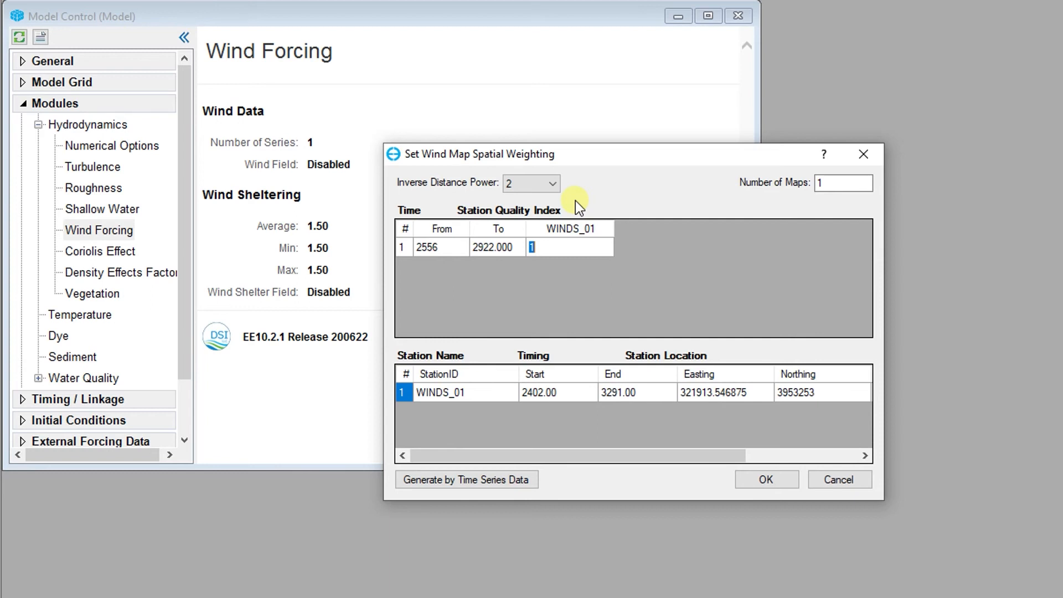
pyautogui.click(551, 183)
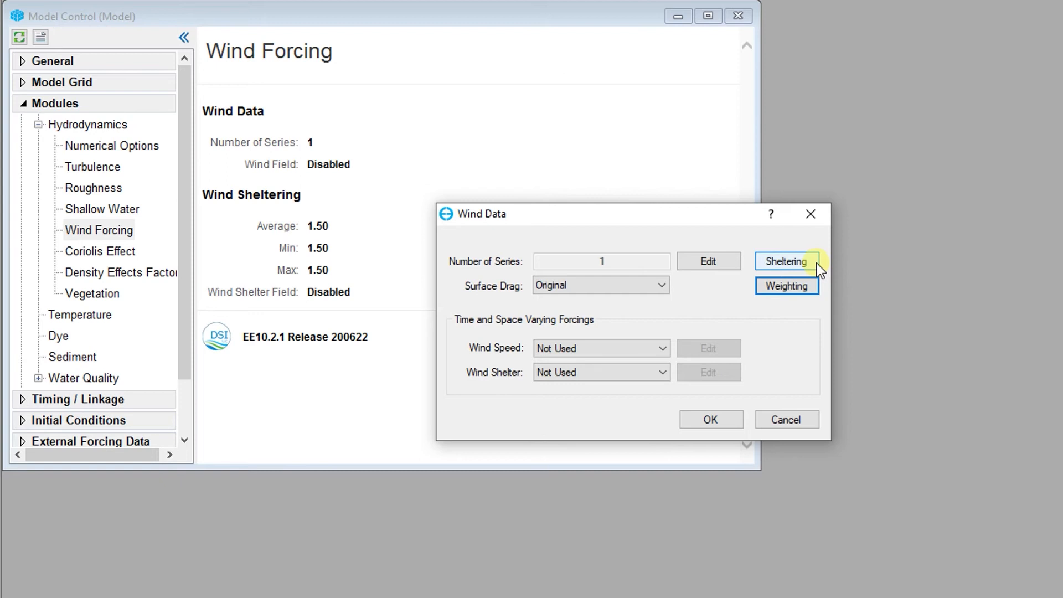
# Step: Show the wind sheltering polygon settings, then dismiss them back to the Active Modules summary
pyautogui.click(786, 261)
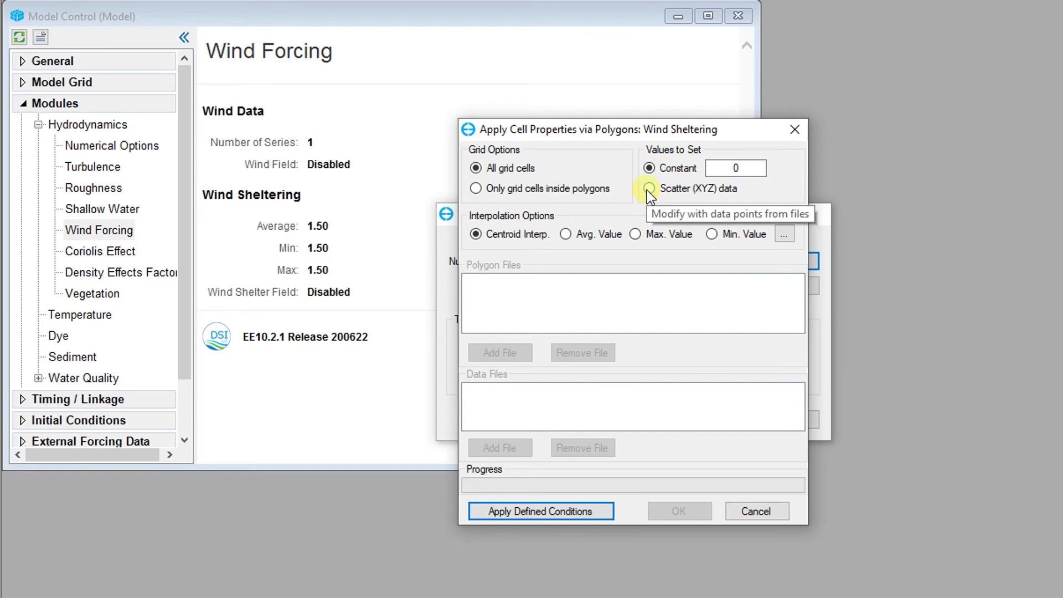
pyautogui.click(648, 189)
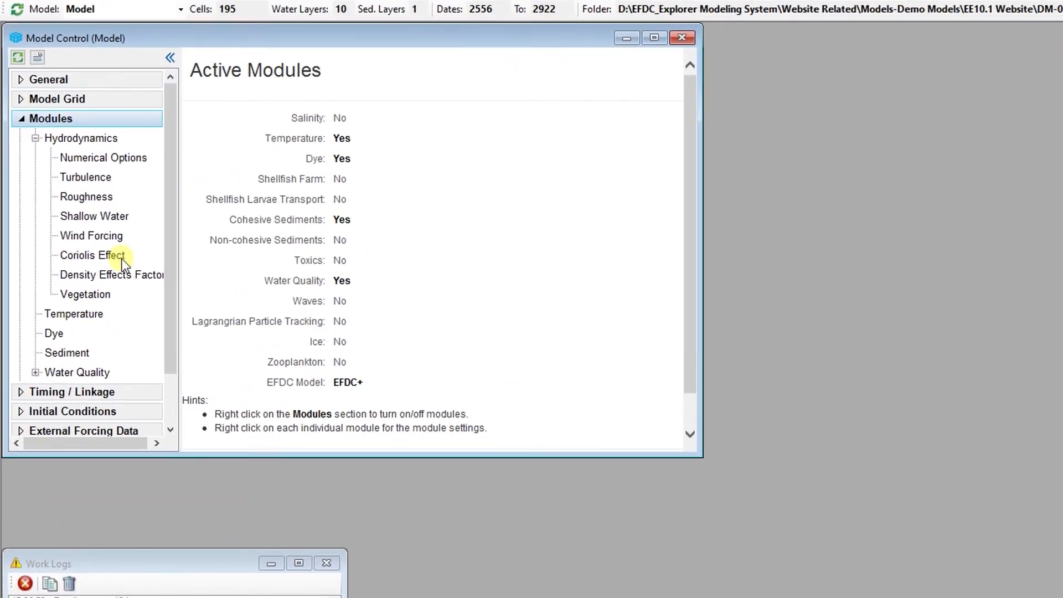
# Step: Enter a Coriolis latitude of 36 degrees, yielding factor 8.57108e-5, and confirm
pyautogui.click(92, 255)
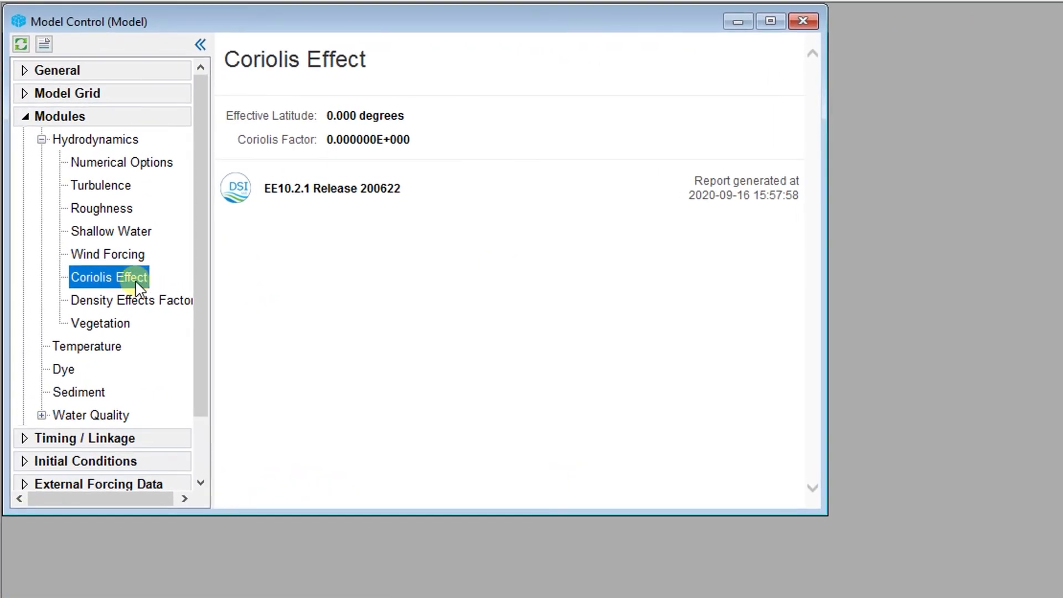
pyautogui.doubleClick(108, 277)
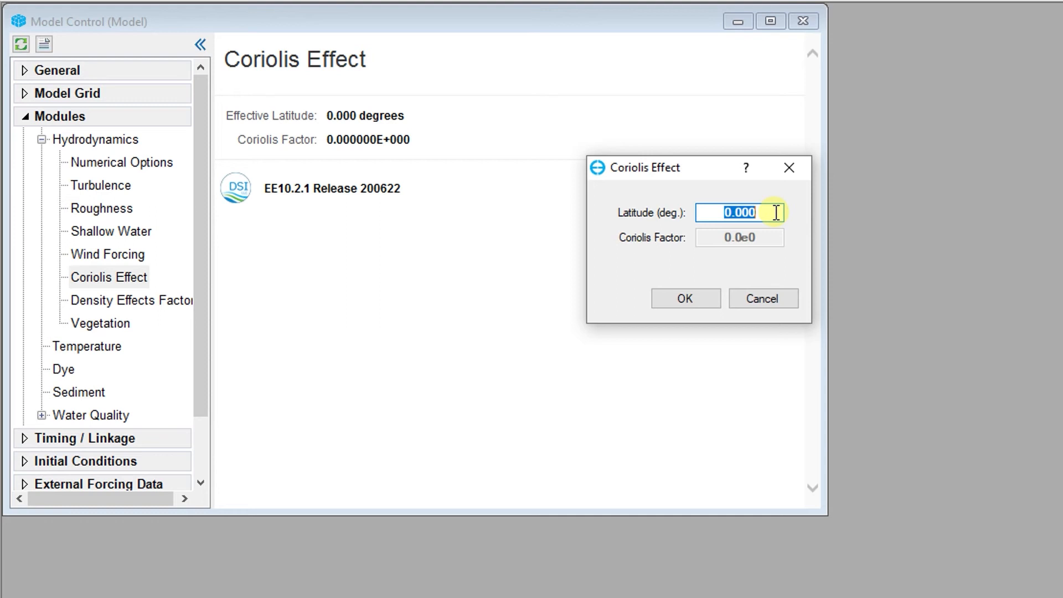
pyautogui.write('36')
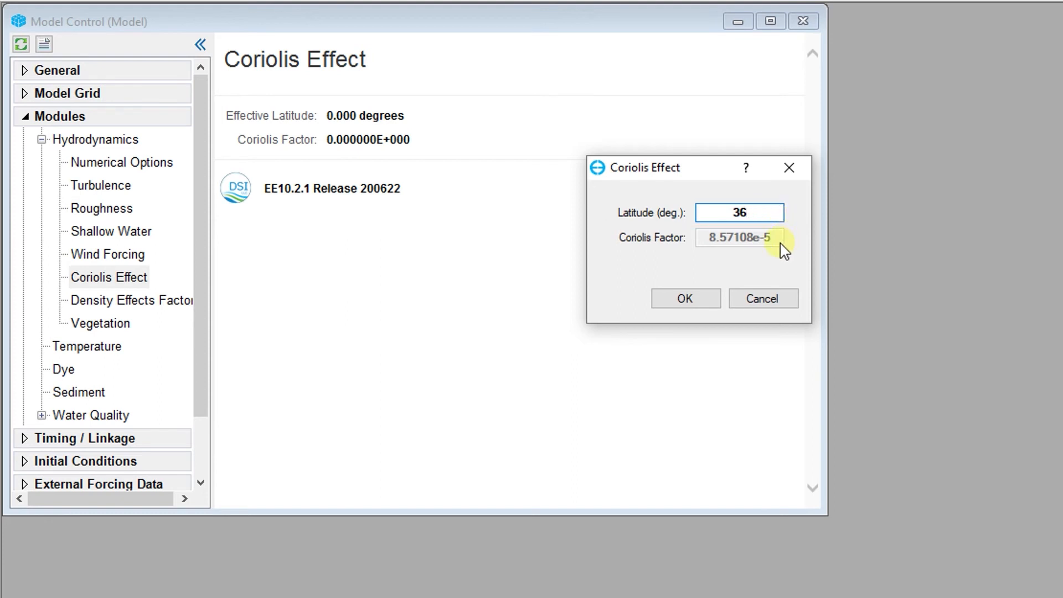
pyautogui.moveTo(686, 258)
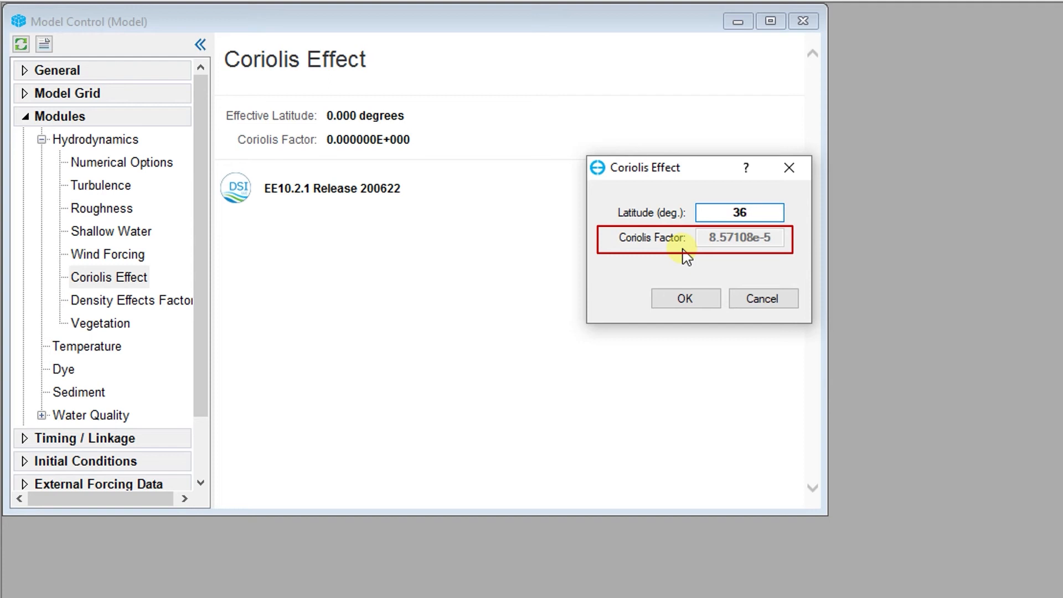
pyautogui.click(684, 298)
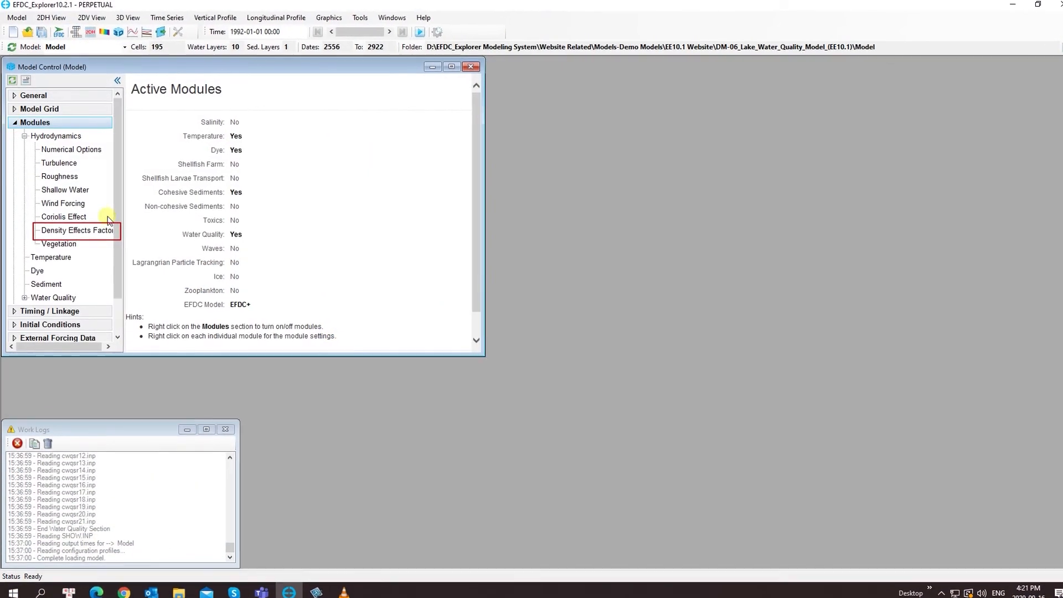
# Step: In Density Effects Factor, replace the buoyancy factor value with 0
pyautogui.click(76, 230)
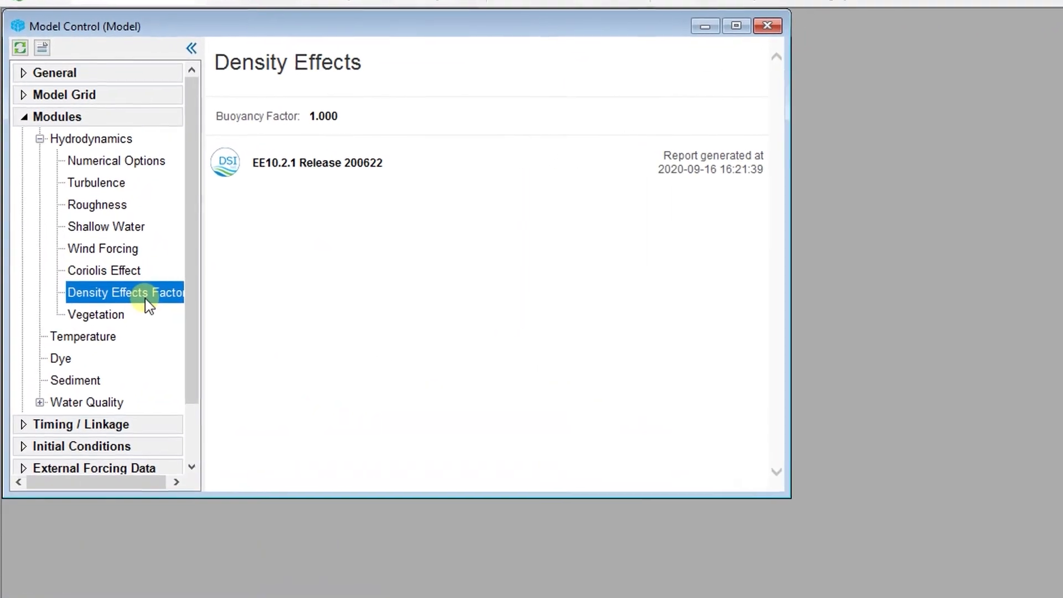
pyautogui.doubleClick(125, 292)
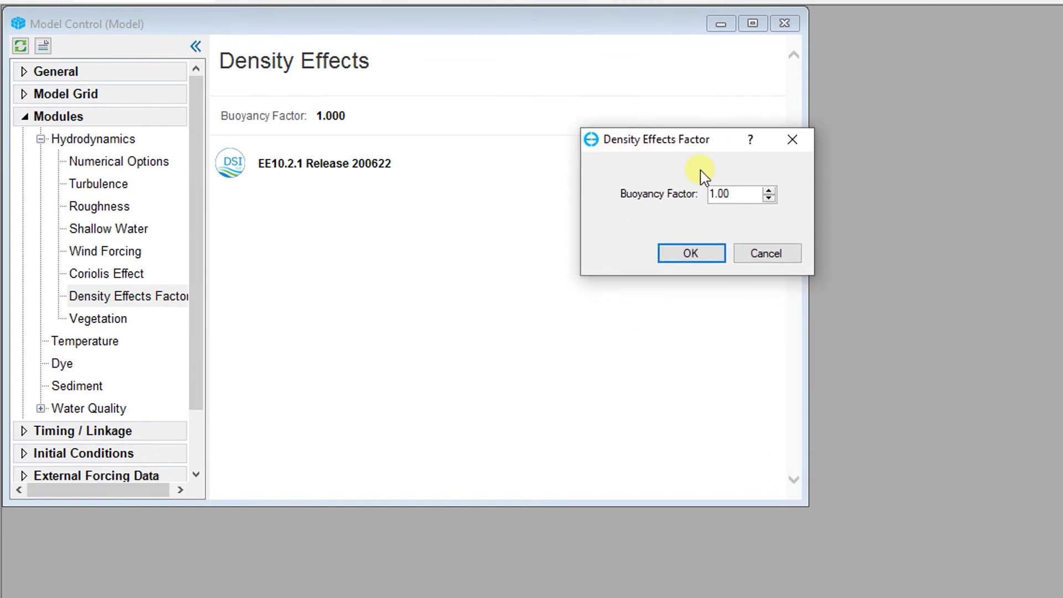
pyautogui.moveTo(788, 197)
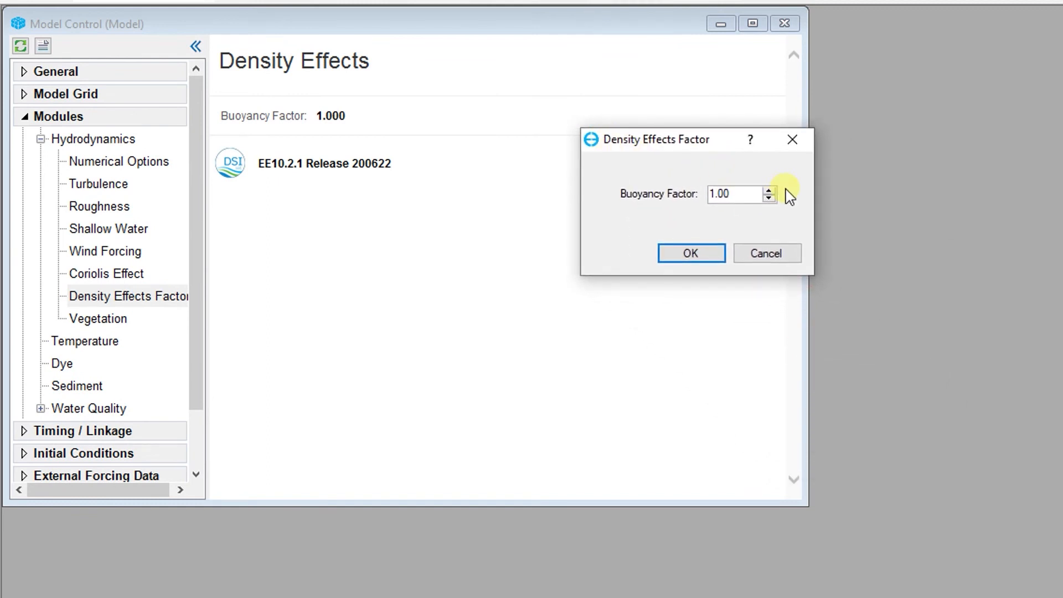
pyautogui.tripleClick(721, 195)
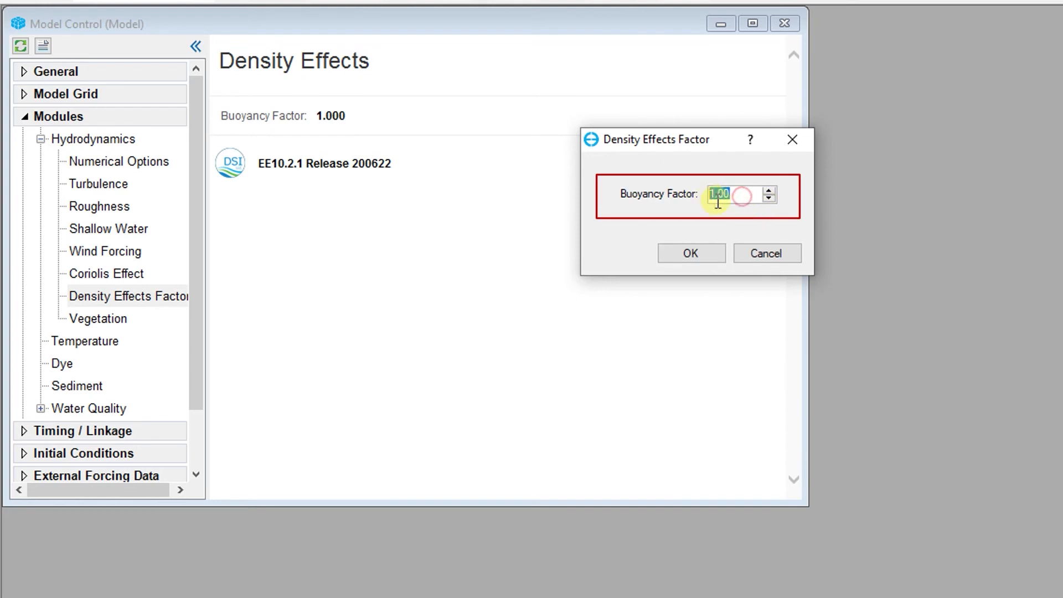
pyautogui.write('0')
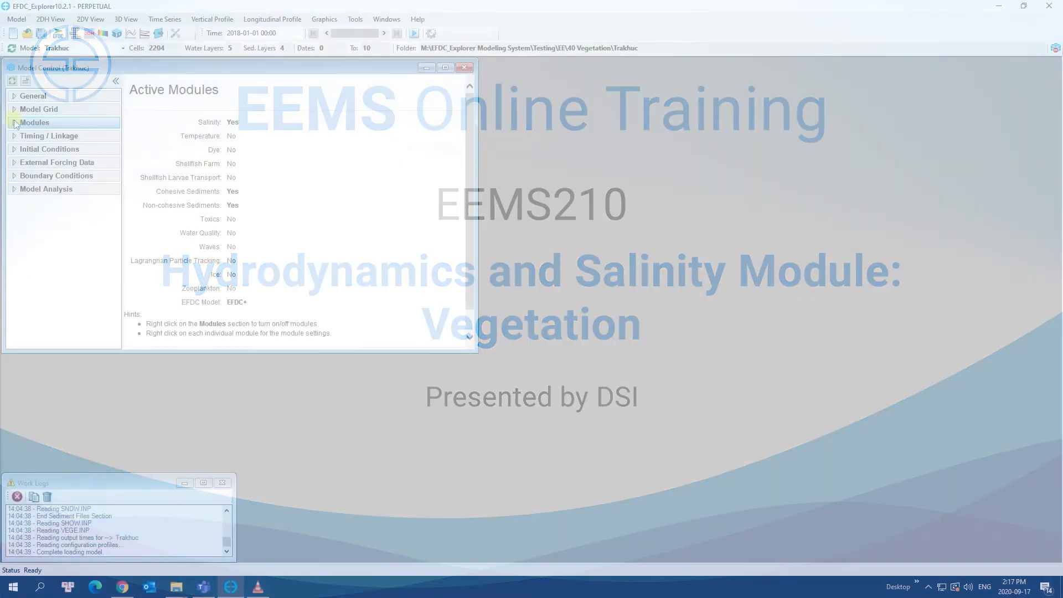
# Step: In Vegetation settings keep mode '2: Use vegetation with diagnostics' and go to Modify the class definitions
pyautogui.click(13, 122)
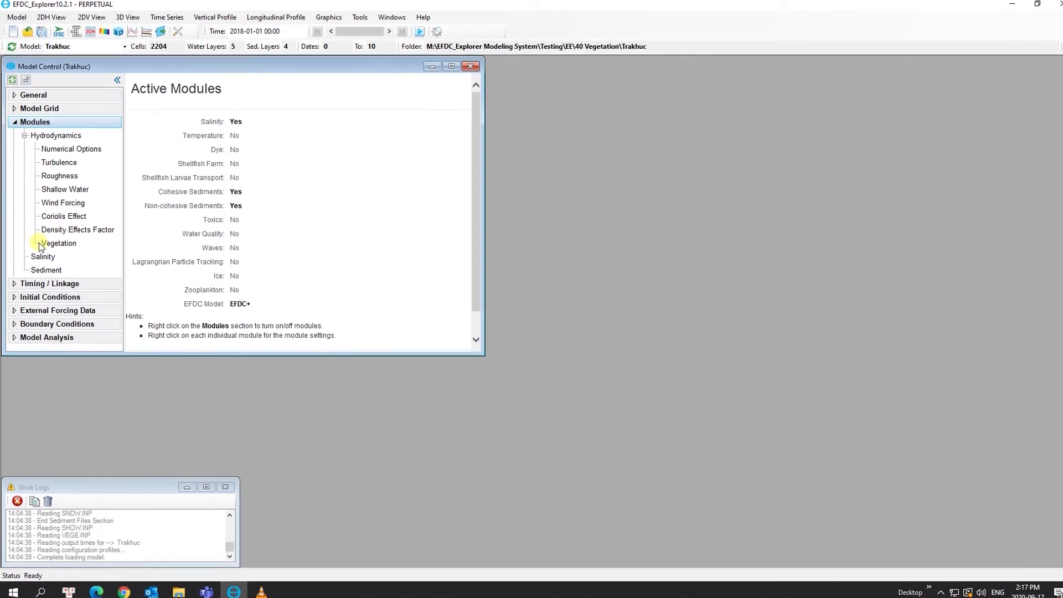
pyautogui.click(60, 243)
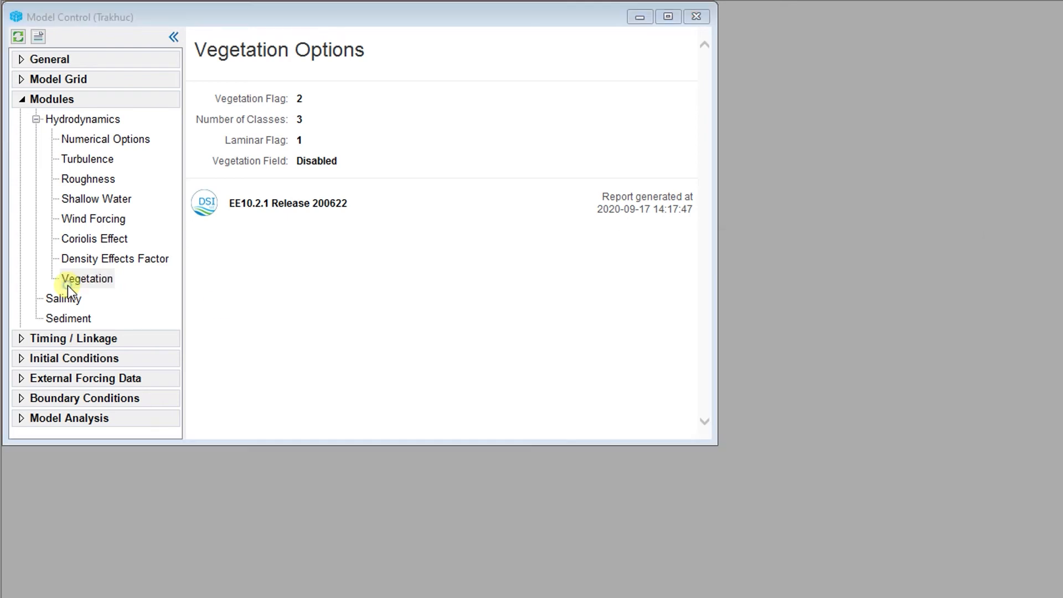
pyautogui.doubleClick(87, 278)
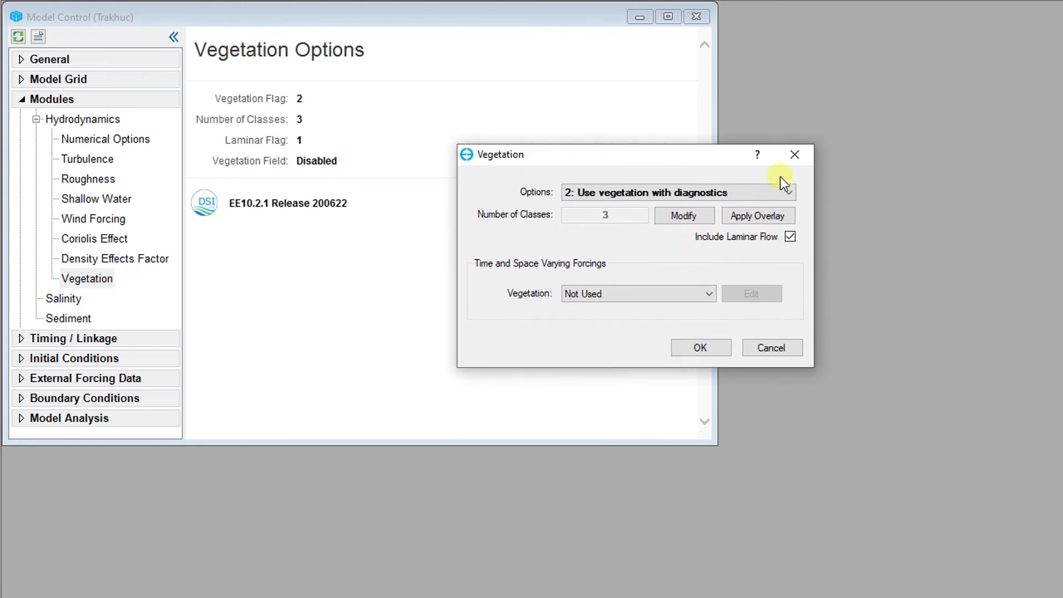
pyautogui.click(675, 192)
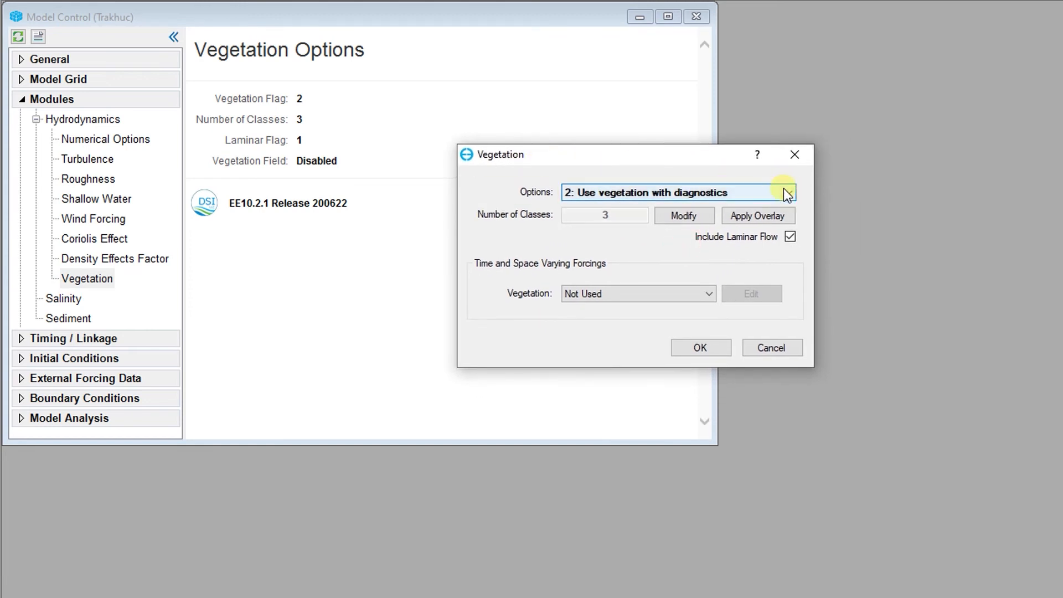
pyautogui.click(787, 192)
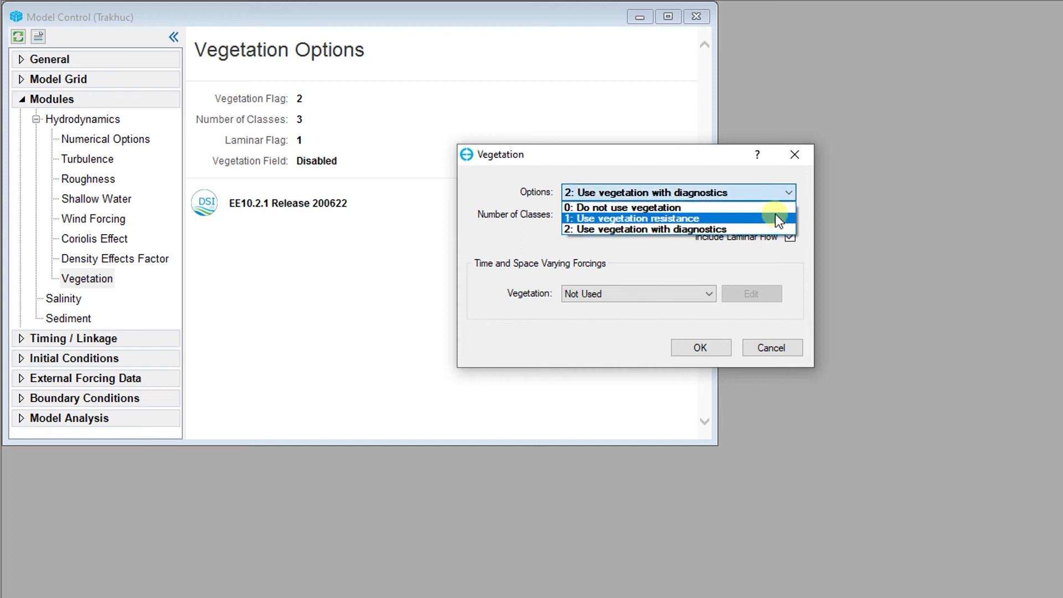
pyautogui.moveTo(779, 223)
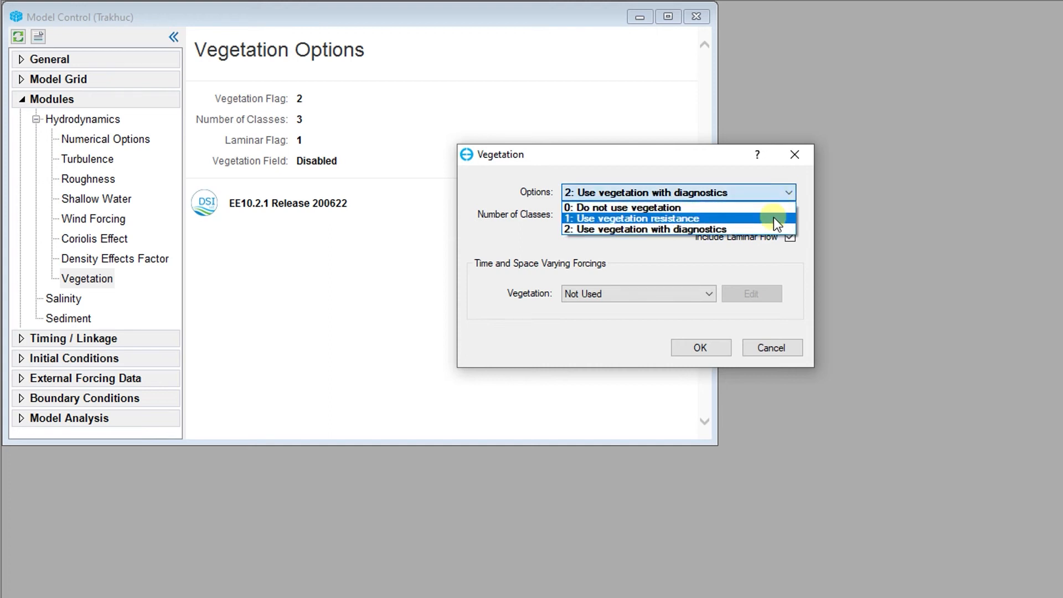
pyautogui.moveTo(776, 230)
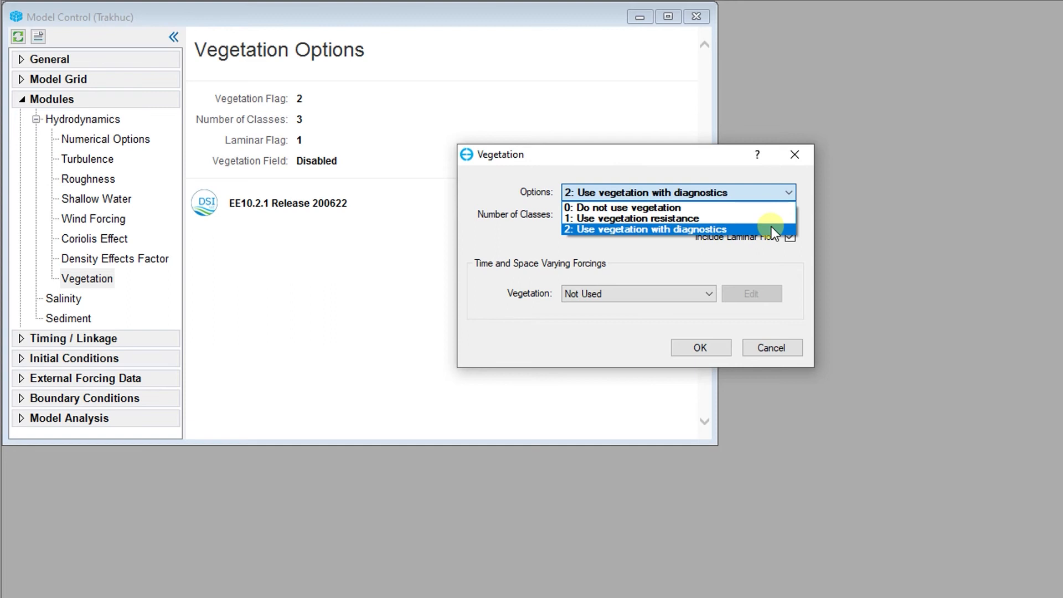
pyautogui.click(644, 229)
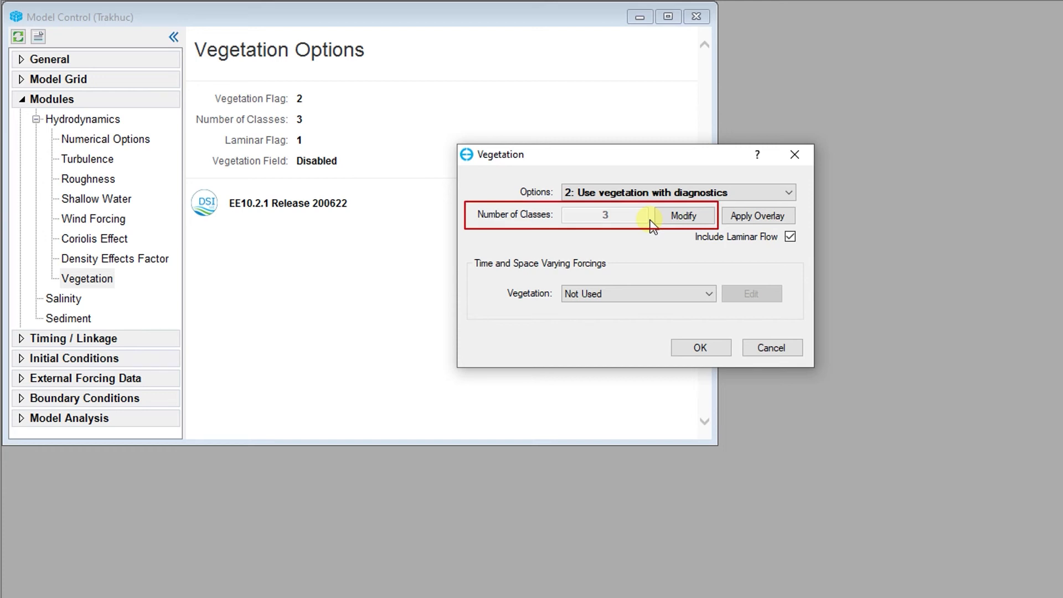
pyautogui.click(683, 215)
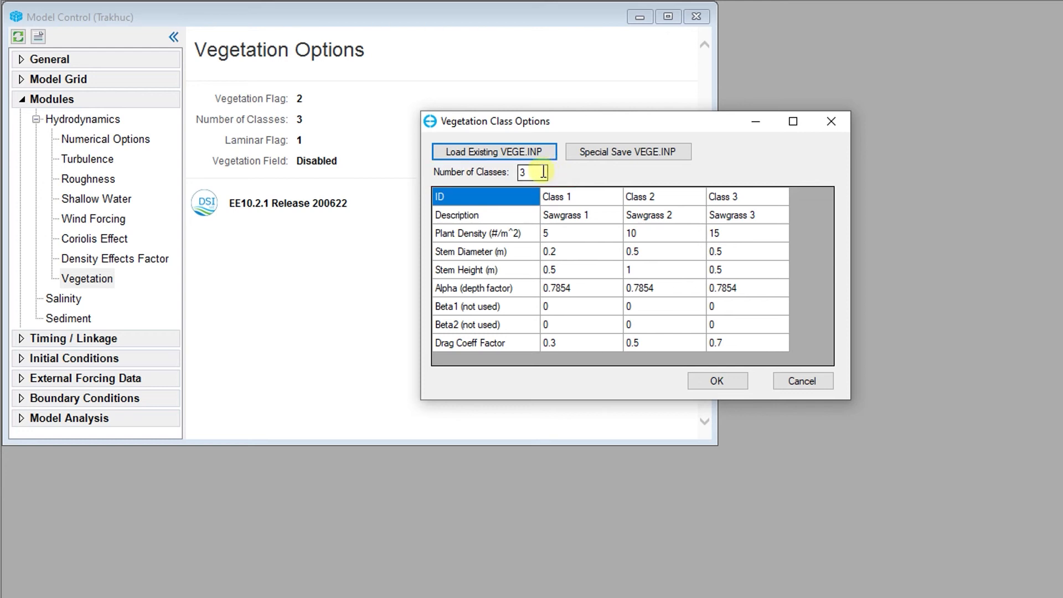
# Step: Change Number of Classes in Vegetation Class Options from 3 to 4
pyautogui.tripleClick(533, 172)
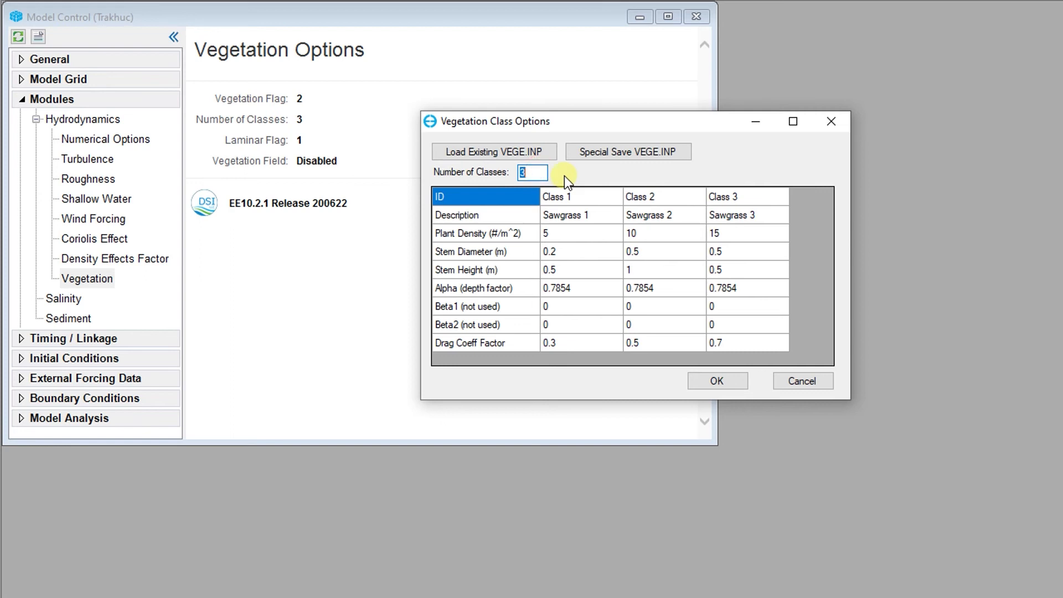
pyautogui.write('4')
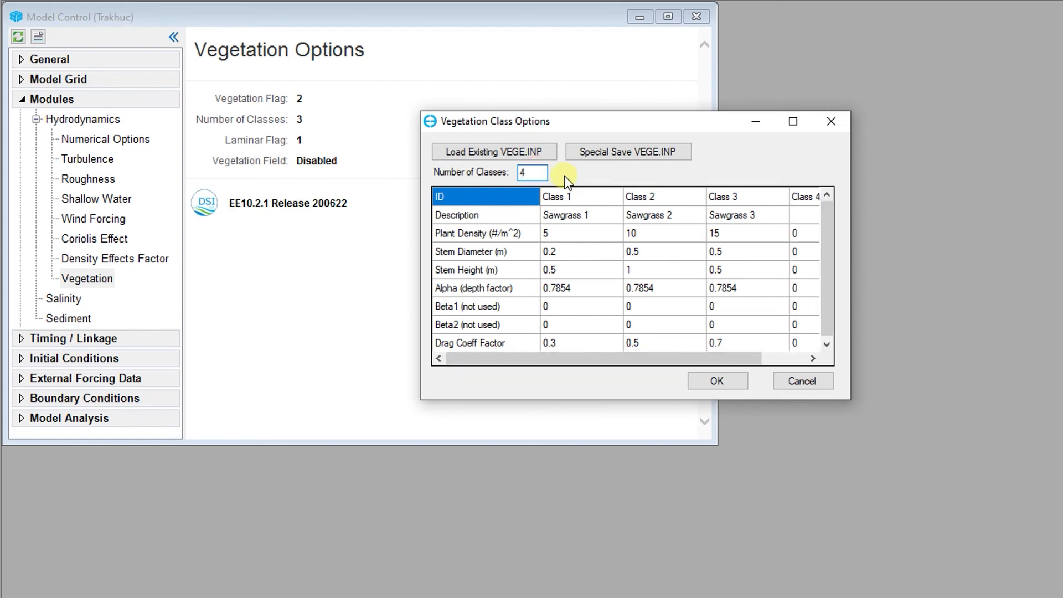
pyautogui.moveTo(766, 222)
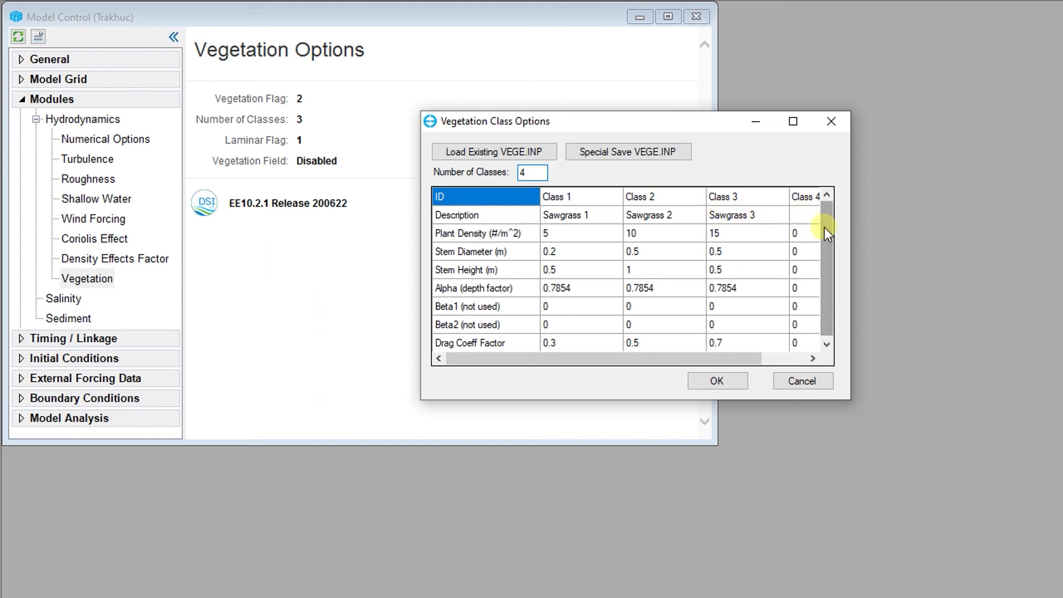
# Step: Name Class 4 'Sawgrass 4' and fill density 17, stem diameter and height 0.5, drag factor 0.5
pyautogui.click(533, 173)
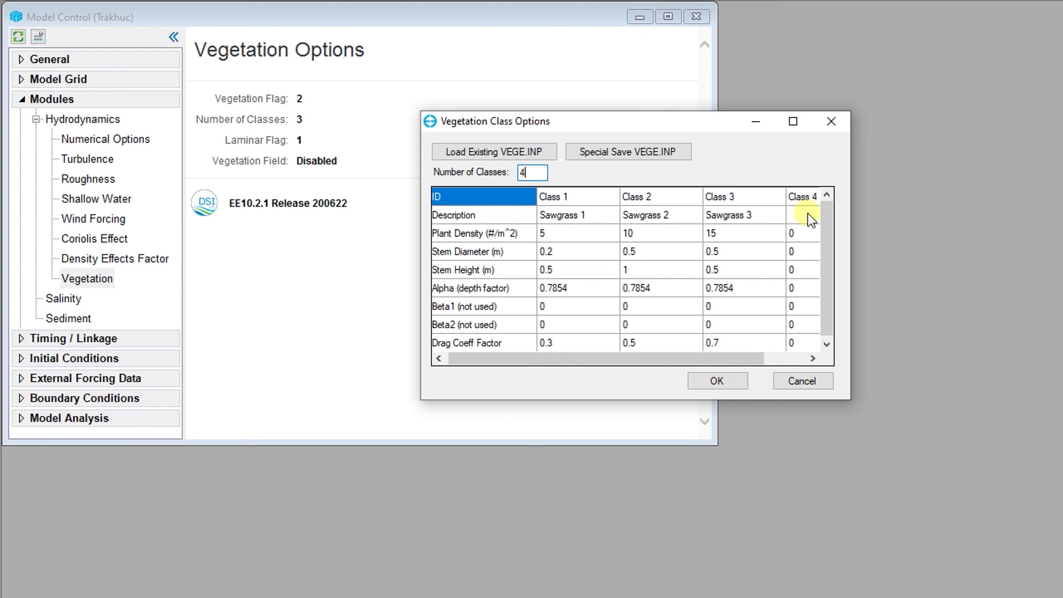
pyautogui.write('Sa')
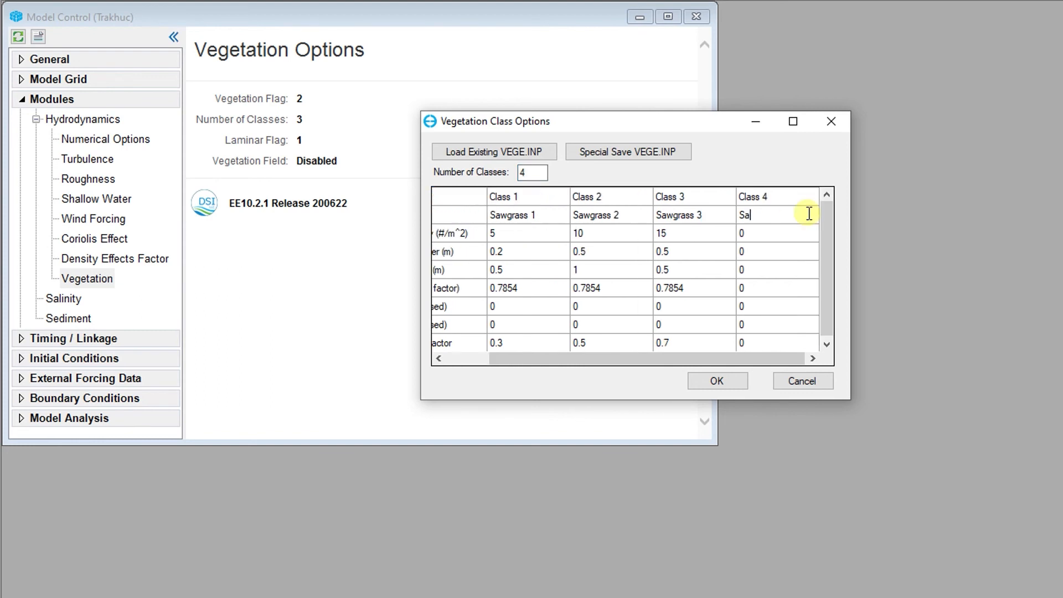
pyautogui.write('wgr')
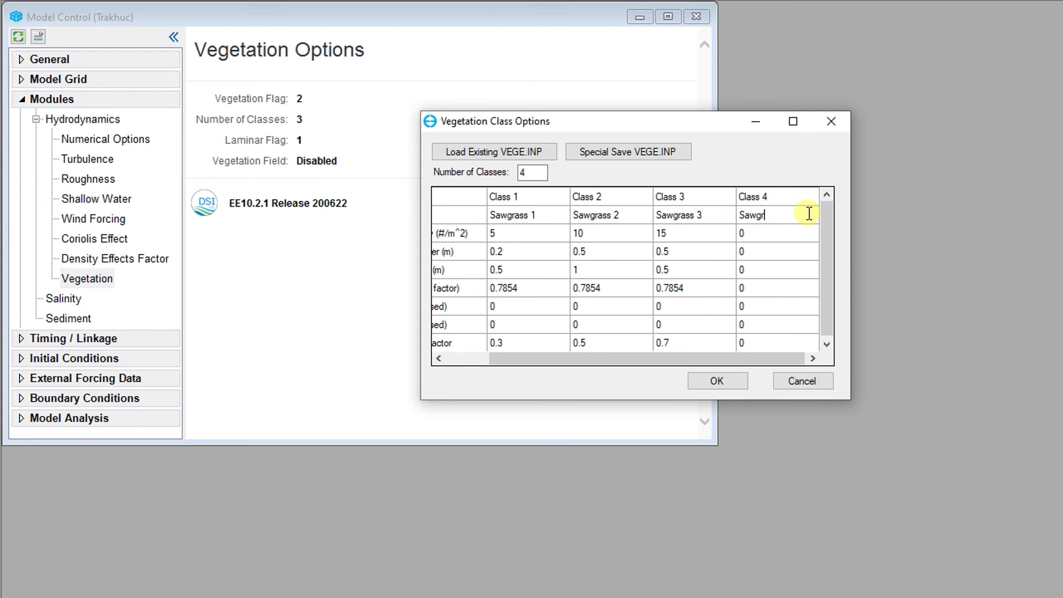
pyautogui.write('1')
pyautogui.click(777, 342)
pyautogui.write('.5')
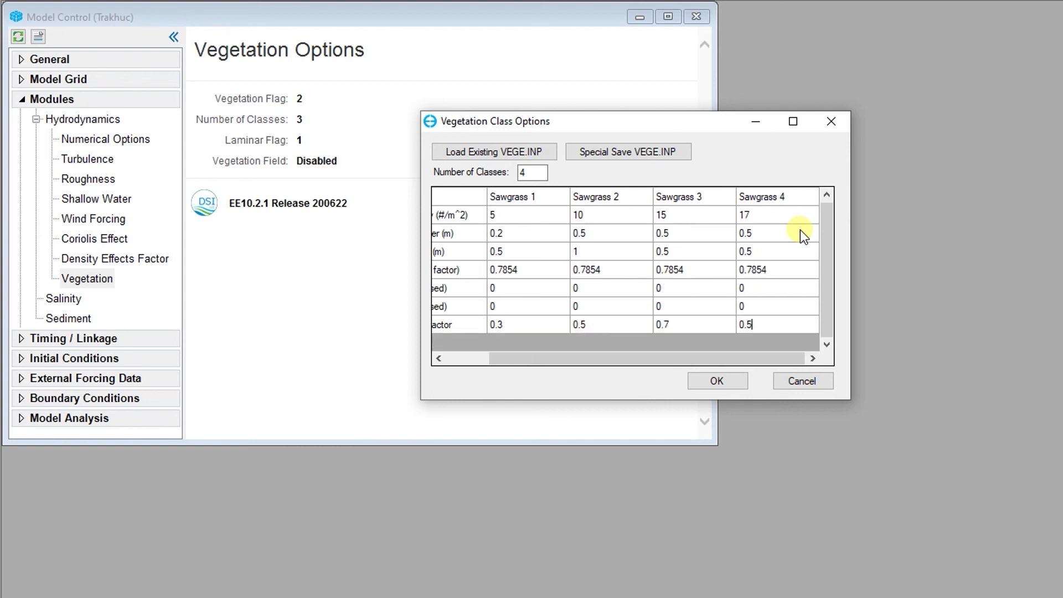
# Step: Accept the four classes, start the vegetation polygon overlay with default Class 1, and begin adding a polygon file
pyautogui.click(717, 380)
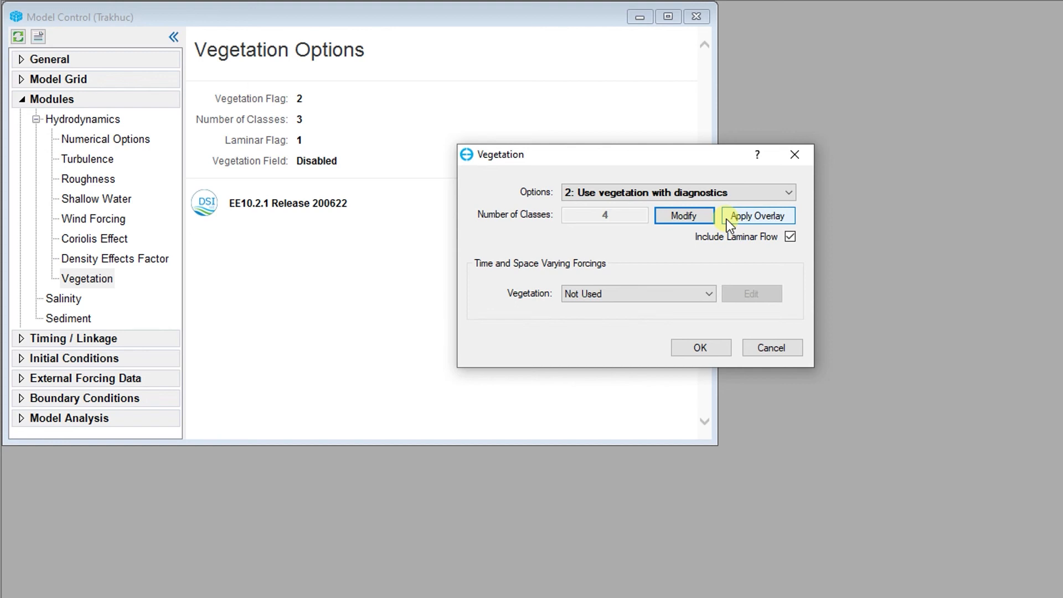
pyautogui.click(756, 216)
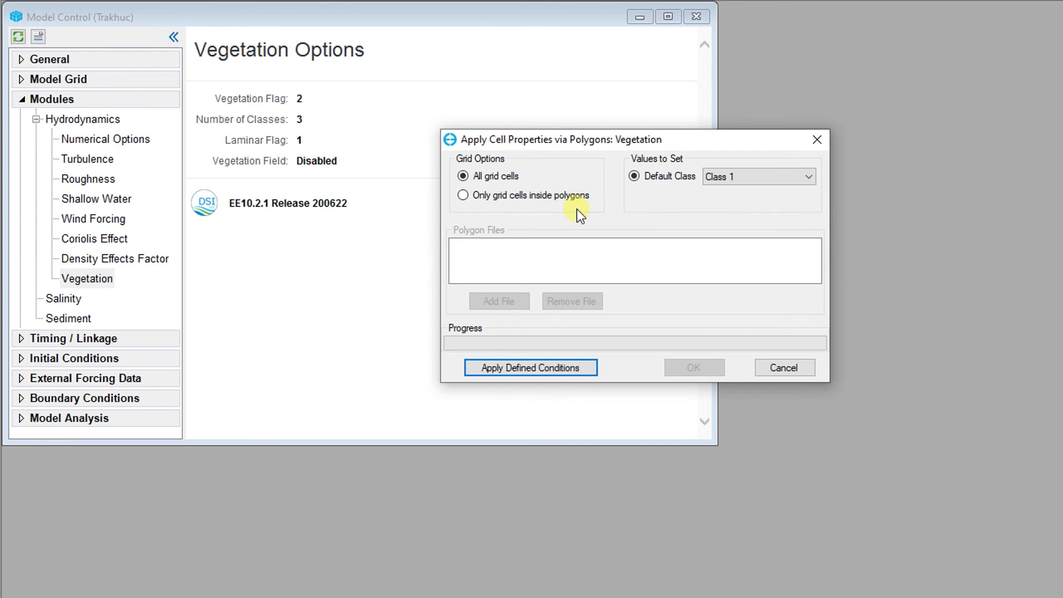
pyautogui.moveTo(565, 222)
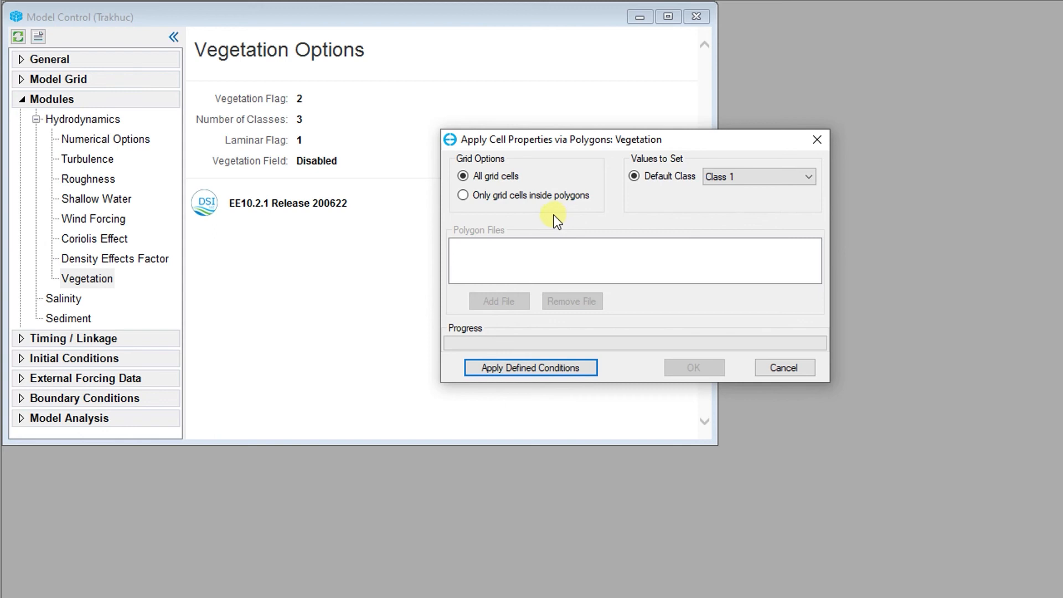
pyautogui.moveTo(453, 209)
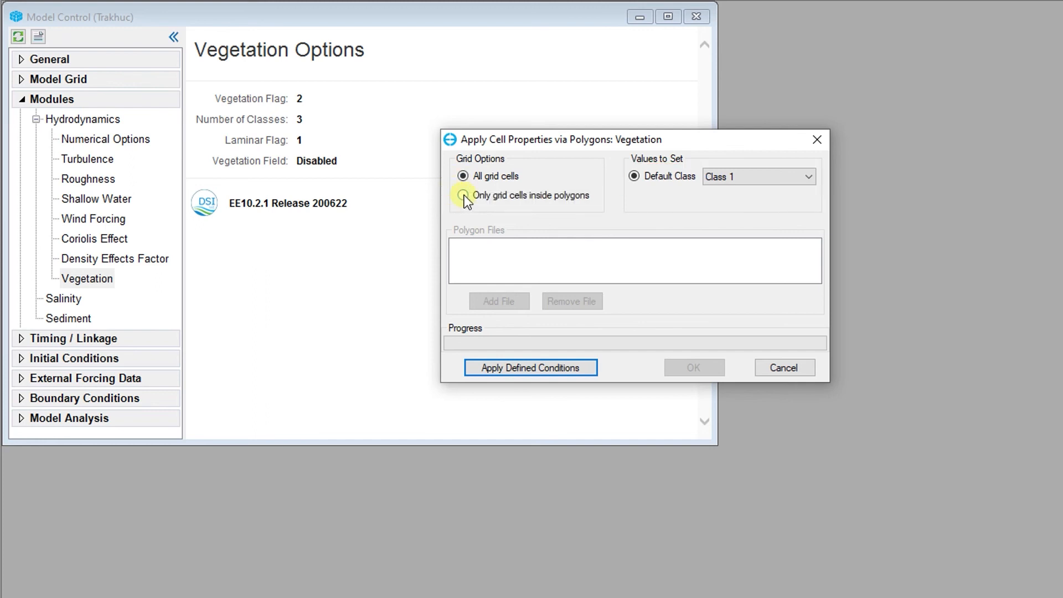
pyautogui.click(463, 195)
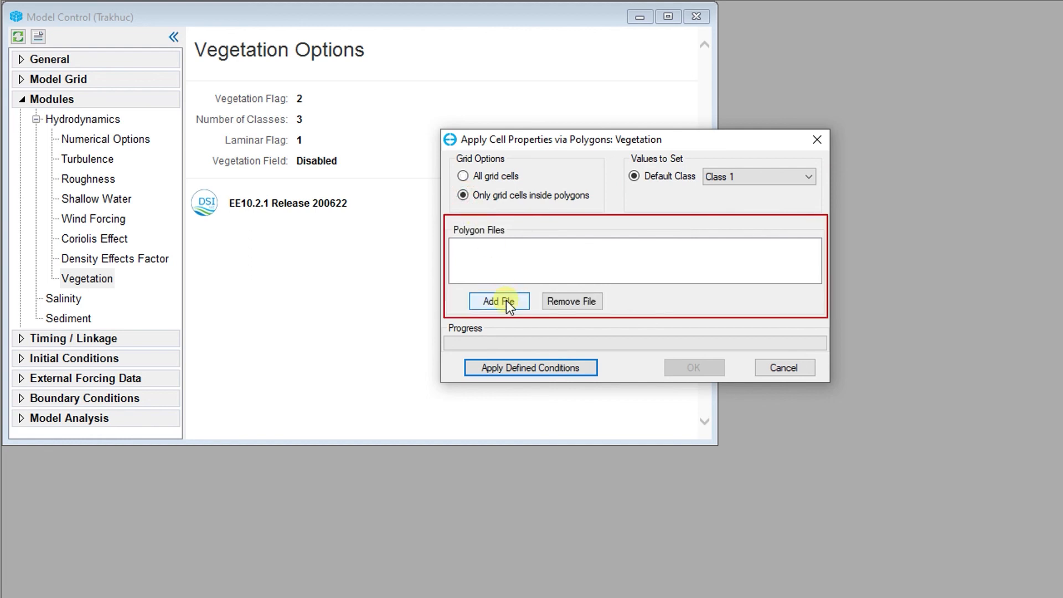
# Step: Load the Veg zones.shp polygon file and accept its shapefile attribute mapping
pyautogui.click(498, 301)
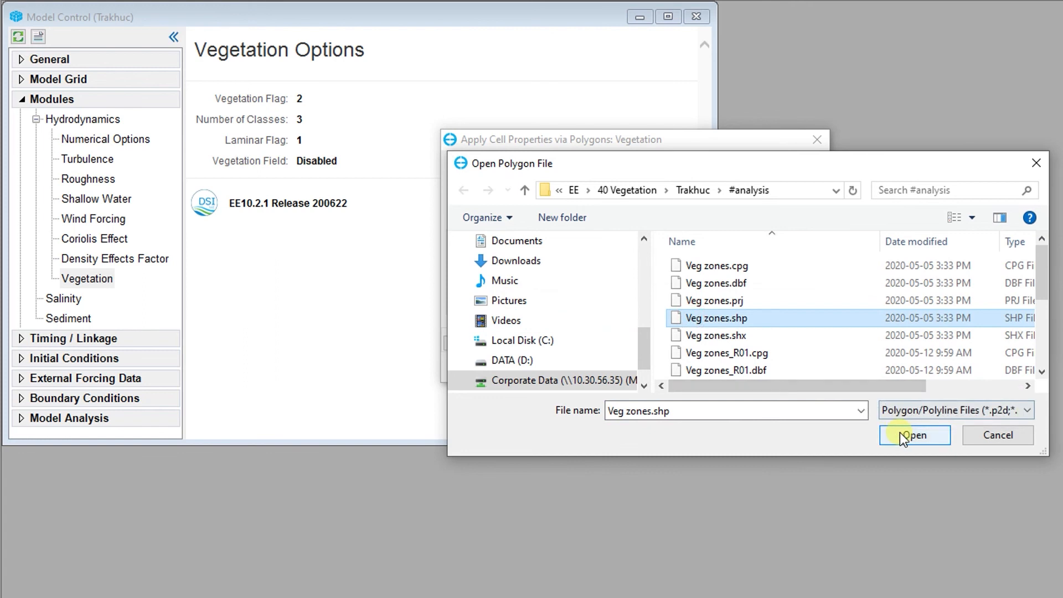
pyautogui.click(914, 434)
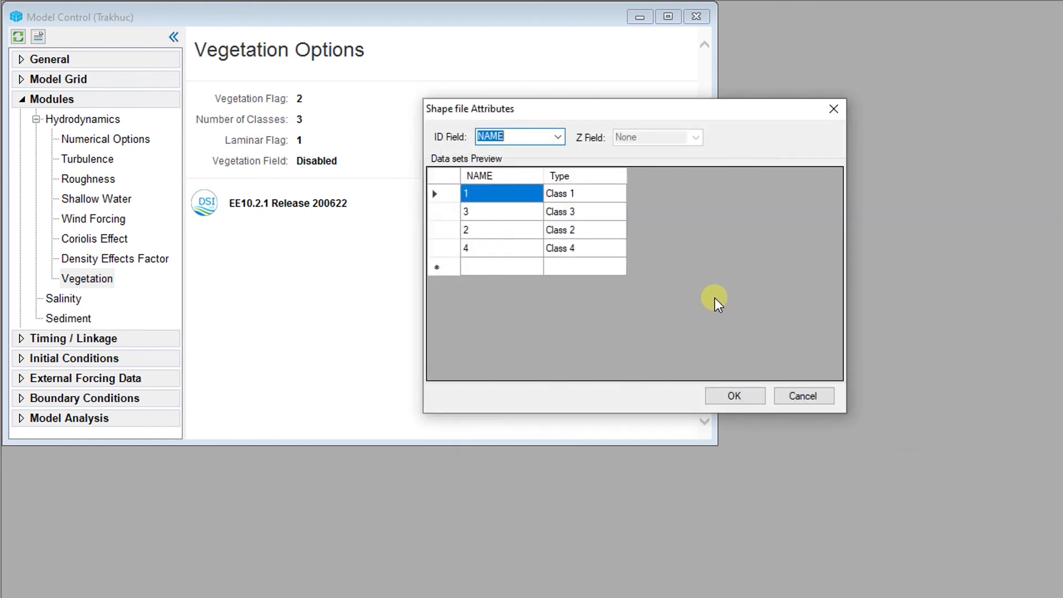
pyautogui.moveTo(699, 298)
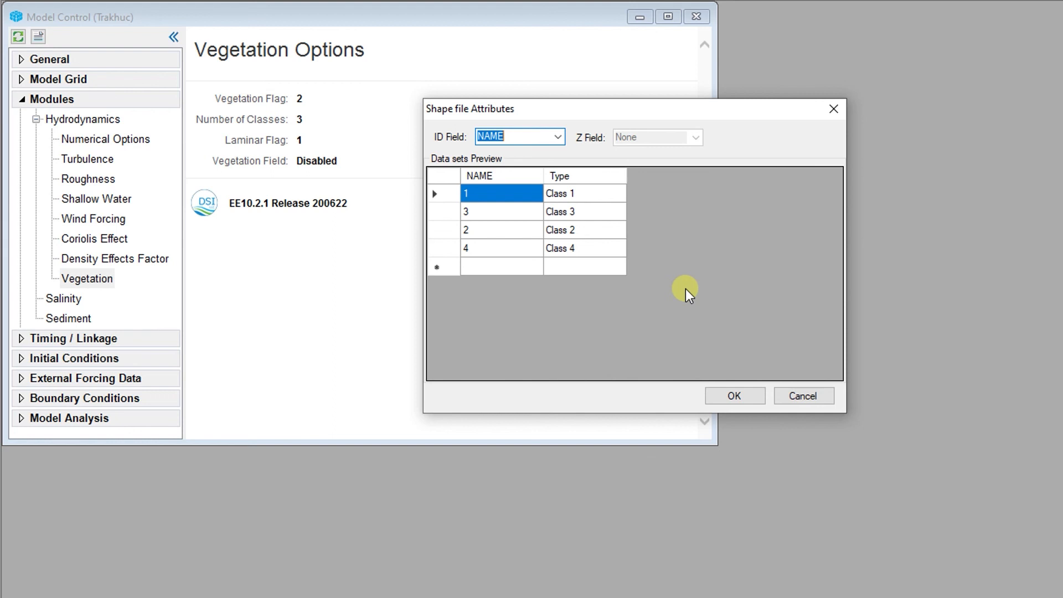
pyautogui.click(733, 396)
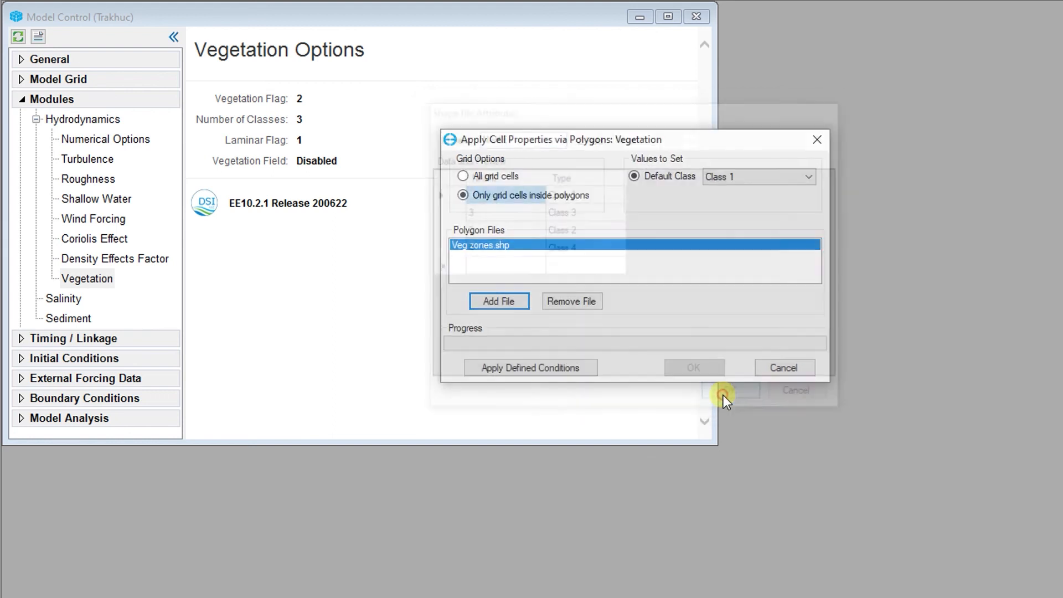
pyautogui.click(783, 367)
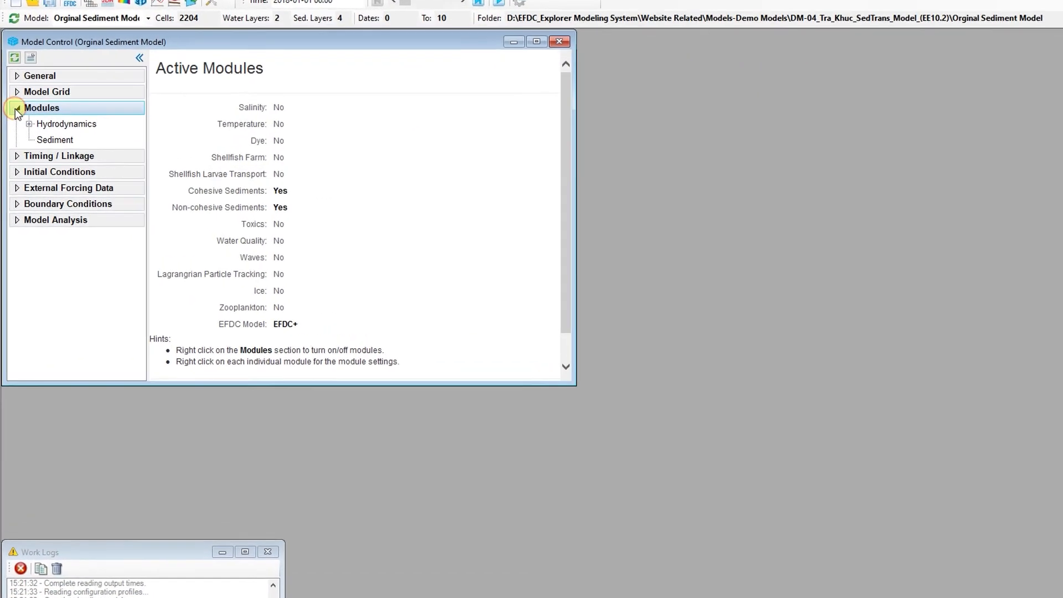
# Step: Review the Hydrodynamics summary, then bring up the EFDC Modules dialog from the Modules tree
pyautogui.click(66, 123)
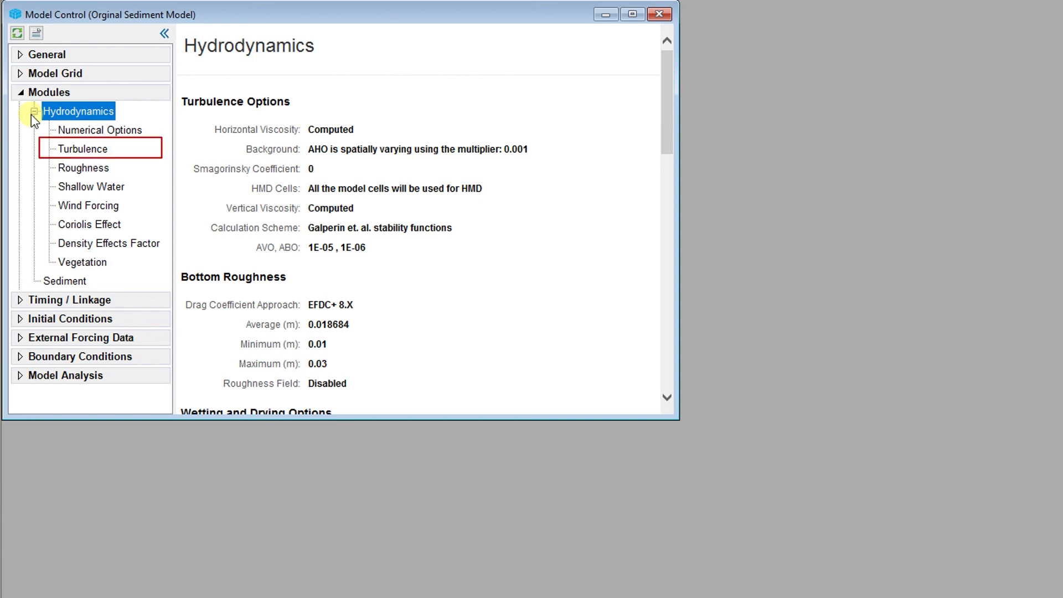
pyautogui.click(87, 206)
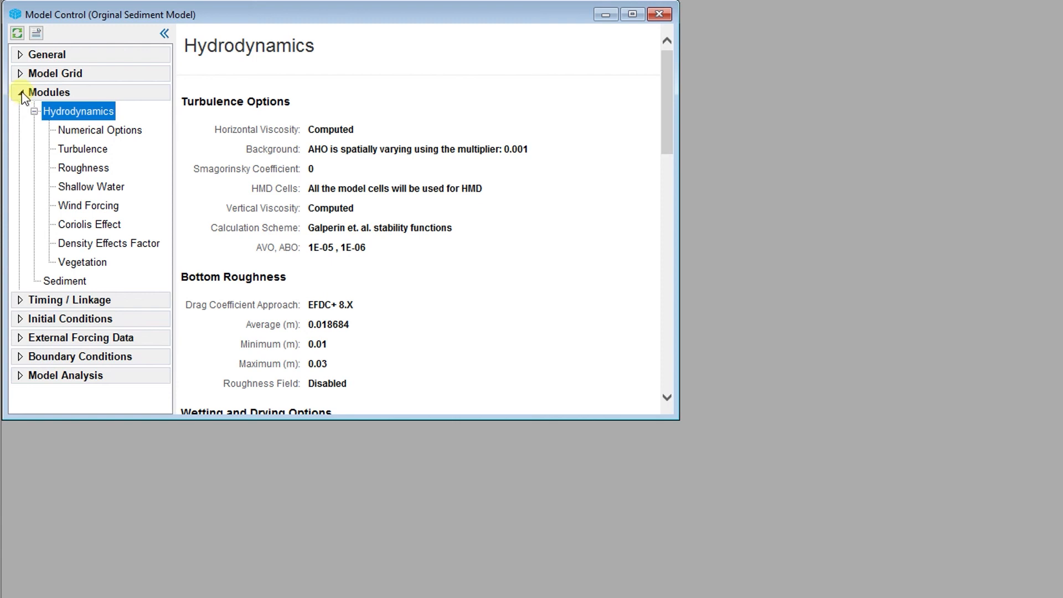
pyautogui.rightClick(49, 92)
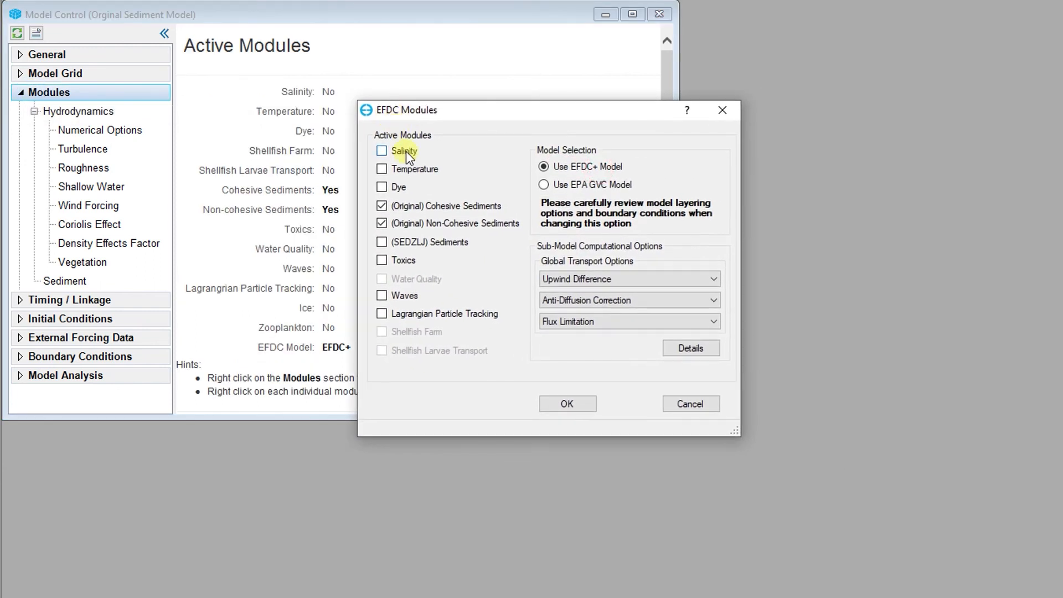
# Step: Tick Salinity in EFDC Modules, confirm, and bring up the new Salinity node's options
pyautogui.click(567, 403)
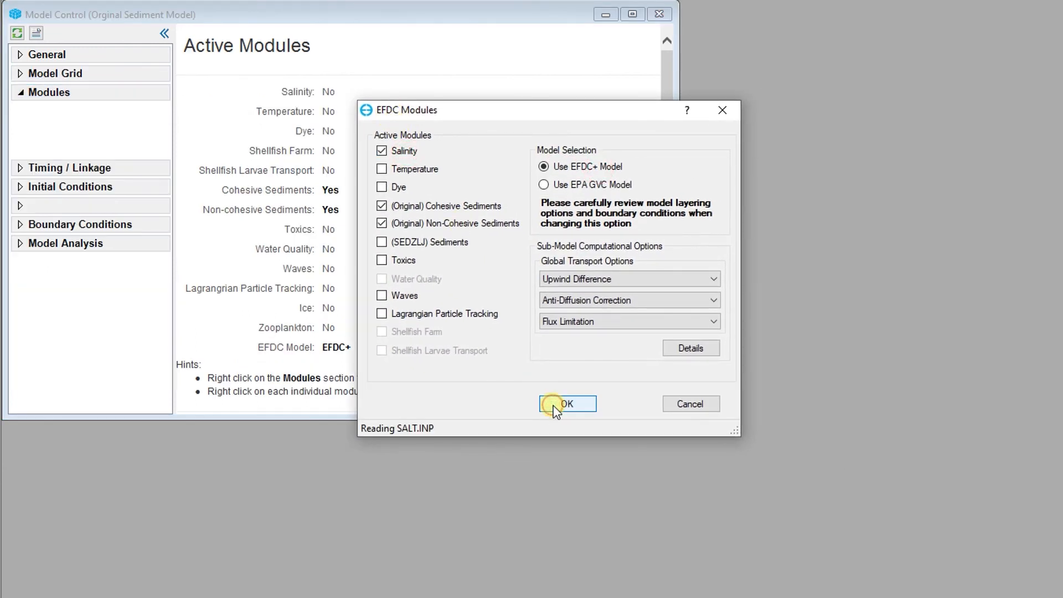
pyautogui.click(567, 404)
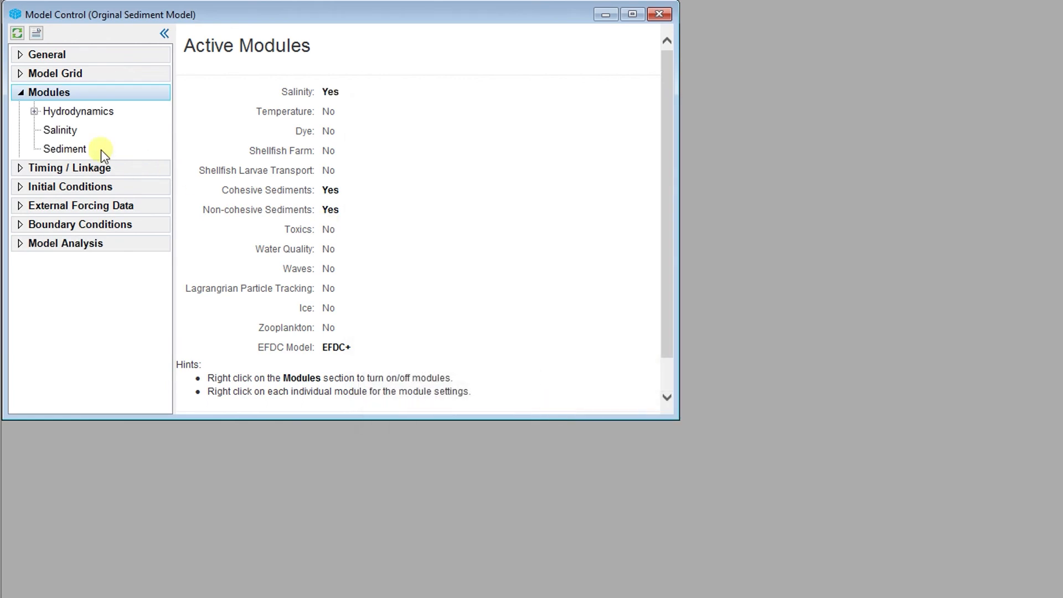
pyautogui.rightClick(59, 129)
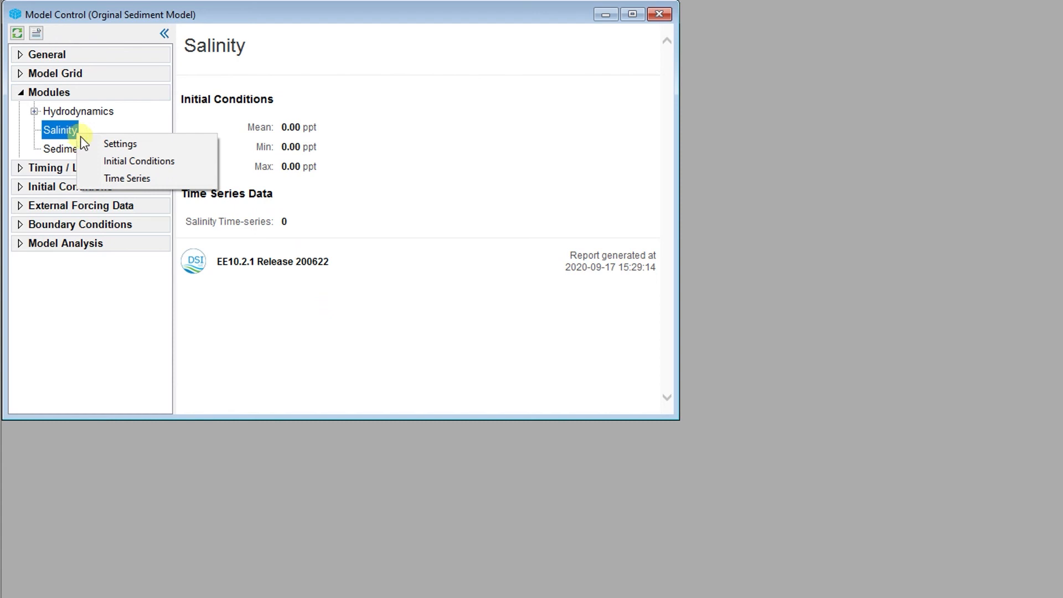
# Step: In Salinity Parameters, cancel the online data download and enable spatially varying initial conditions
pyautogui.click(120, 144)
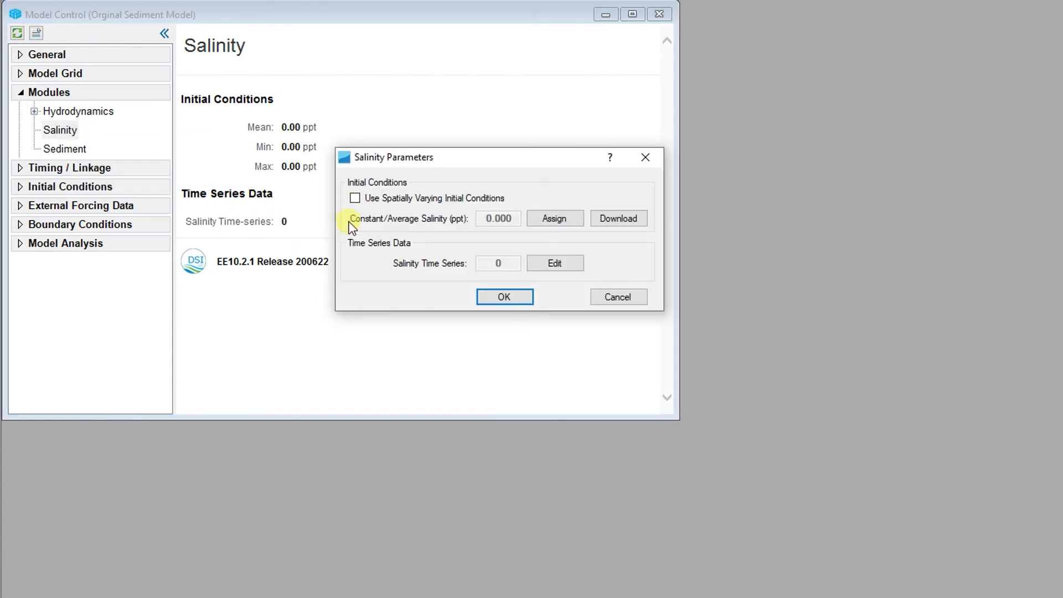
pyautogui.moveTo(546, 237)
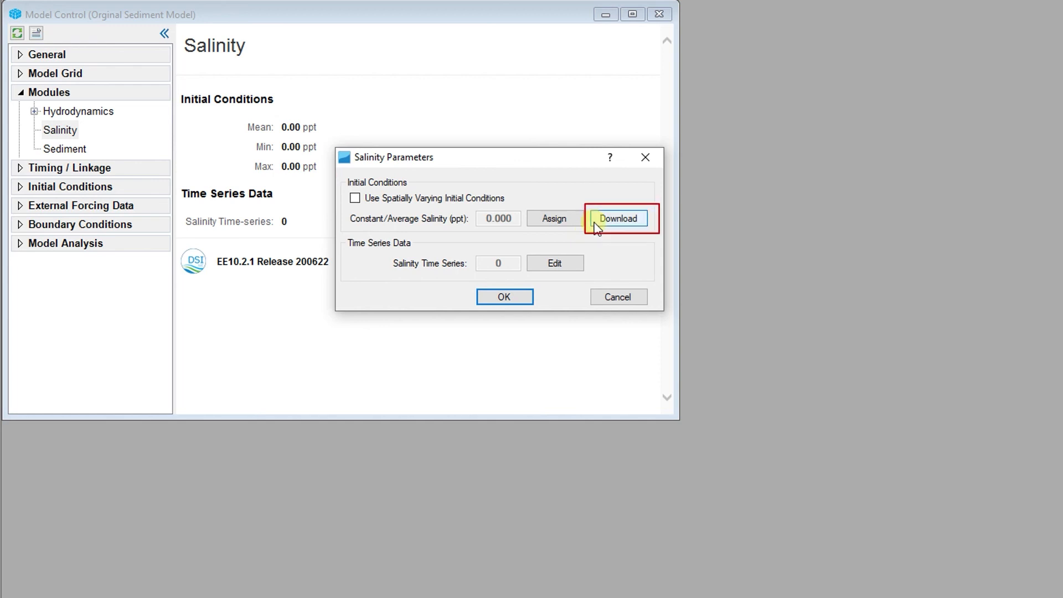
pyautogui.click(617, 218)
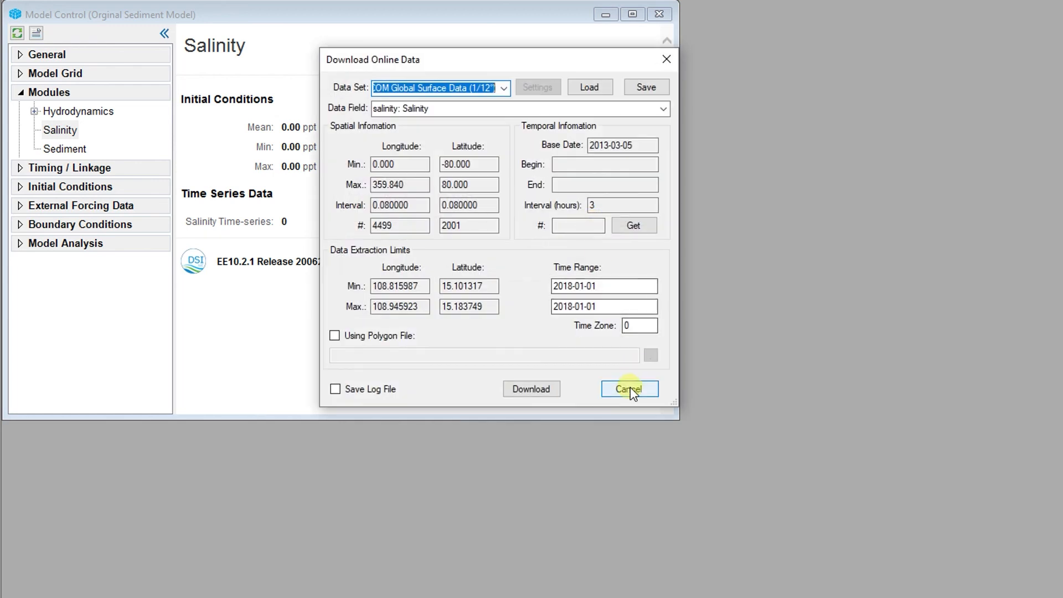
pyautogui.click(629, 389)
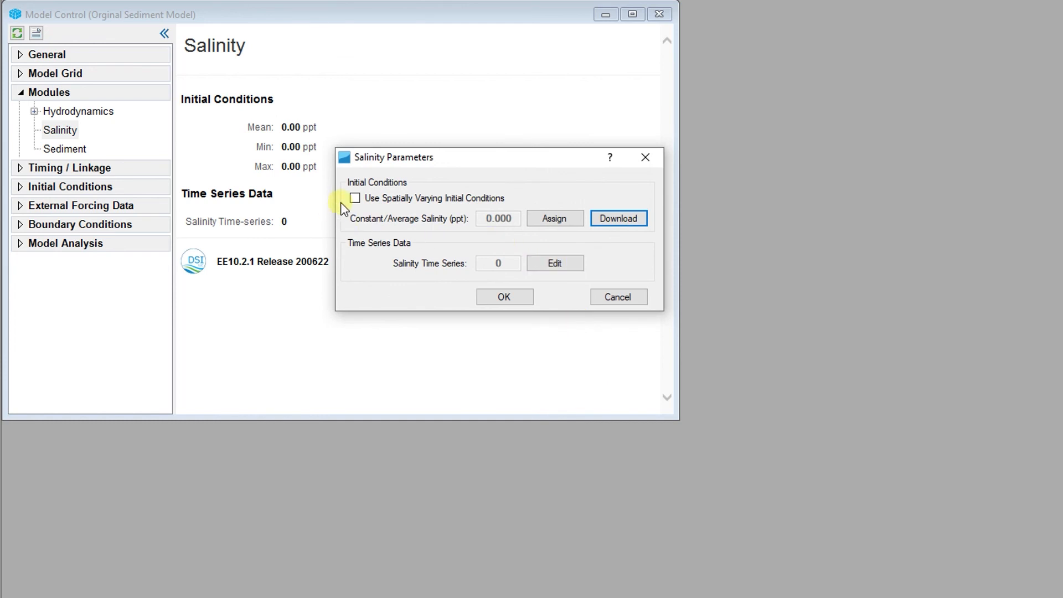
pyautogui.click(355, 198)
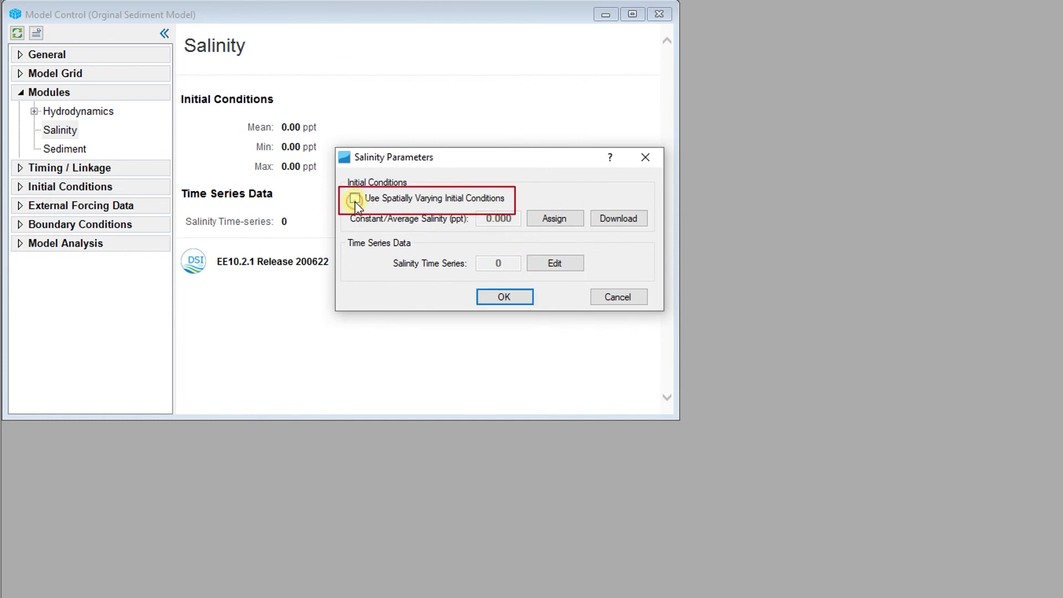
pyautogui.click(355, 198)
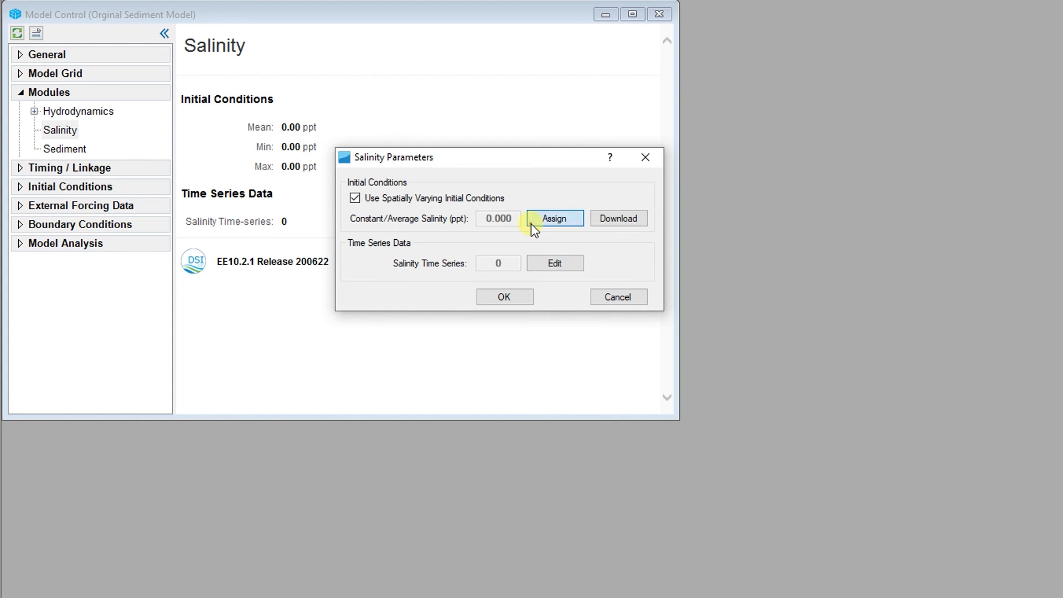
# Step: Interpolate a constant salinity of 2 onto layer 1 of all grid cells as minimum value and apply
pyautogui.click(554, 218)
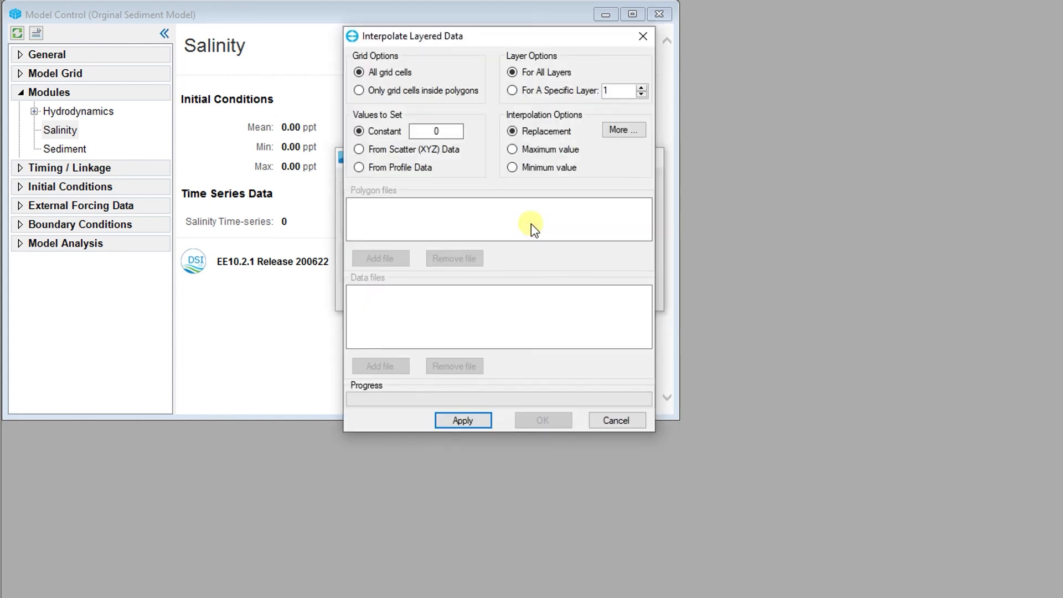
pyautogui.moveTo(485, 115)
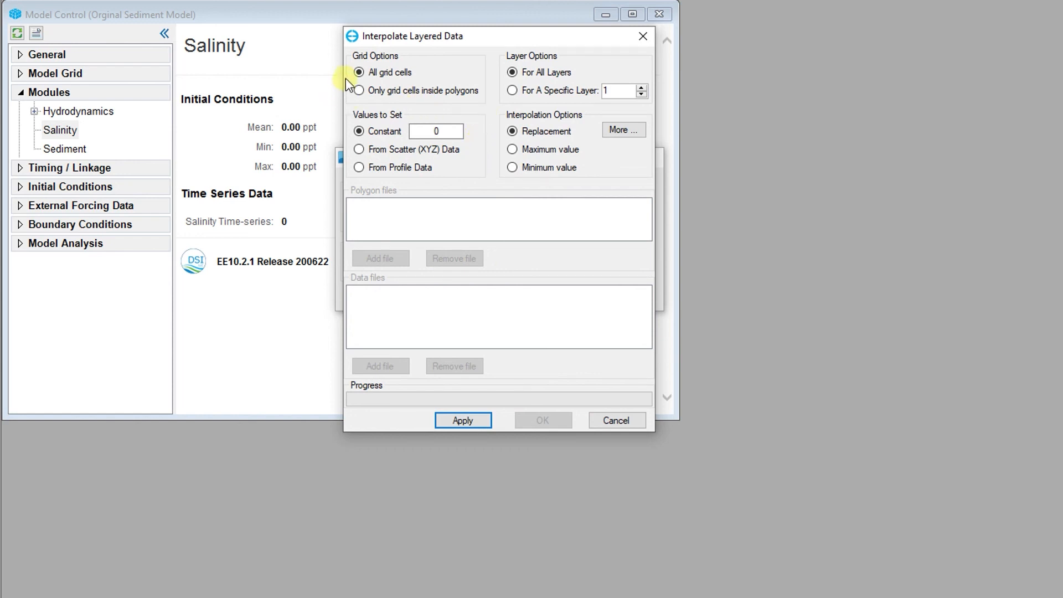
pyautogui.moveTo(360, 73)
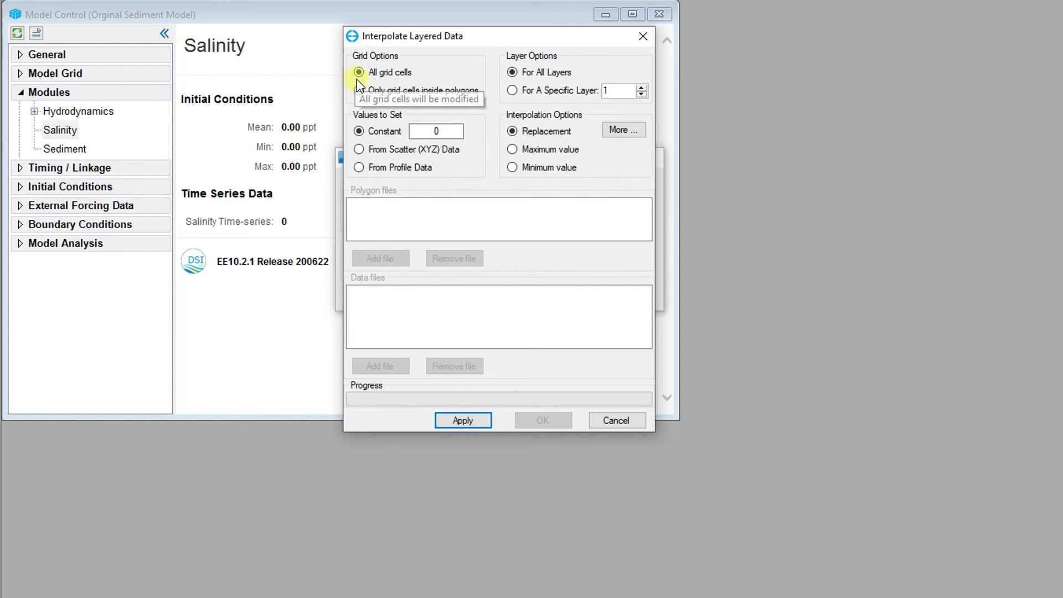
pyautogui.click(359, 90)
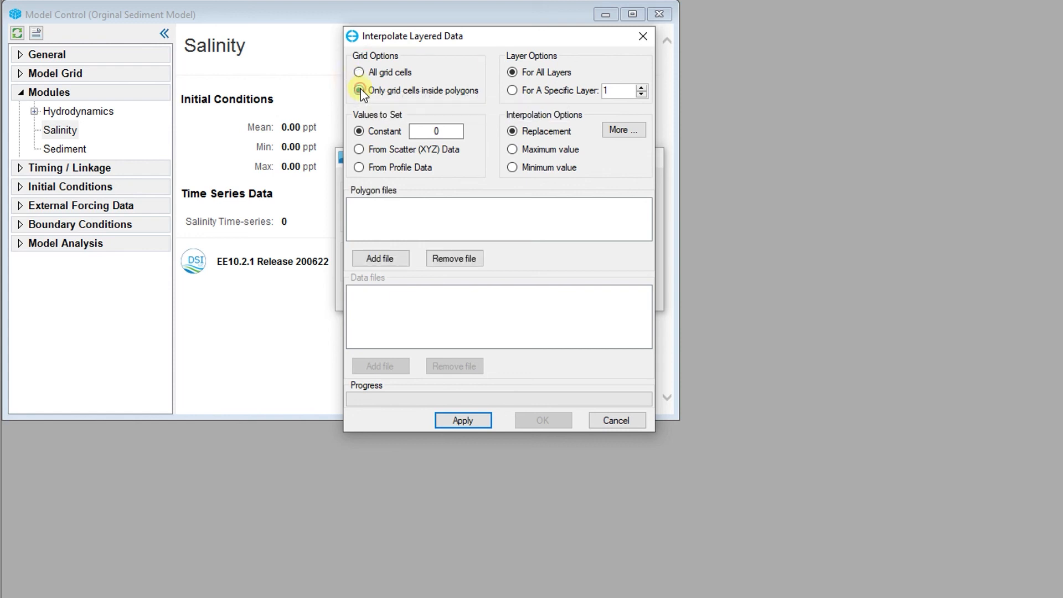
pyautogui.click(359, 73)
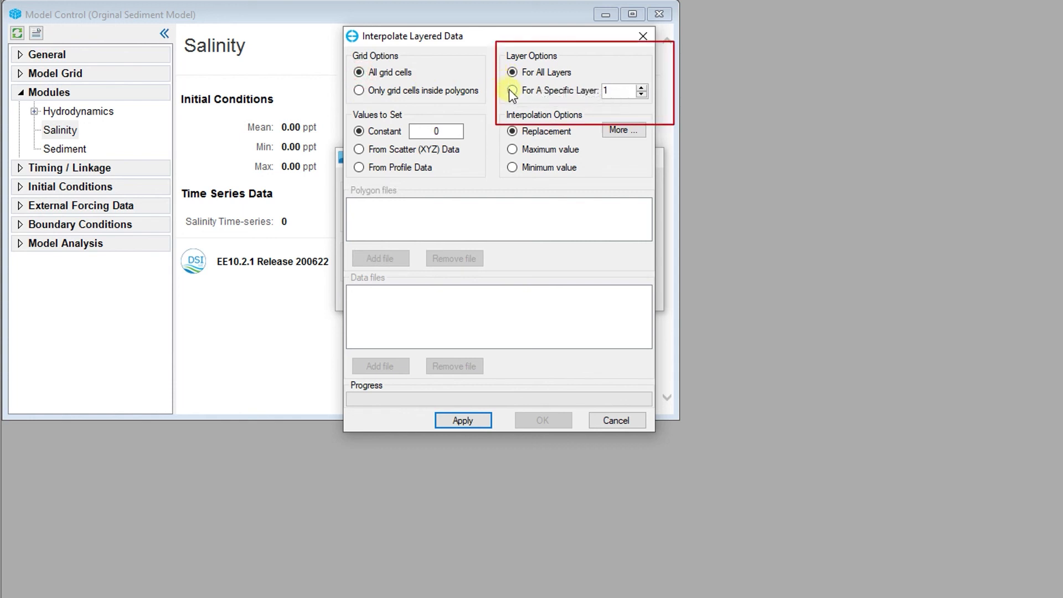
pyautogui.click(513, 90)
pyautogui.write('2')
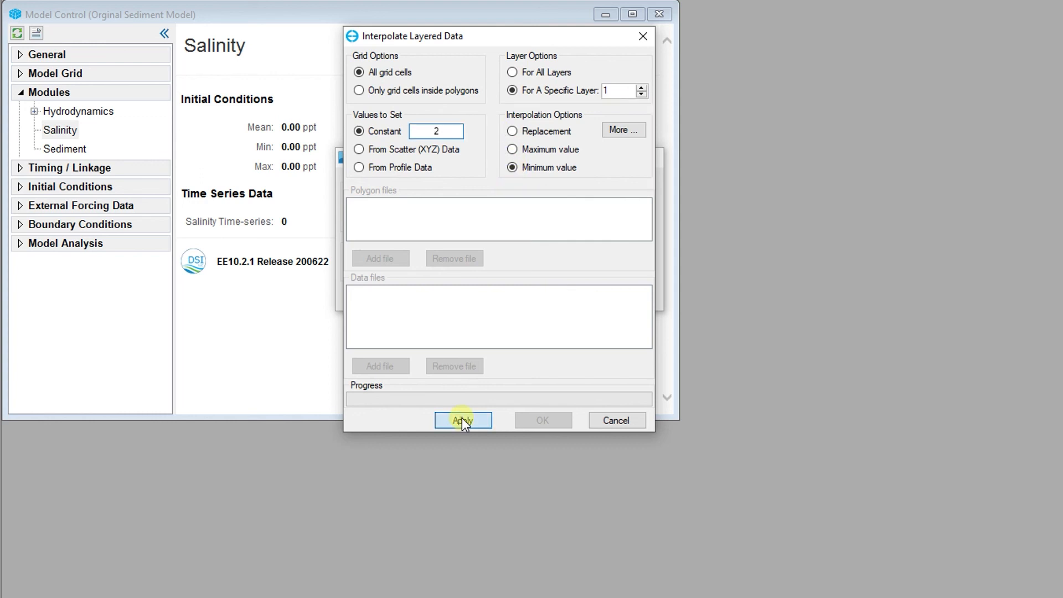
pyautogui.click(463, 421)
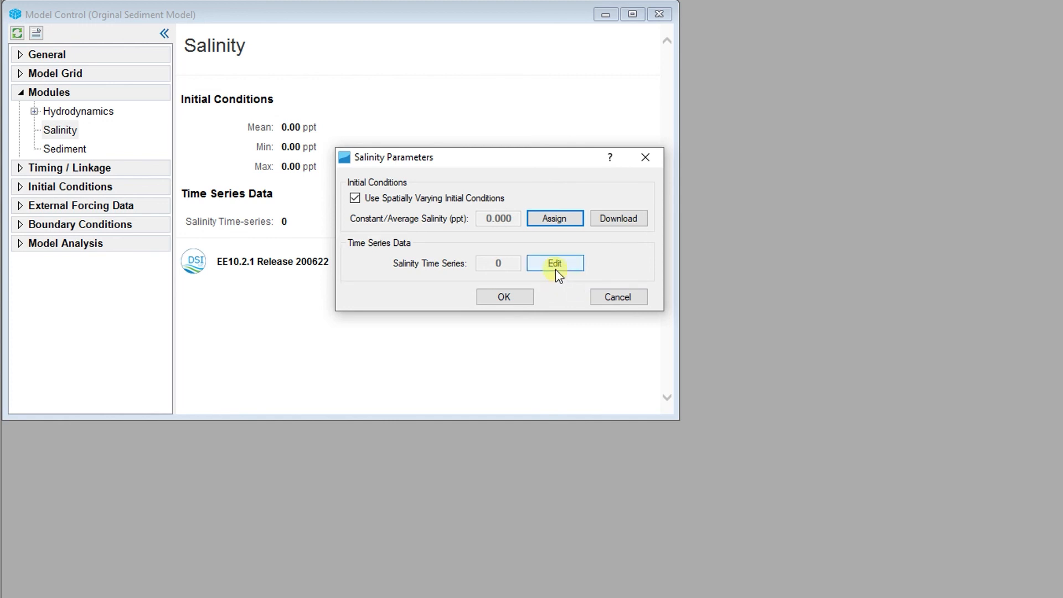
pyautogui.click(554, 263)
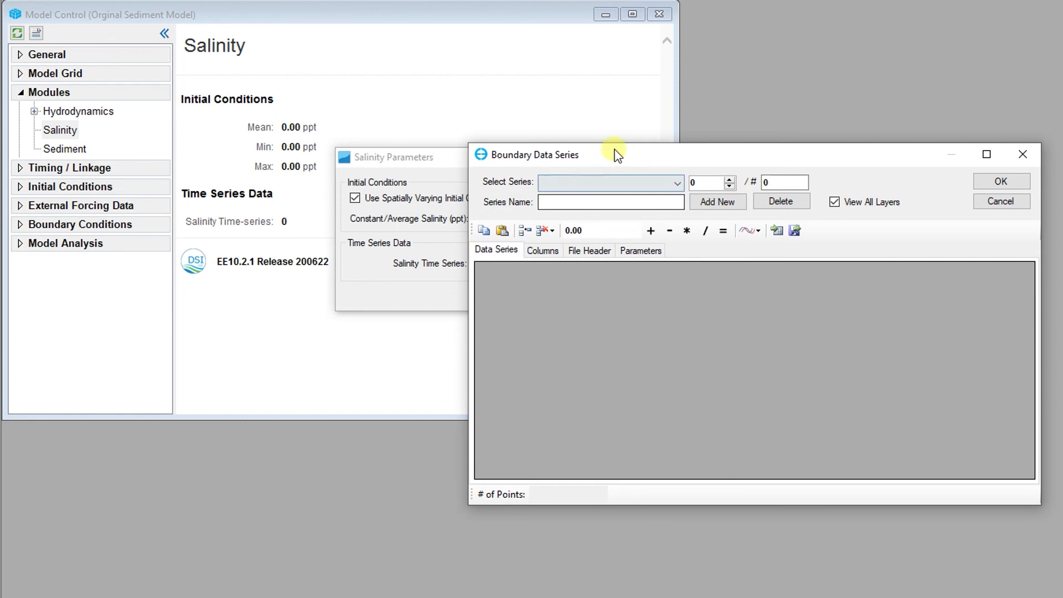
pyautogui.moveTo(614, 155); pyautogui.dragTo(385, 99)
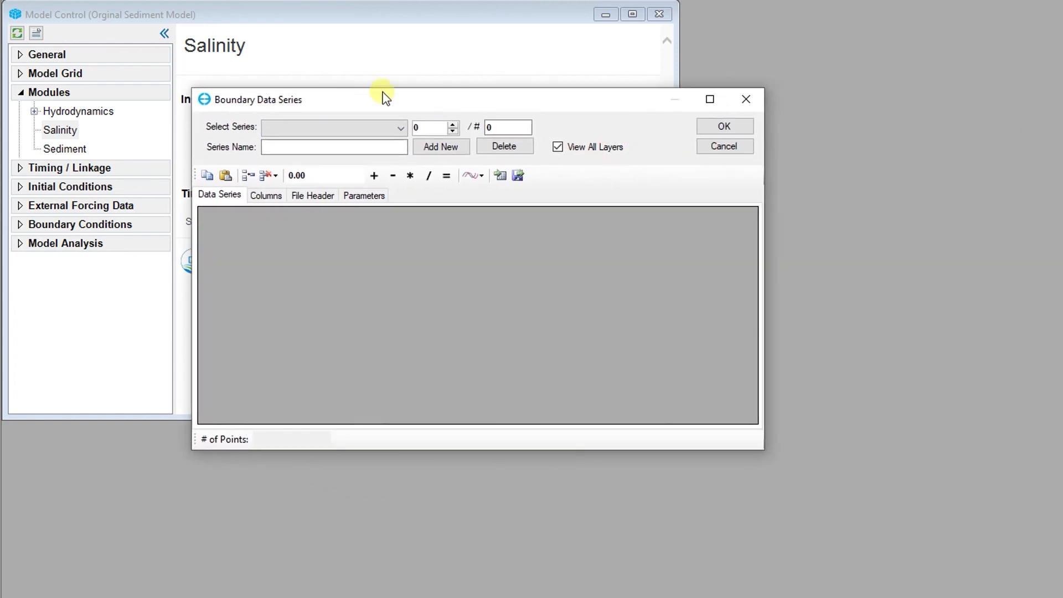
pyautogui.moveTo(656, 132)
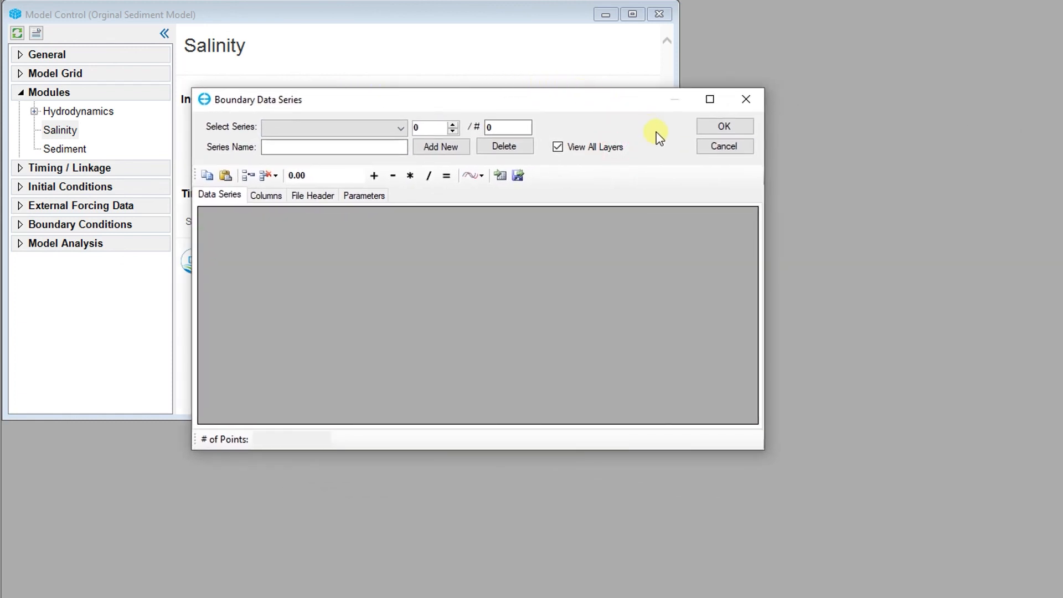
pyautogui.moveTo(678, 134)
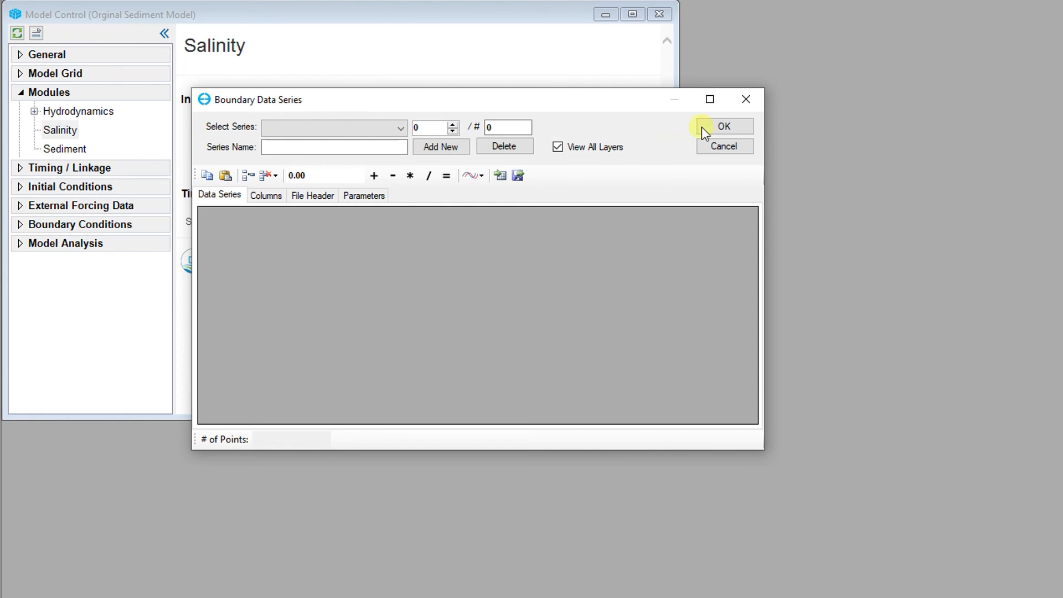
pyautogui.click(724, 126)
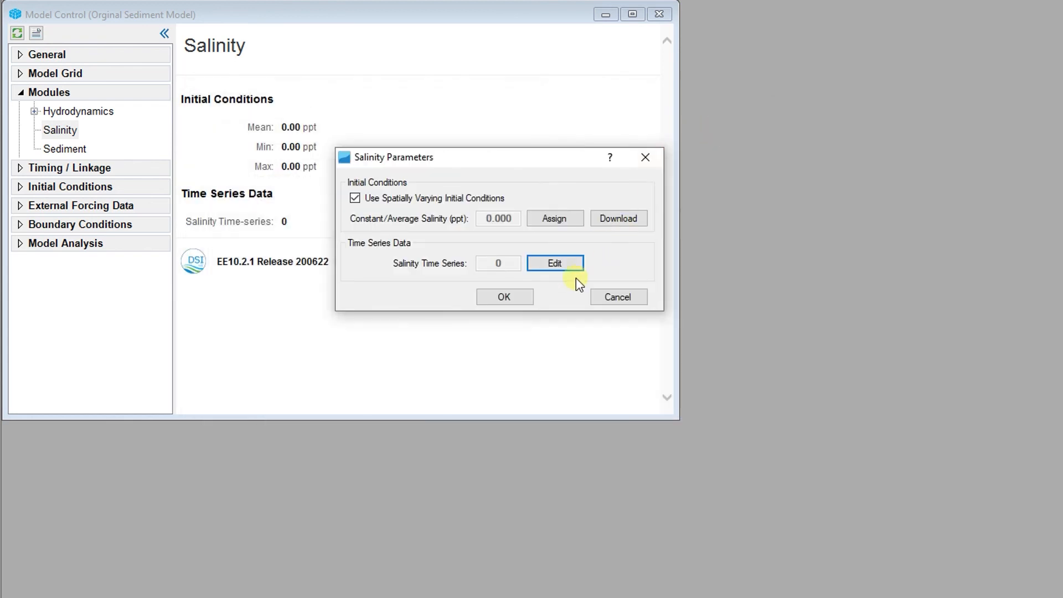